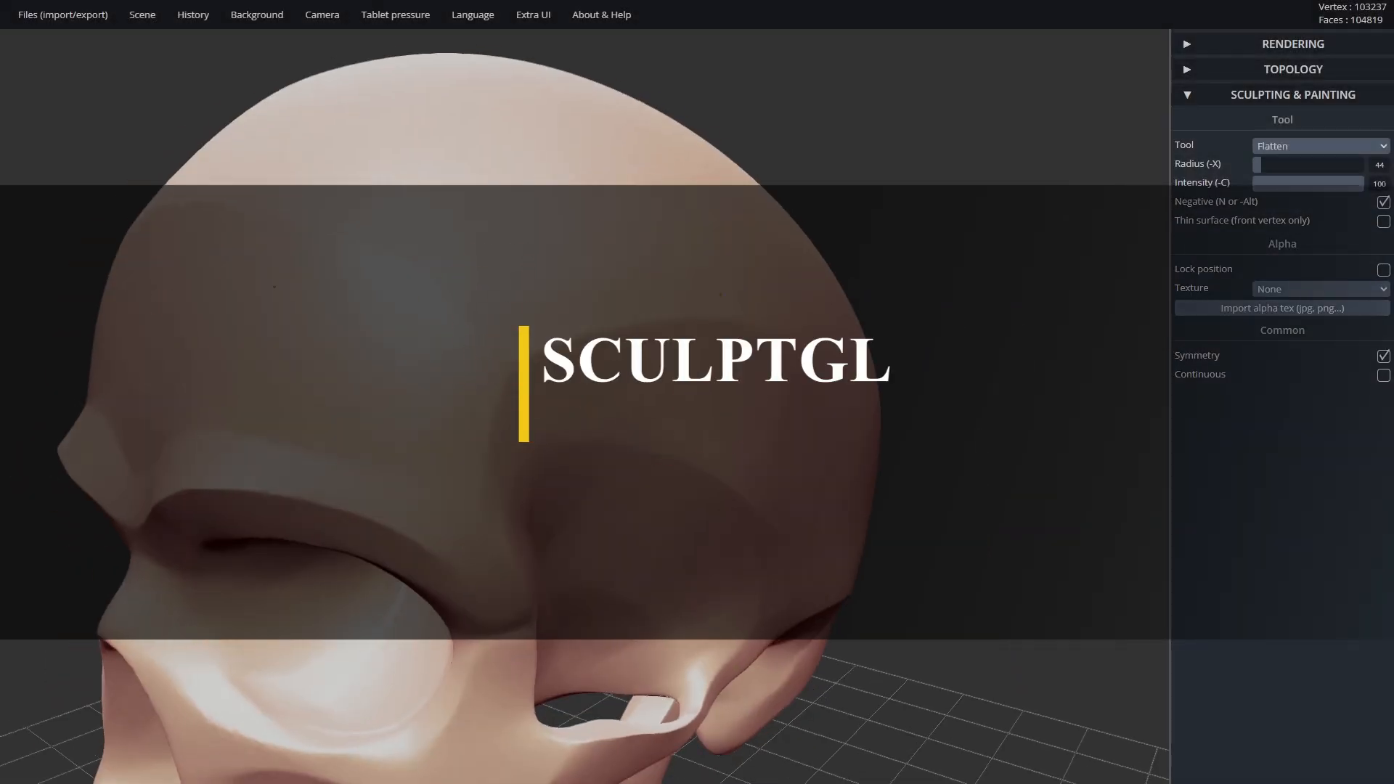
Step: Advance the Nomad Sculpt screenshot carousel twice to view more example sculptures
left_click(1320, 145)
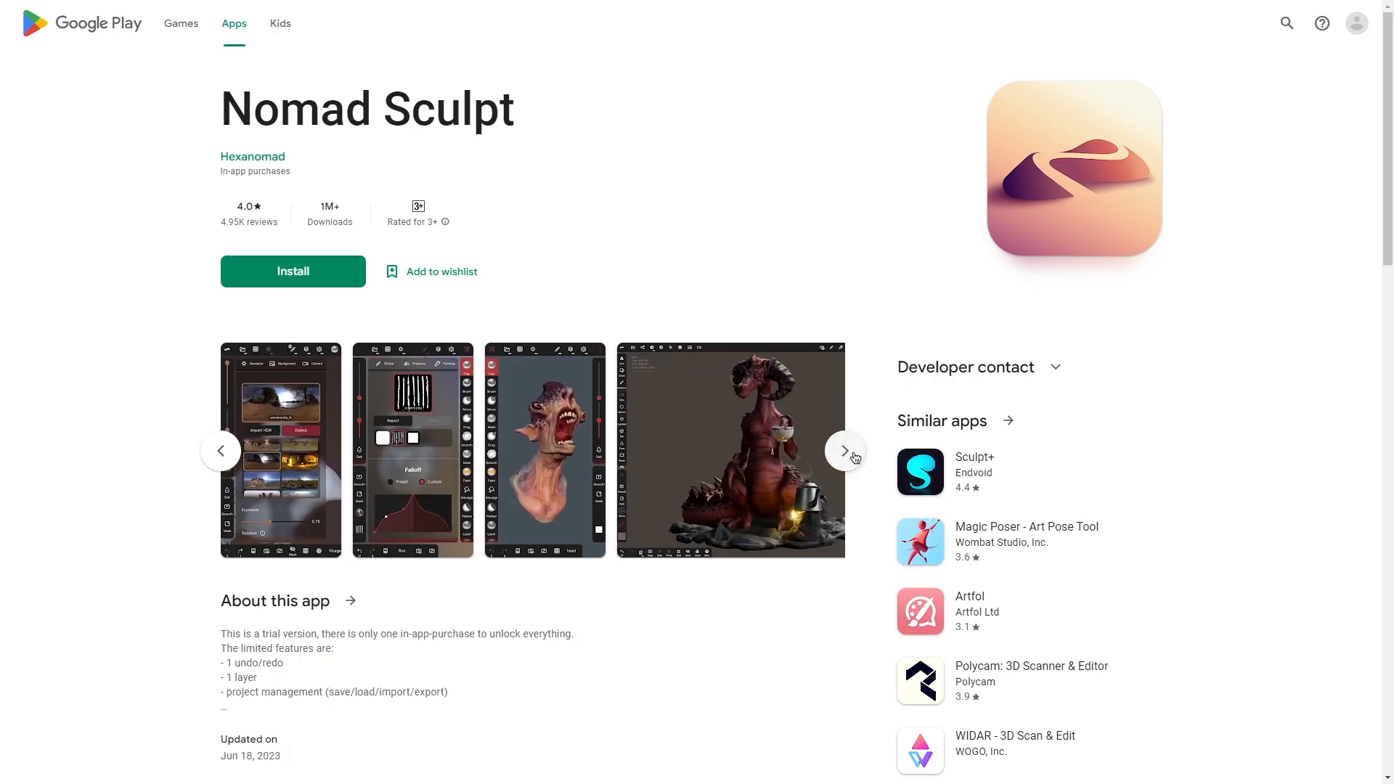
left_click(844, 450)
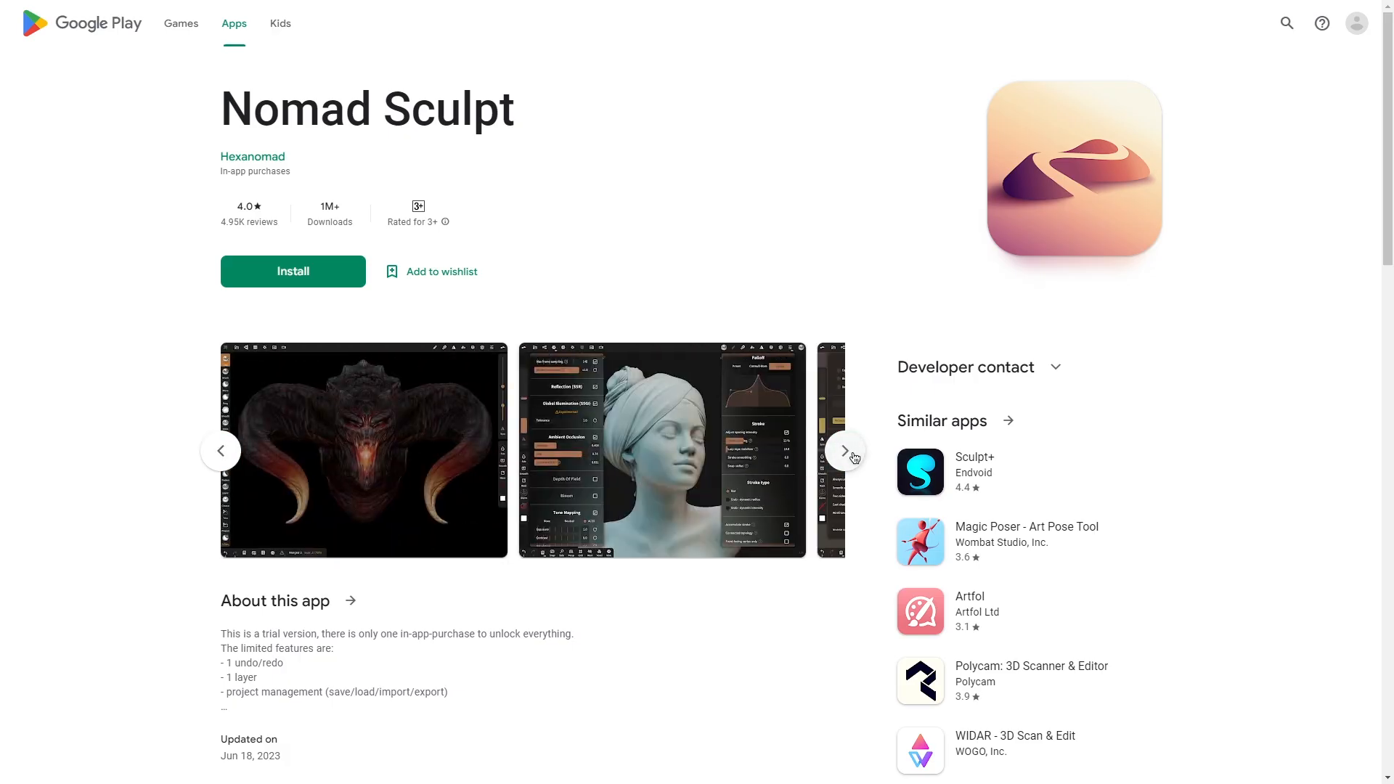
left_click(843, 450)
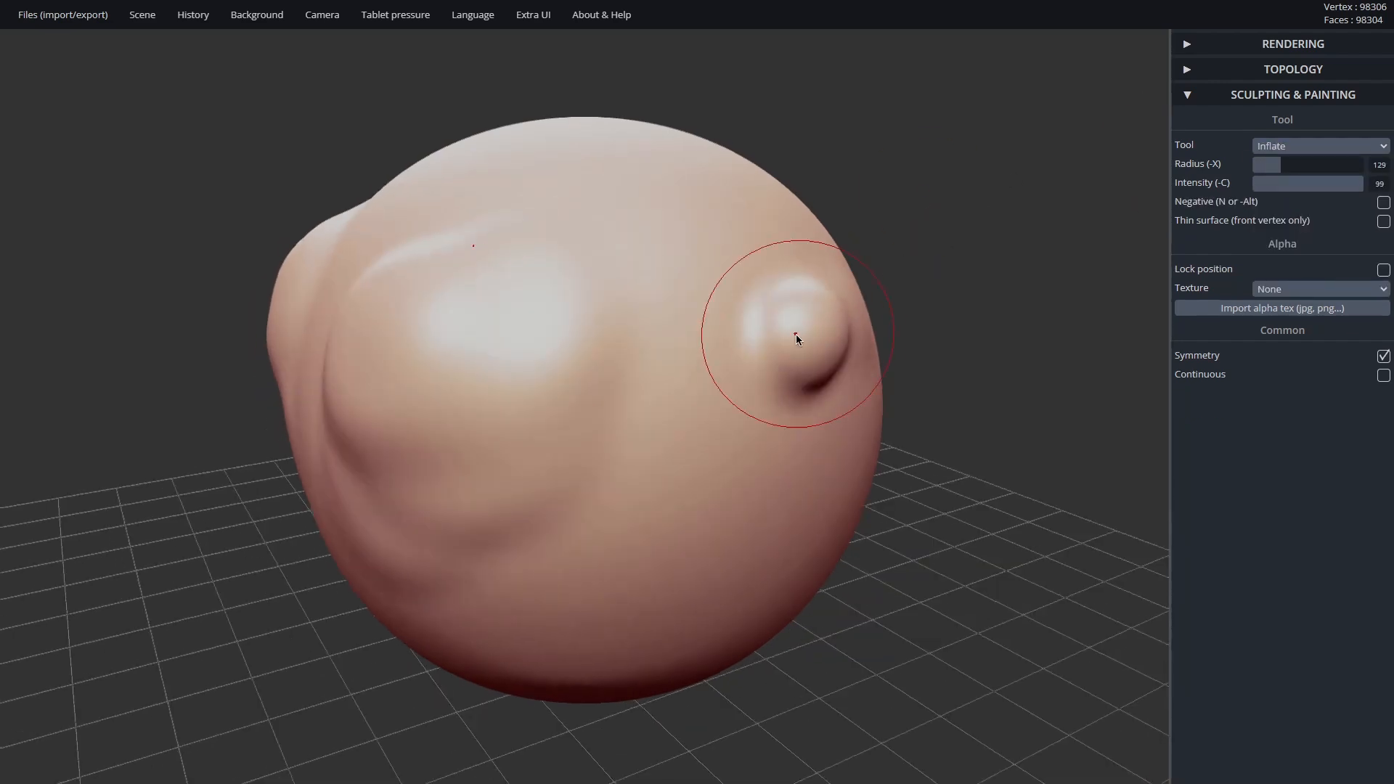
Step: Mark the sphere with the Twist, Pinch and Crease tools in turn
left_click(1319, 145)
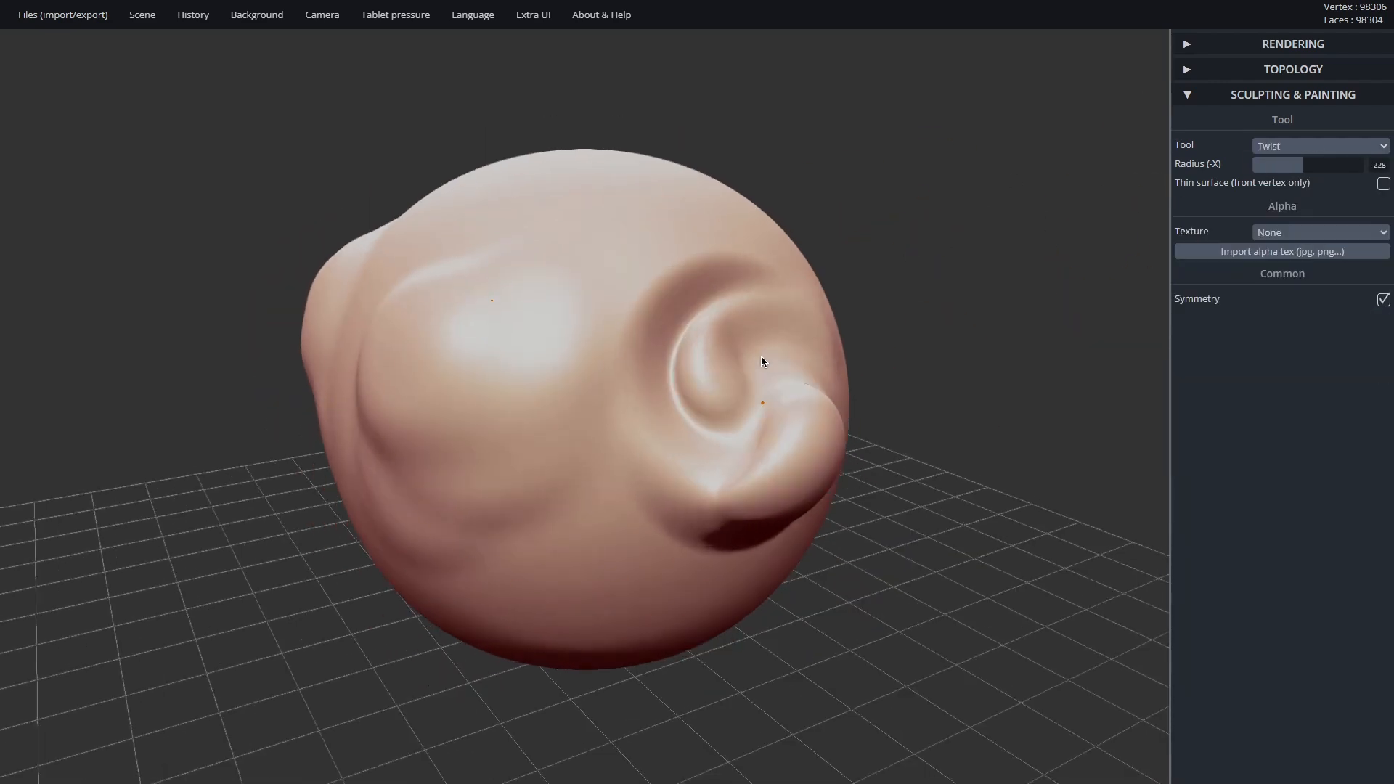
left_click(1319, 145)
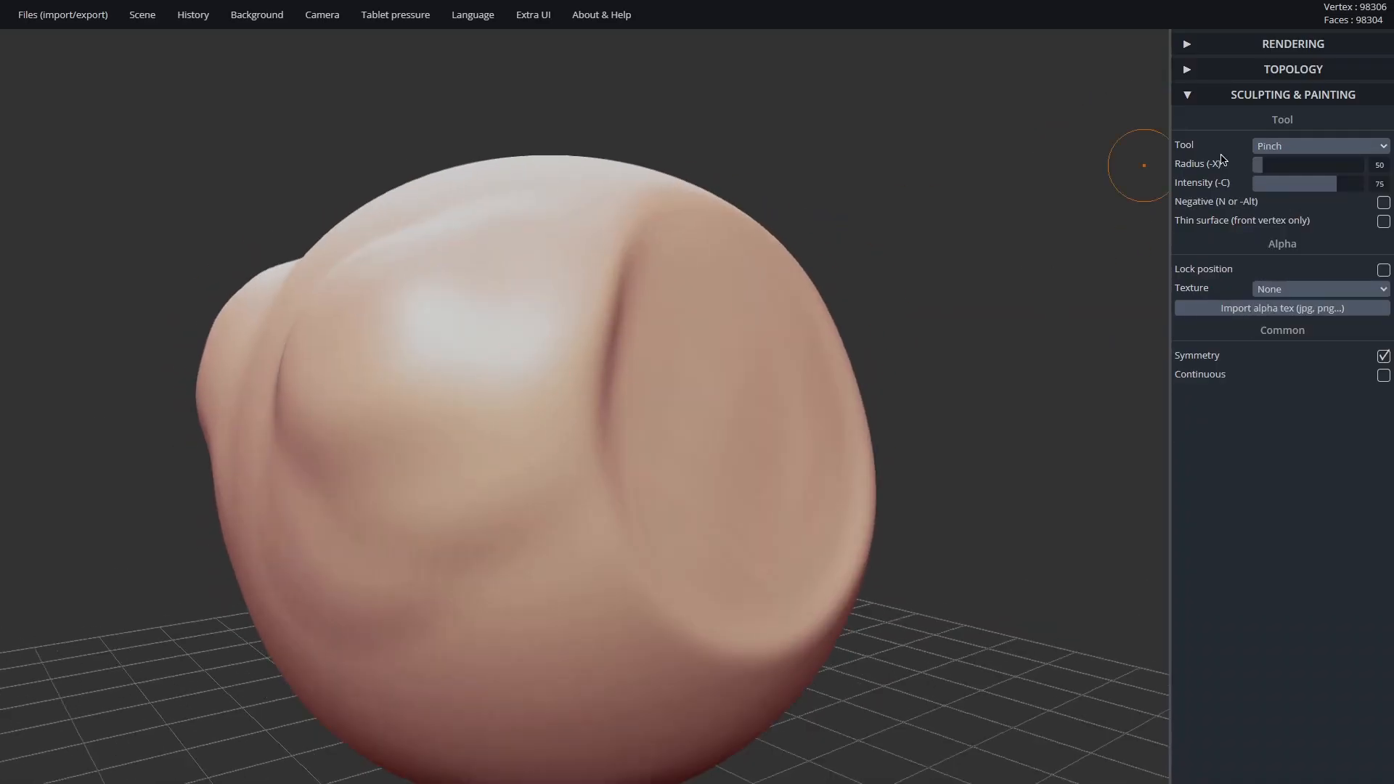
left_click(1319, 145)
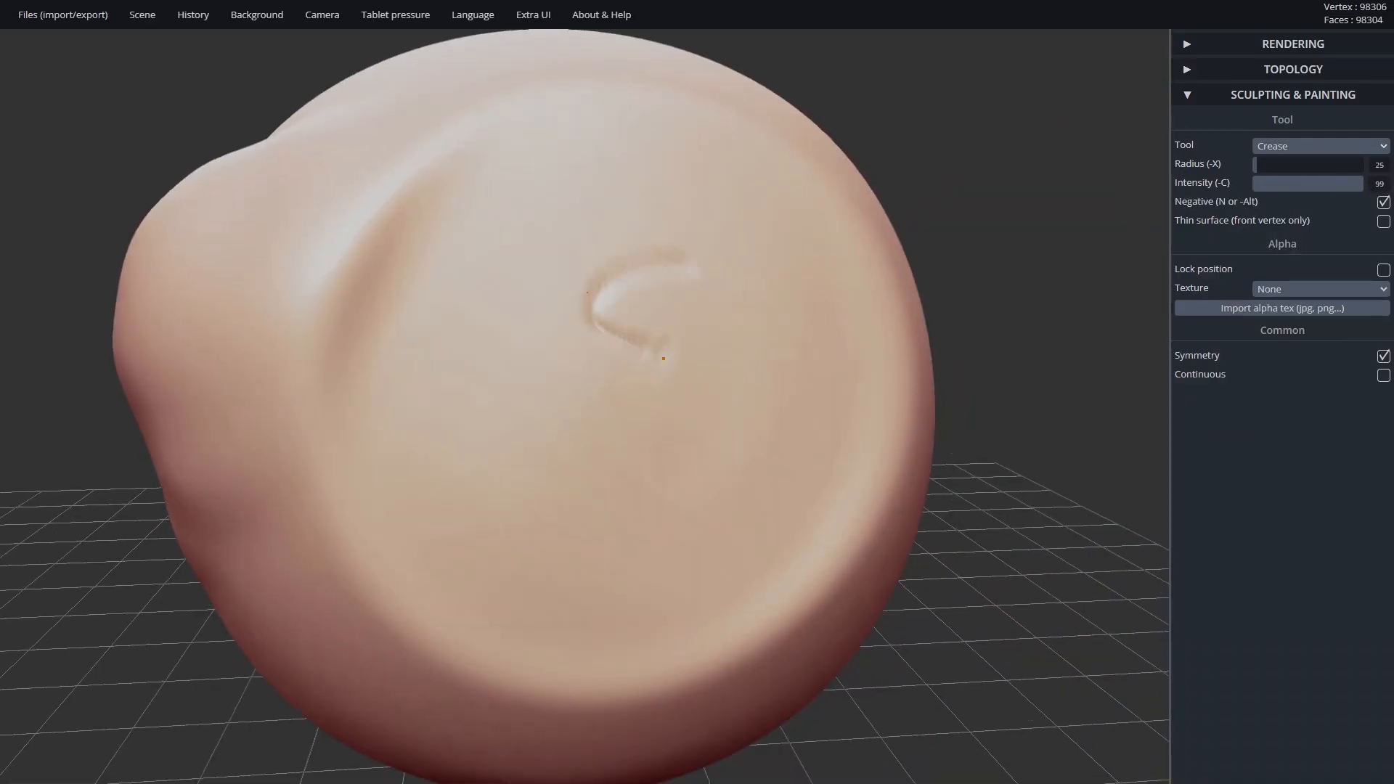
Step: Switch to the Drag tool to pull out a pointed lump, then pick Paint
left_click(1319, 145)
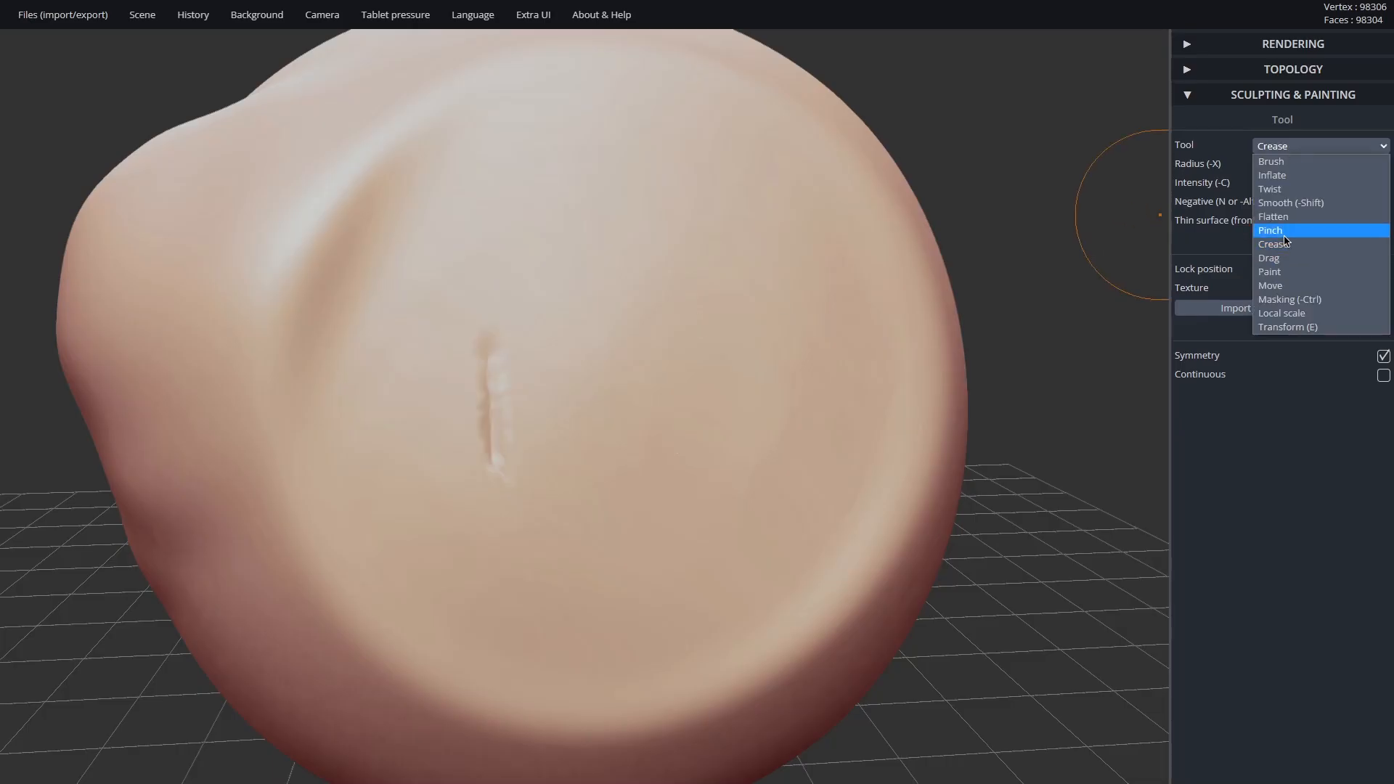
left_click(1269, 259)
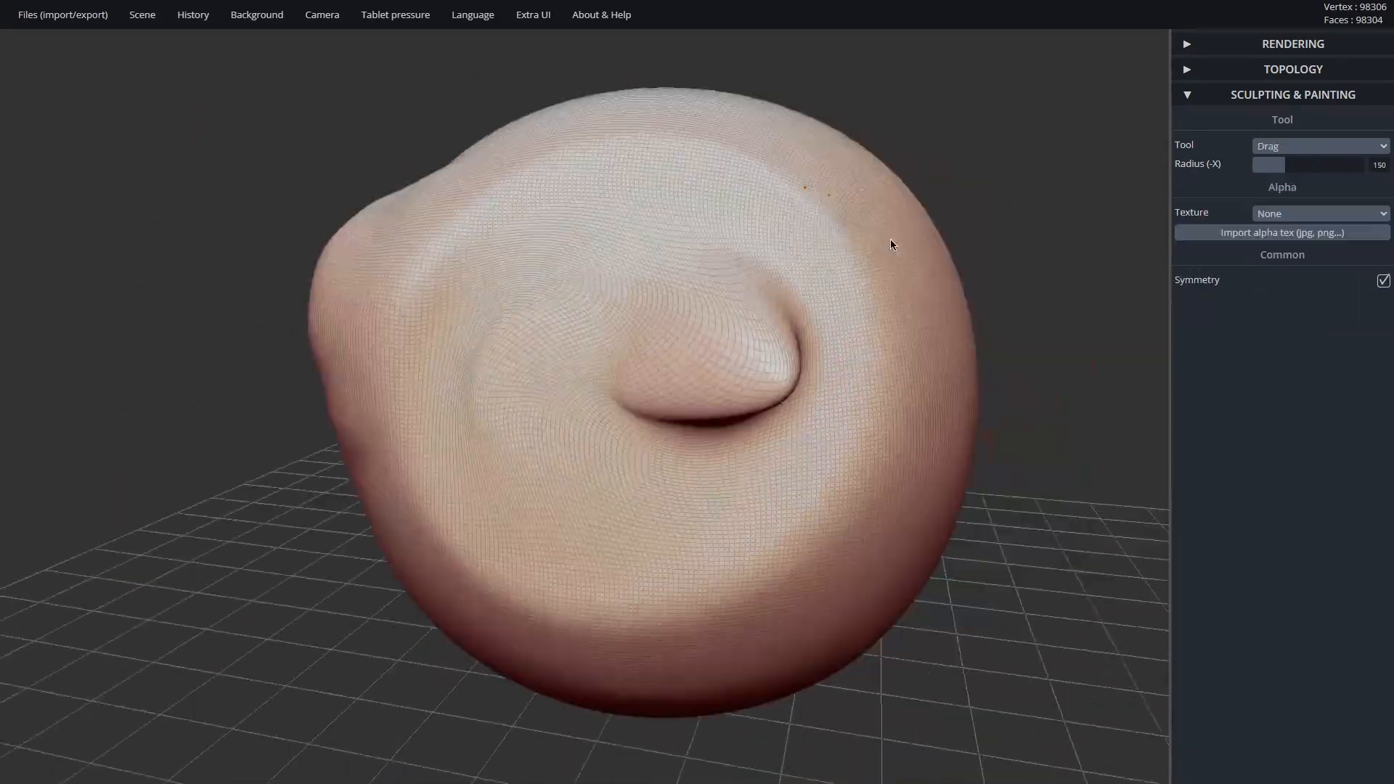
left_click(1320, 145)
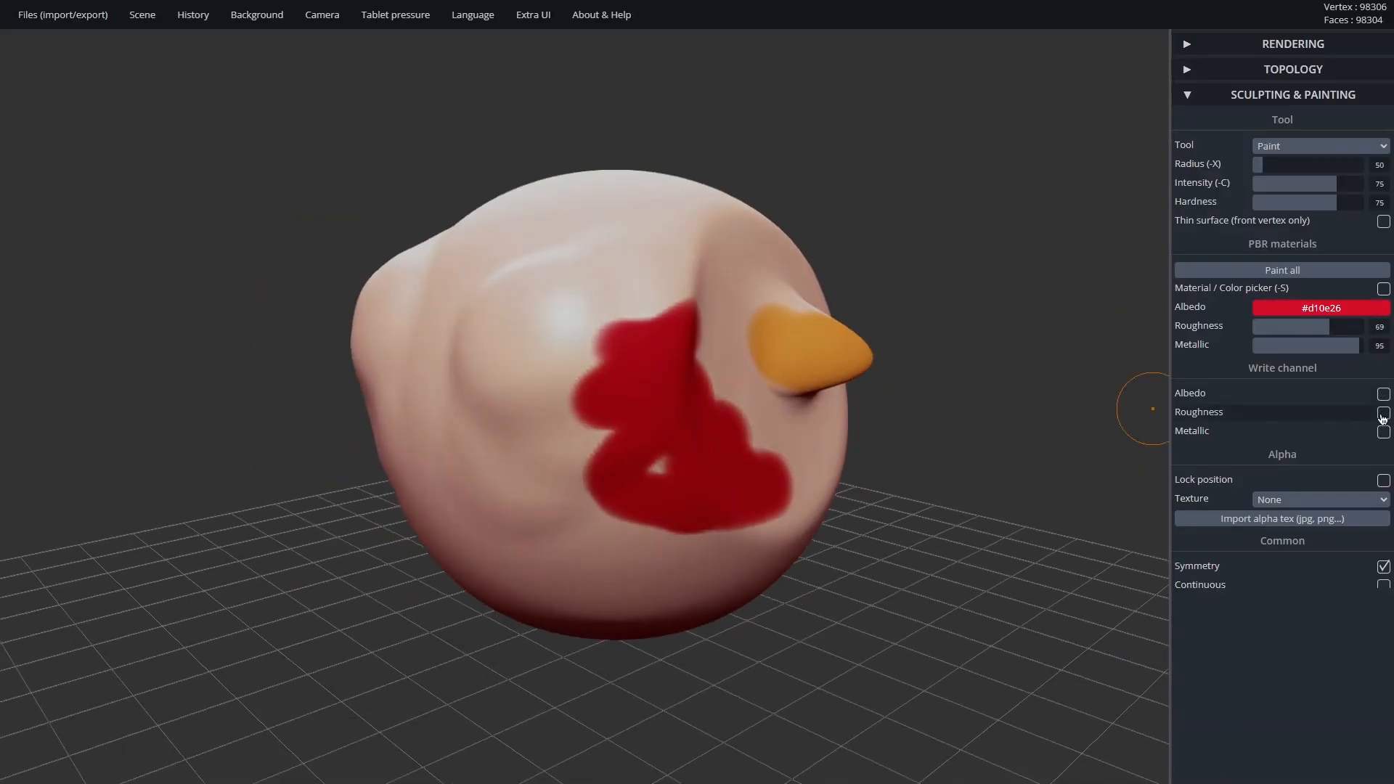
Step: Adjust paint channels, load Rocks.jpg as brush alpha and stamp rocky detail on top
left_click(1383, 393)
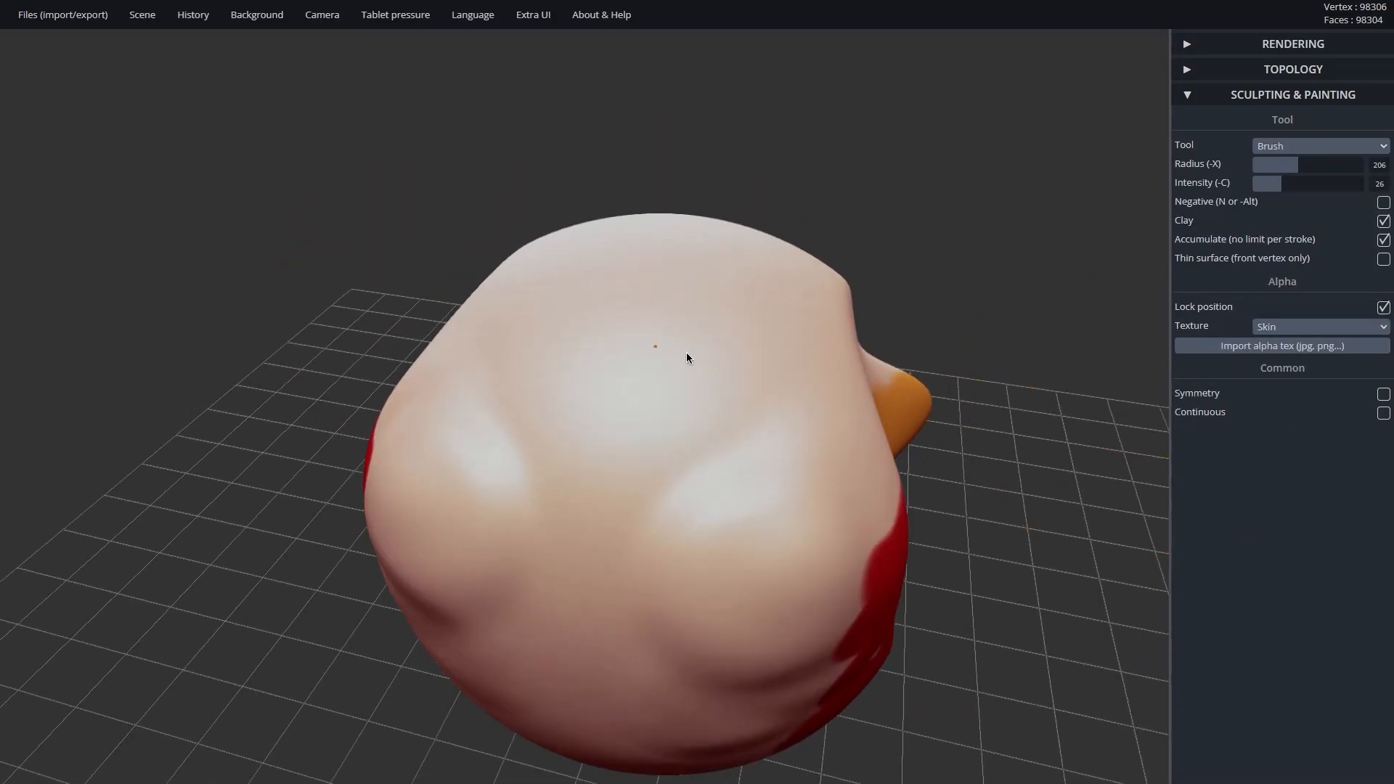
left_click(1320, 145)
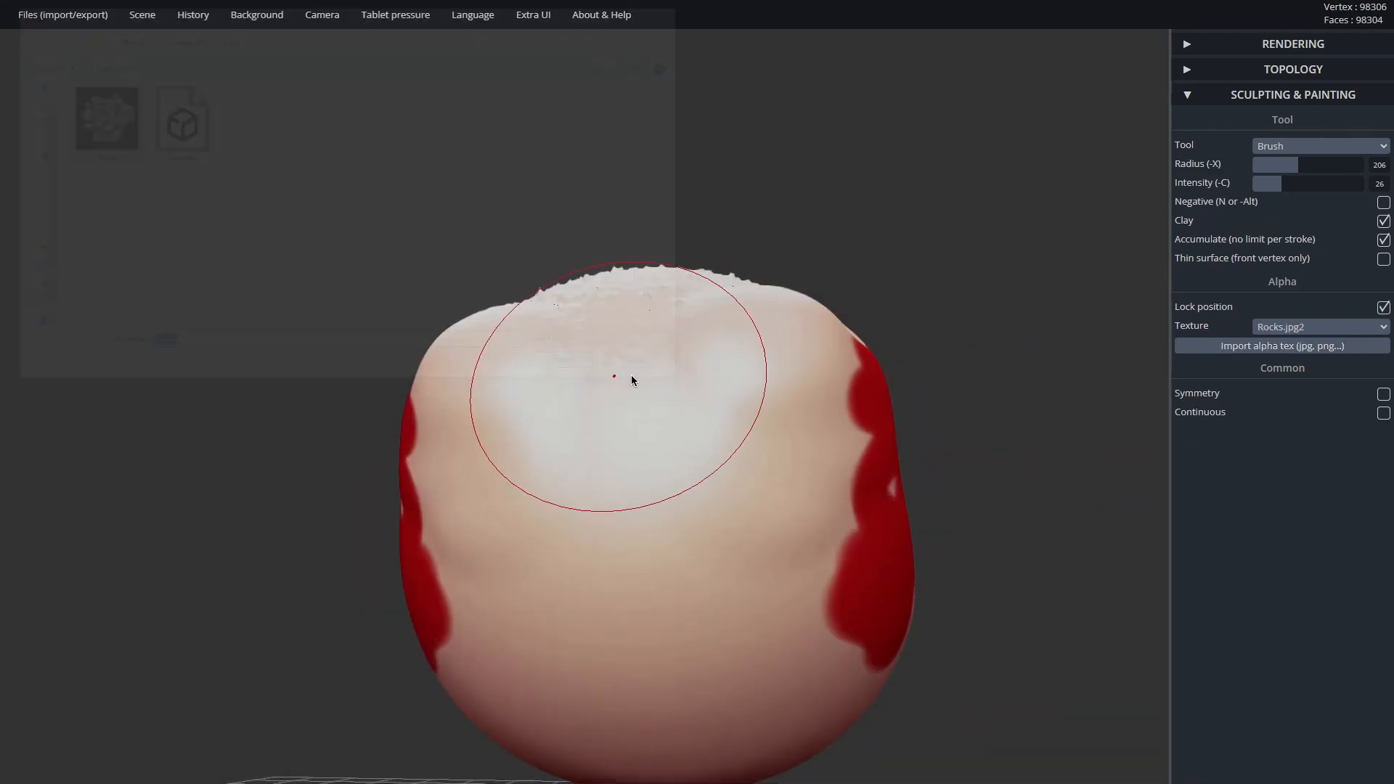
left_click_drag(632, 378, 742, 488)
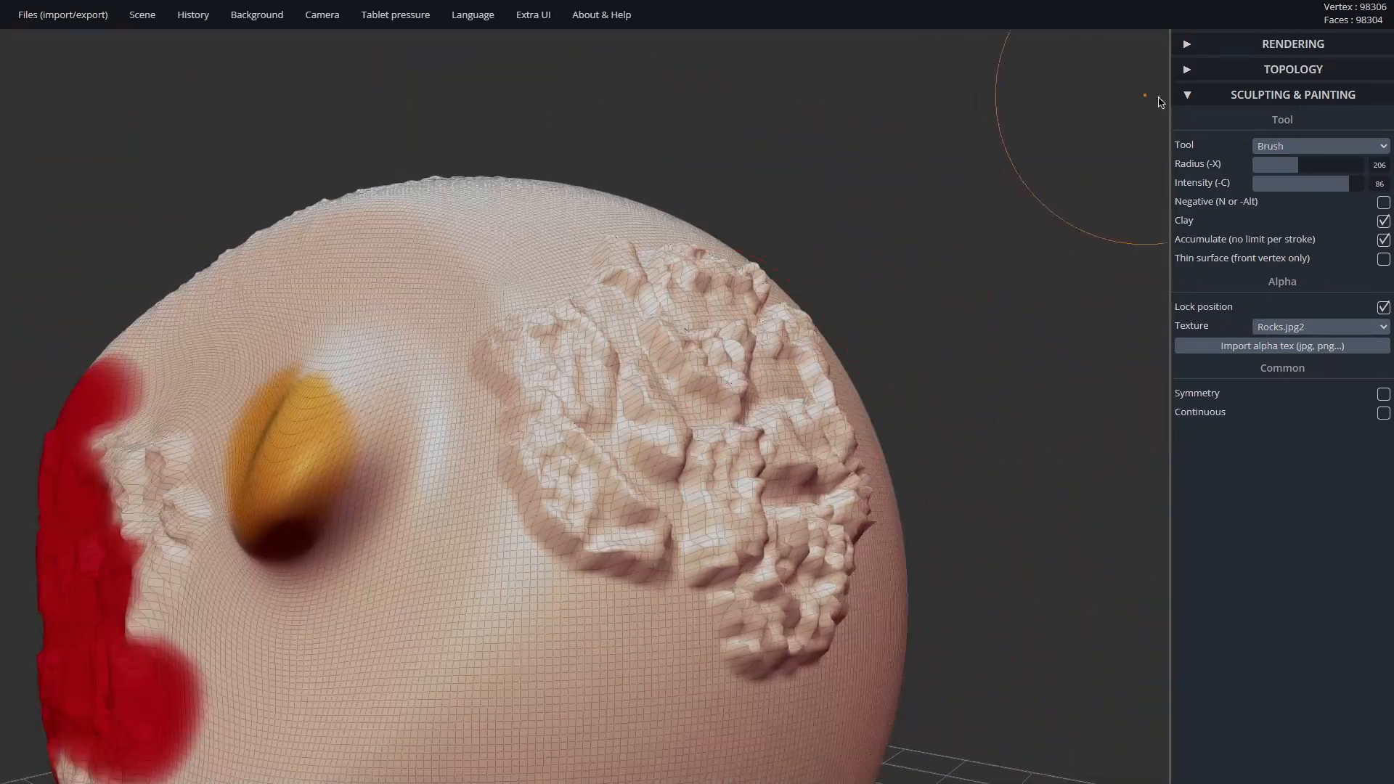
Step: Under Topology, subdivide the mesh twice, then voxel-remesh it into an even surface
left_click(1292, 94)
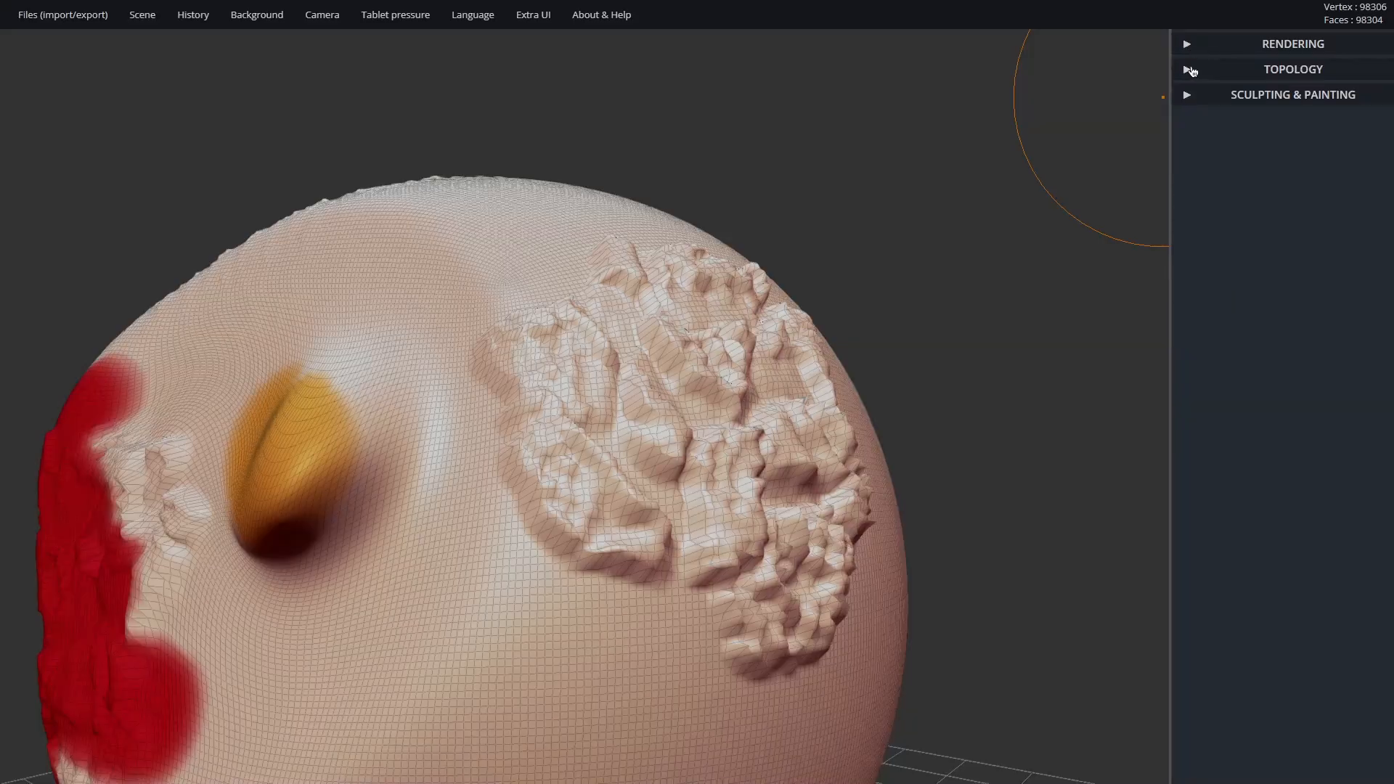
left_click(1292, 68)
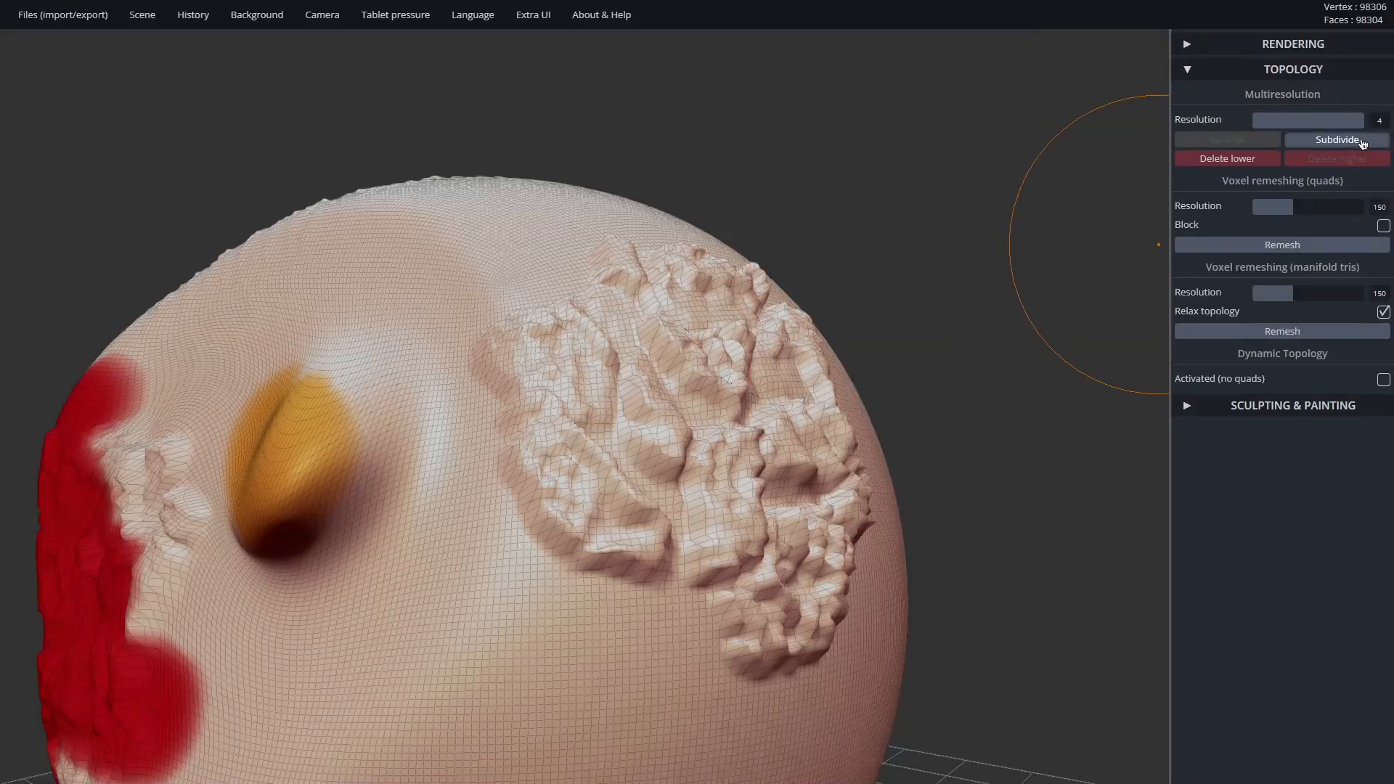
left_click(1337, 139)
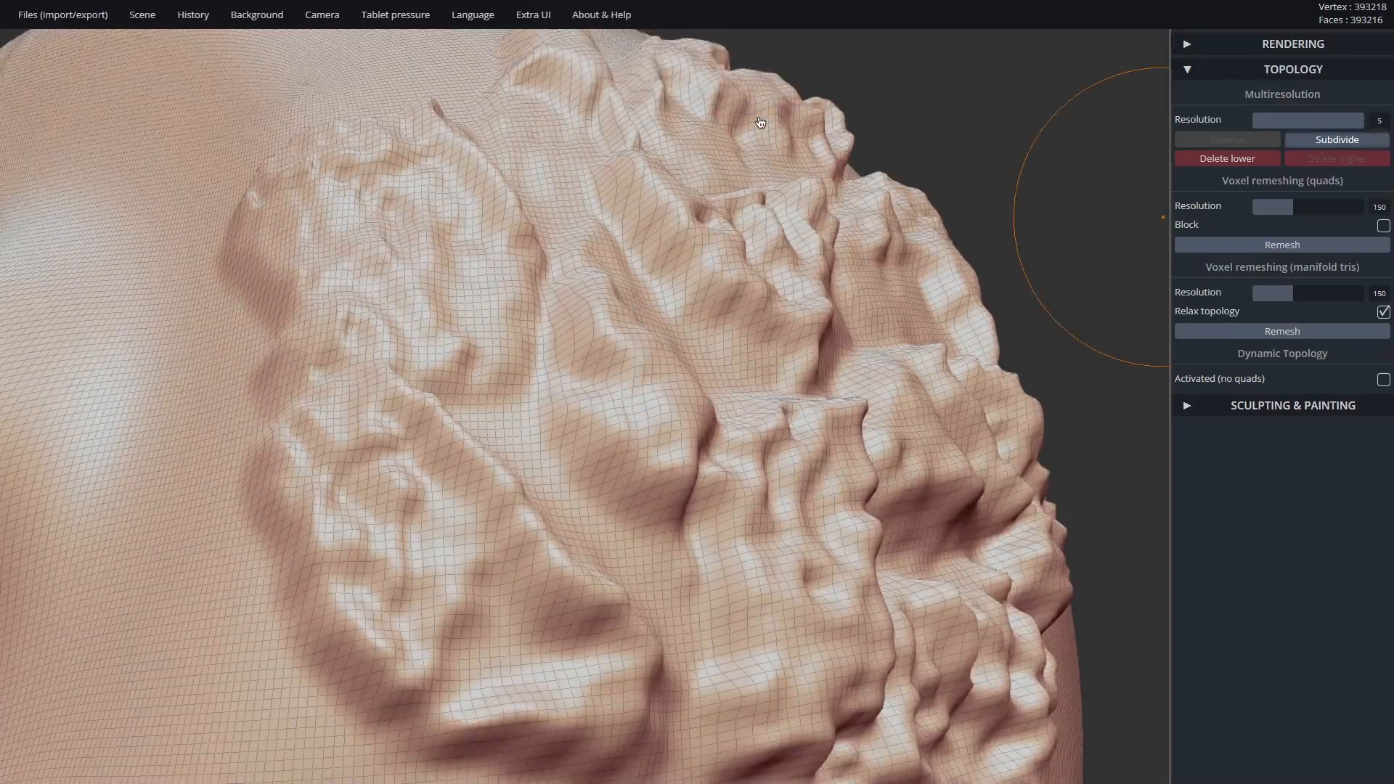
left_click(1335, 140)
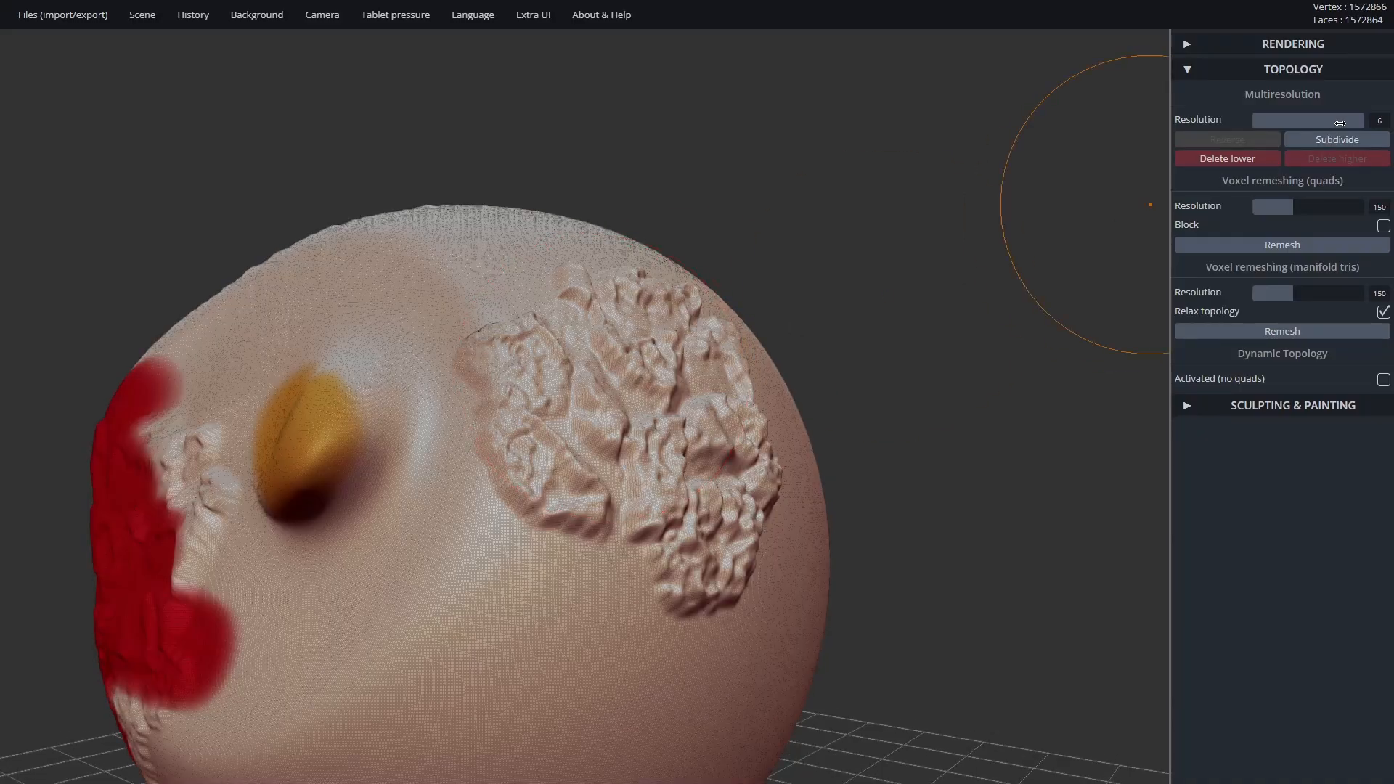
left_click(1336, 156)
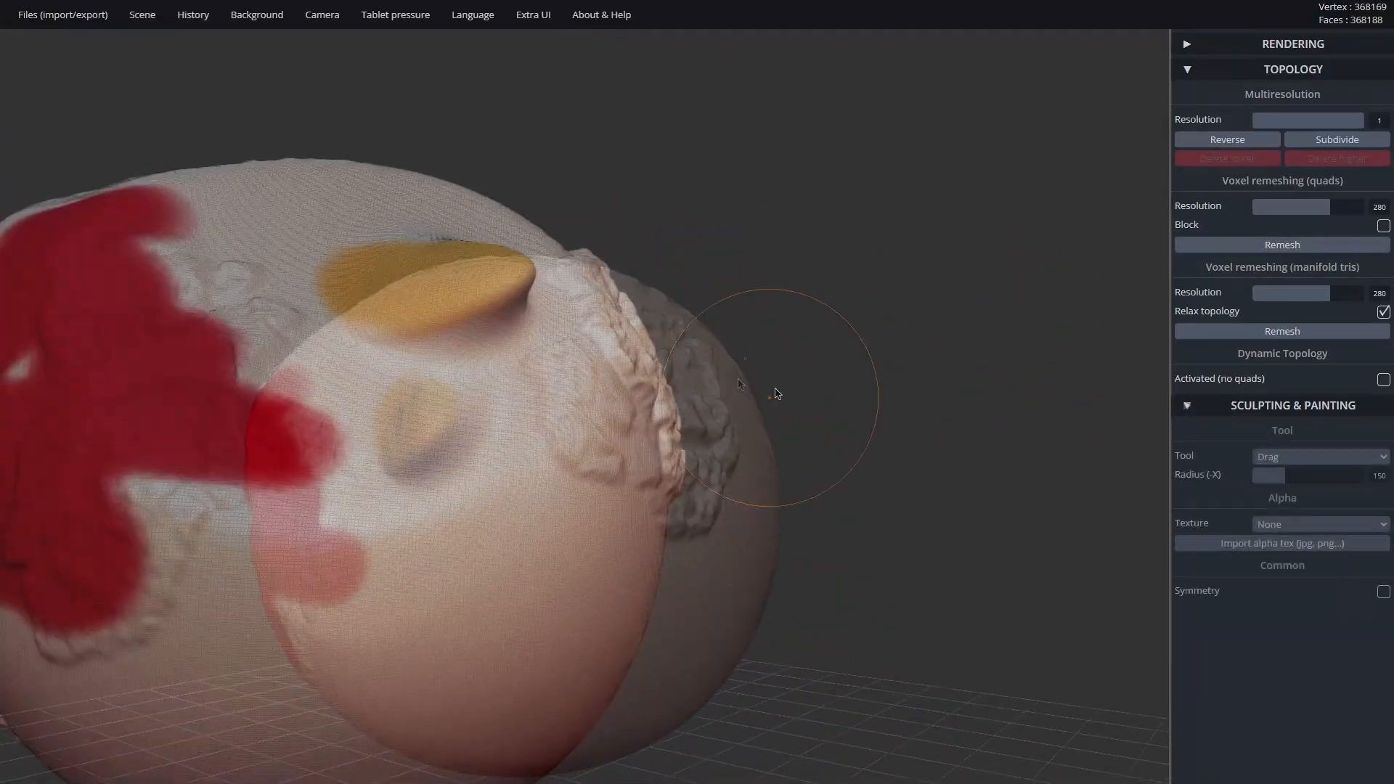
Step: Pull a long tendril from the sphere with dynamic topology activated, bending it and growing branches
left_click_drag(742, 382, 979, 558)
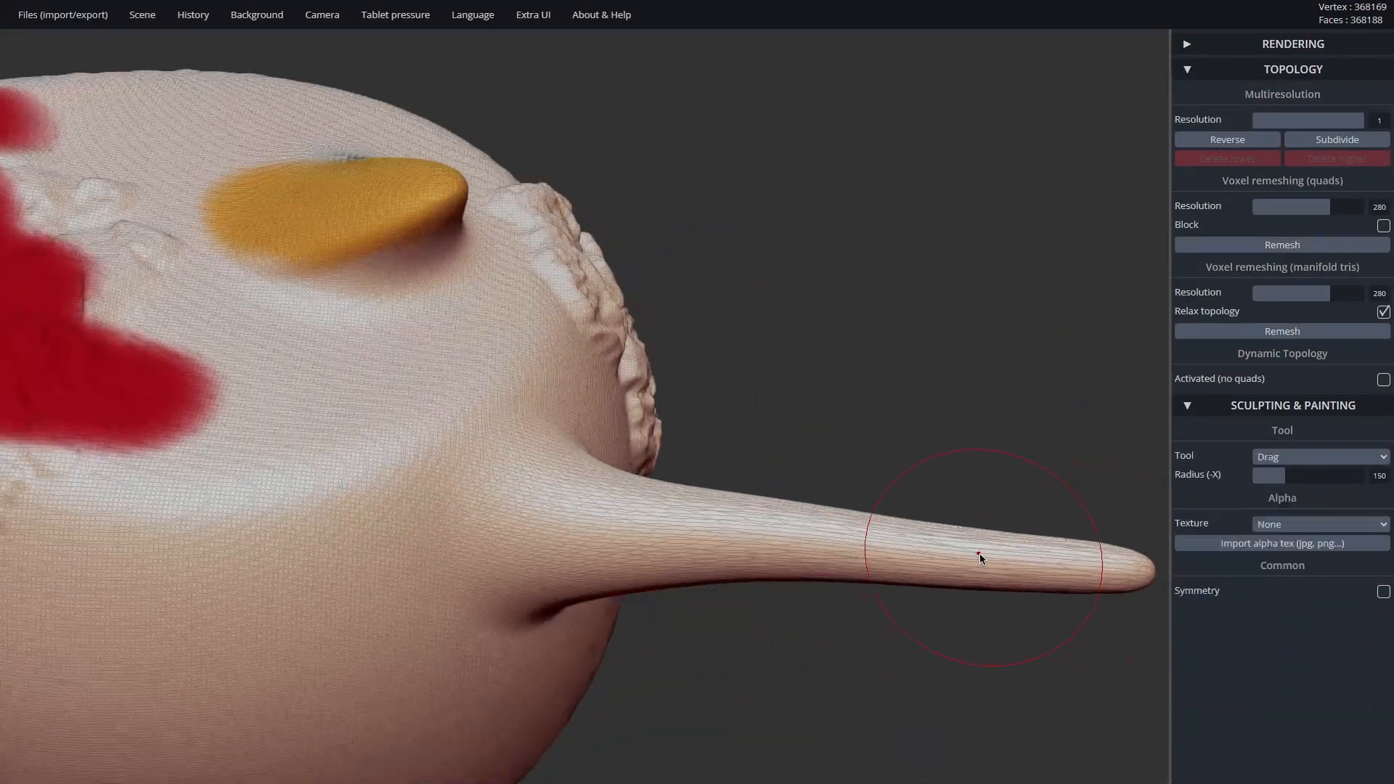
left_click(1384, 377)
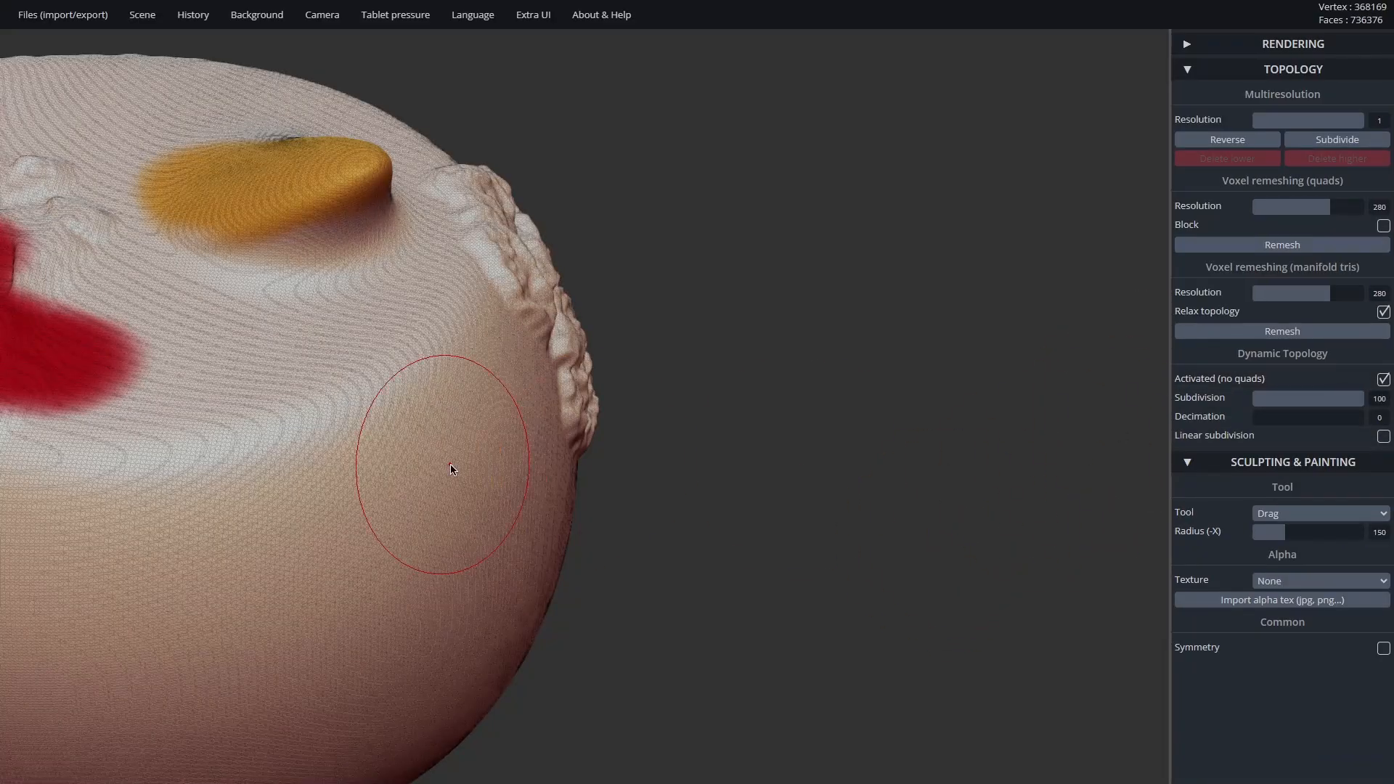
left_click_drag(449, 469, 1076, 575)
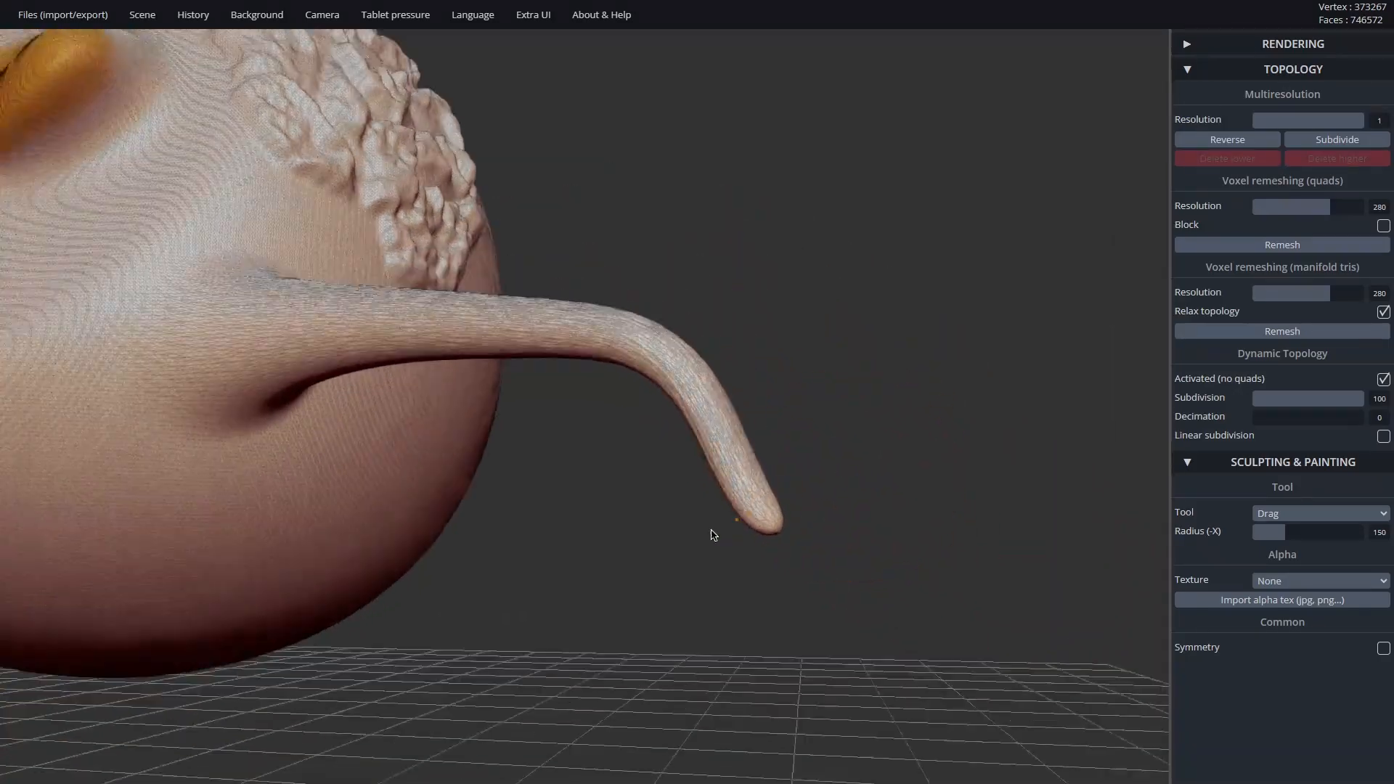
left_click_drag(712, 536, 769, 366)
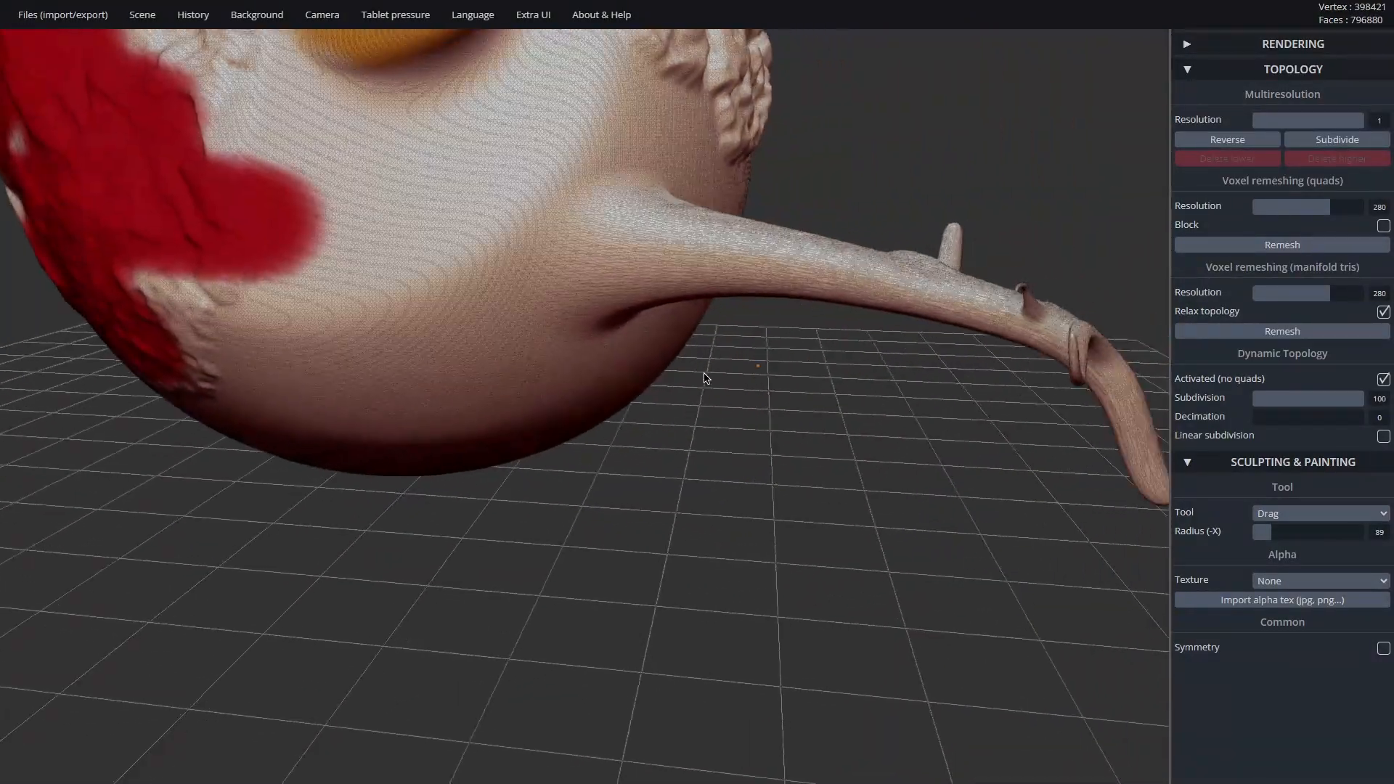
left_click_drag(702, 378, 1101, 373)
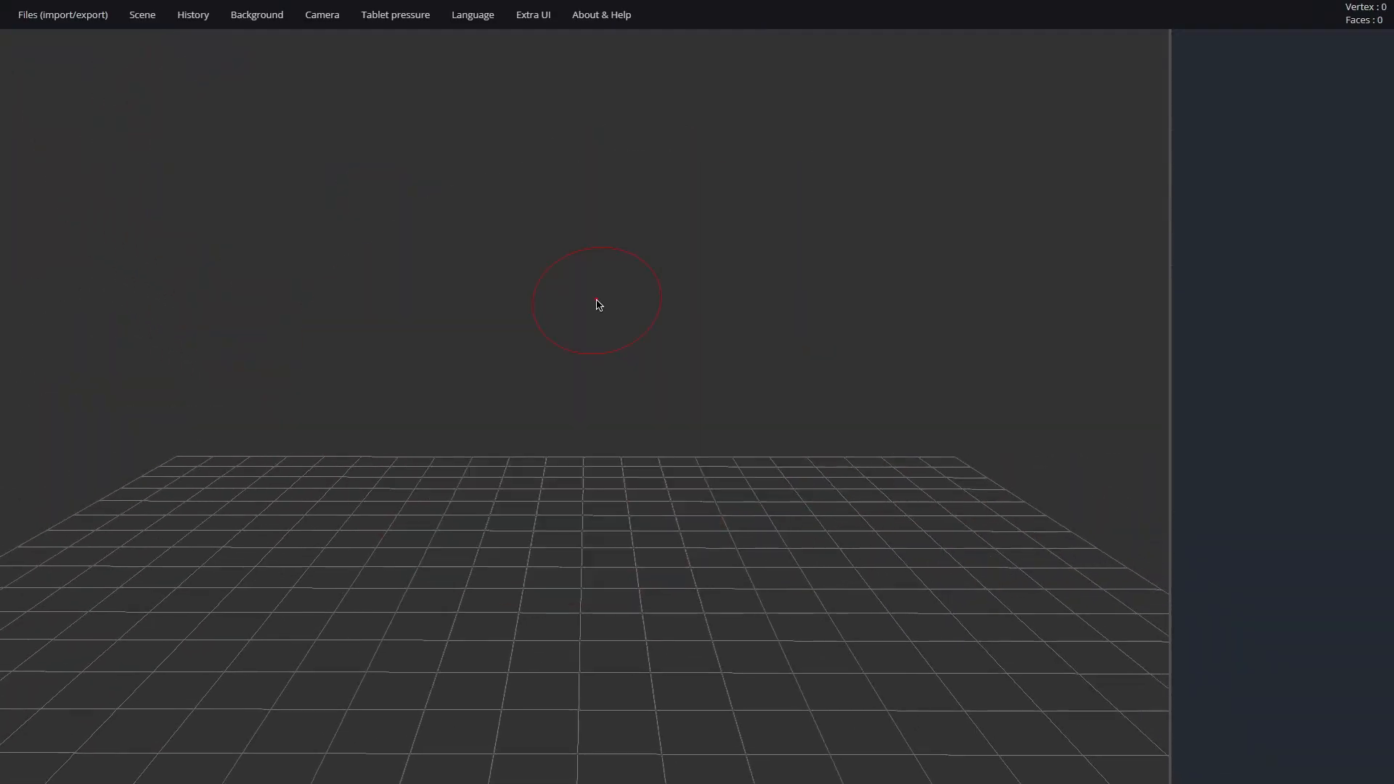
Step: Import the Suzanne model file through Files > Add into the empty scene
left_click(61, 15)
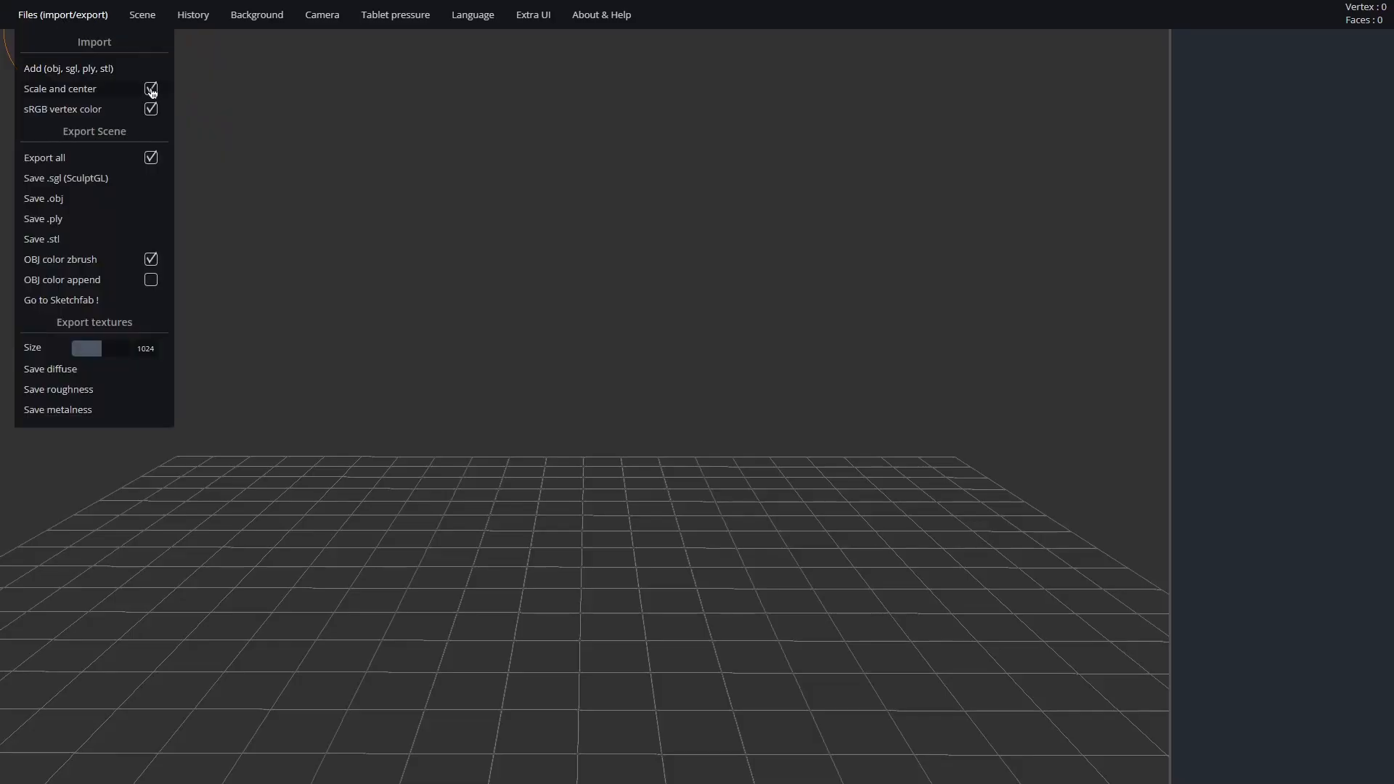
left_click(68, 68)
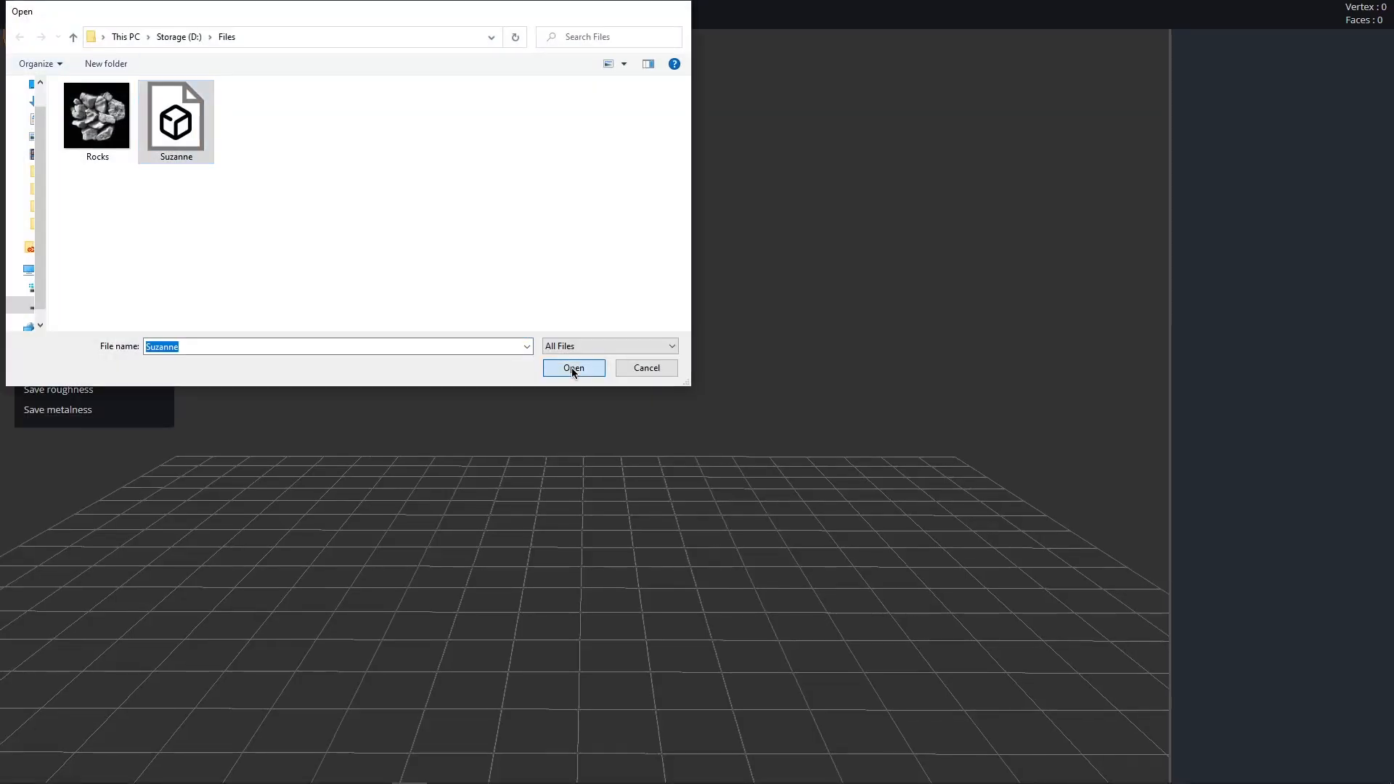
left_click(572, 368)
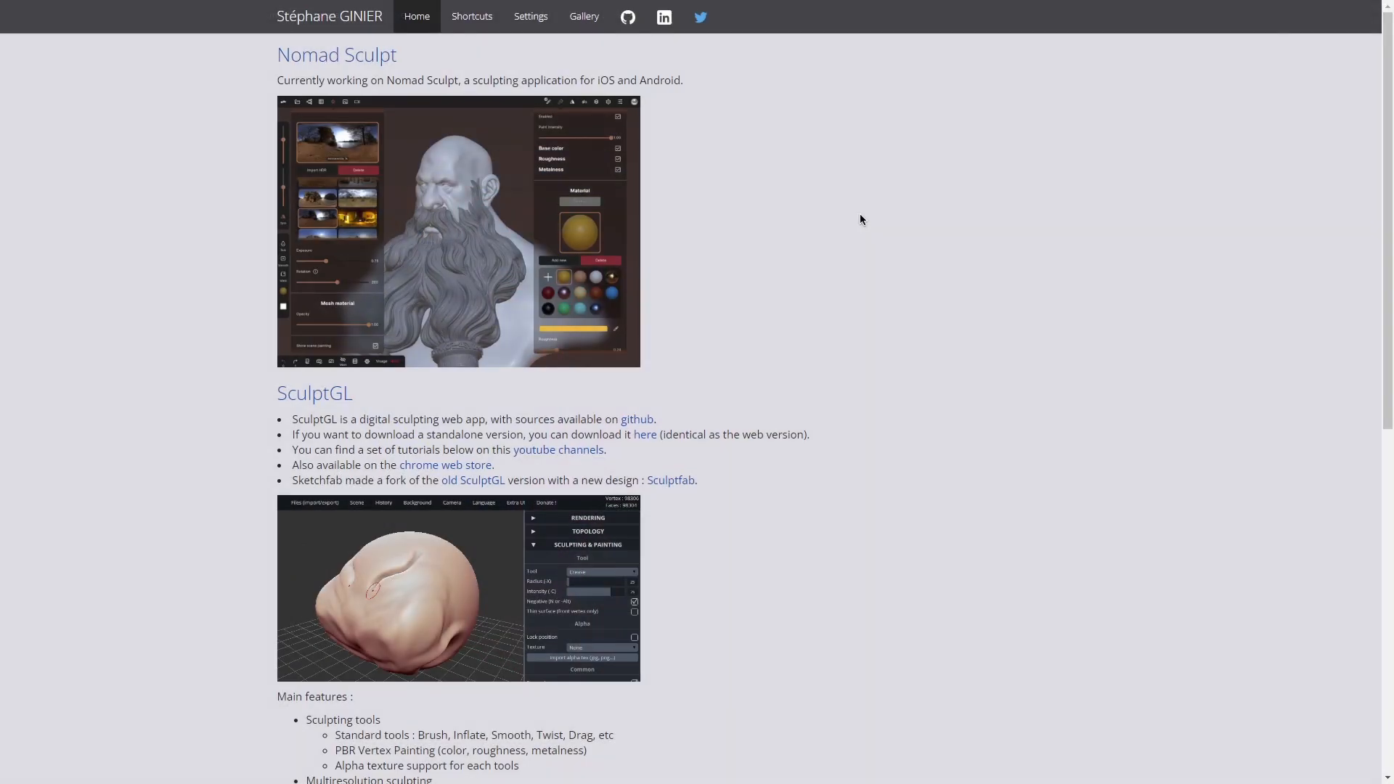
mouse_move(755, 359)
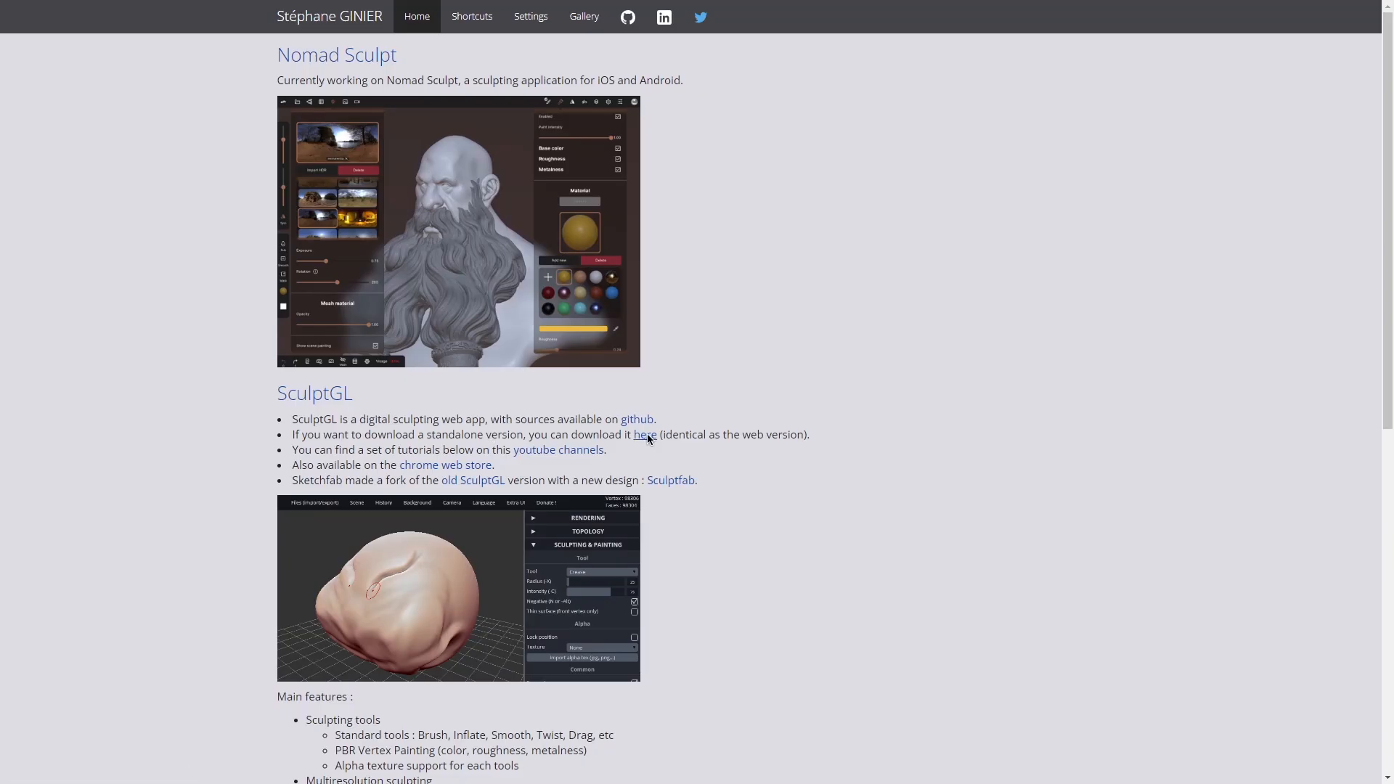
Step: Follow the 'here' link to the standalone SculptGL download archive
left_click(645, 434)
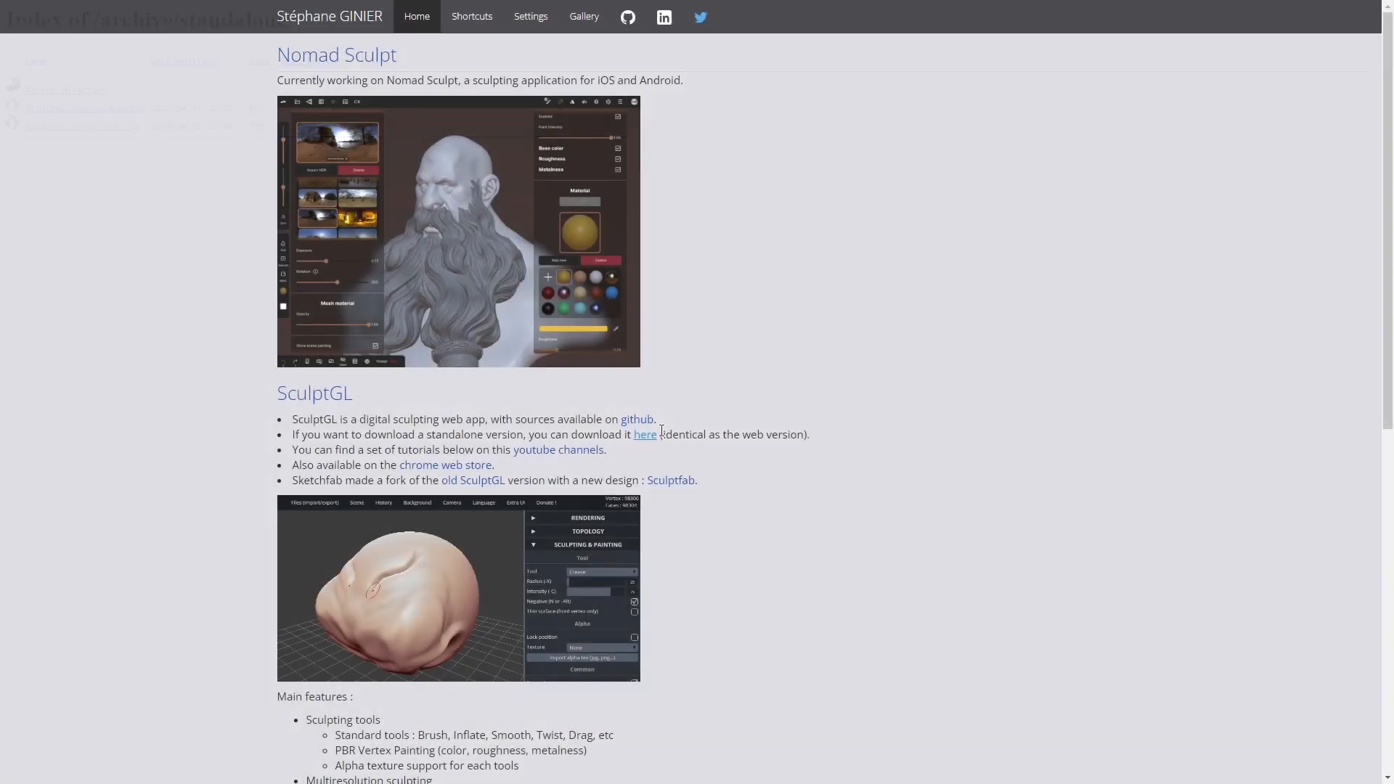
Step: Scroll through the SculptGL gallery of heads and creatures and enlarge one thumbnail in the lightbox
left_click(584, 16)
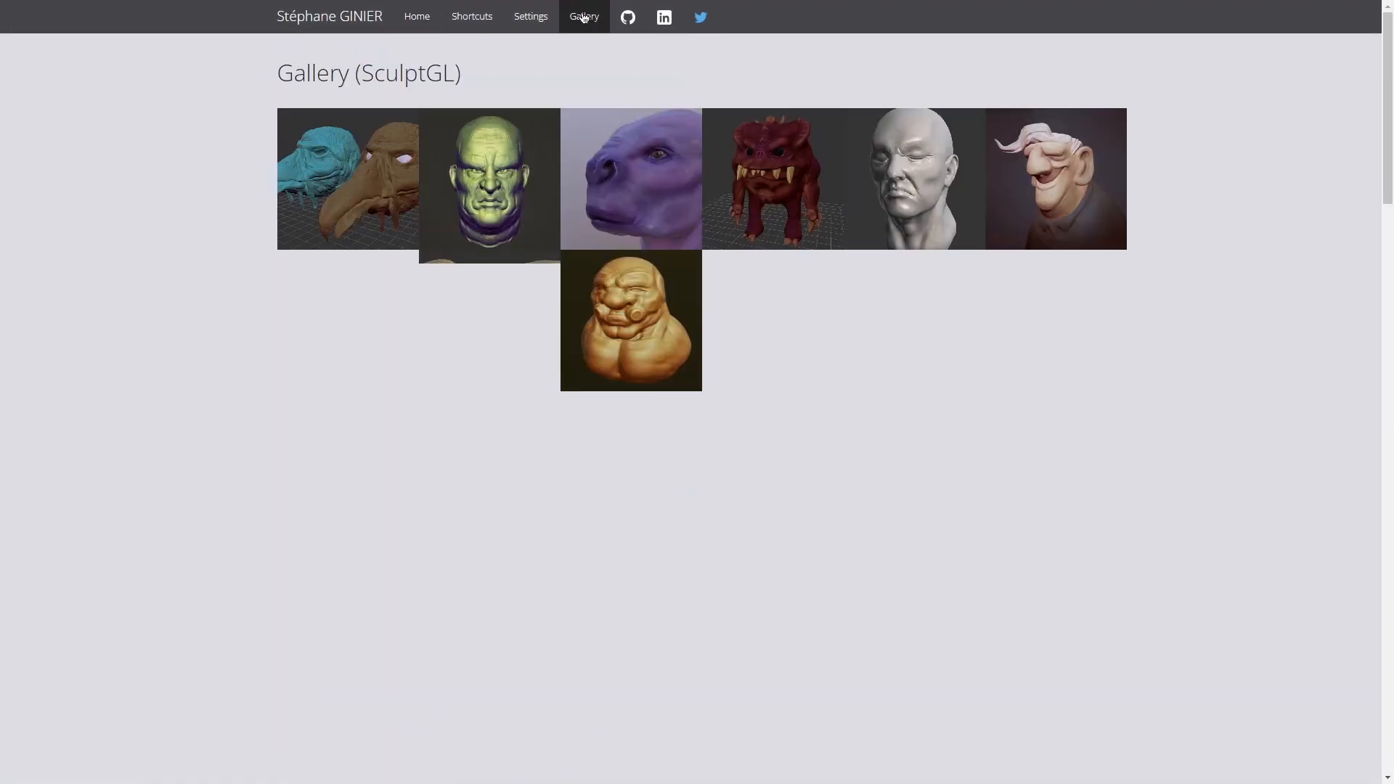
scroll("down", 3)
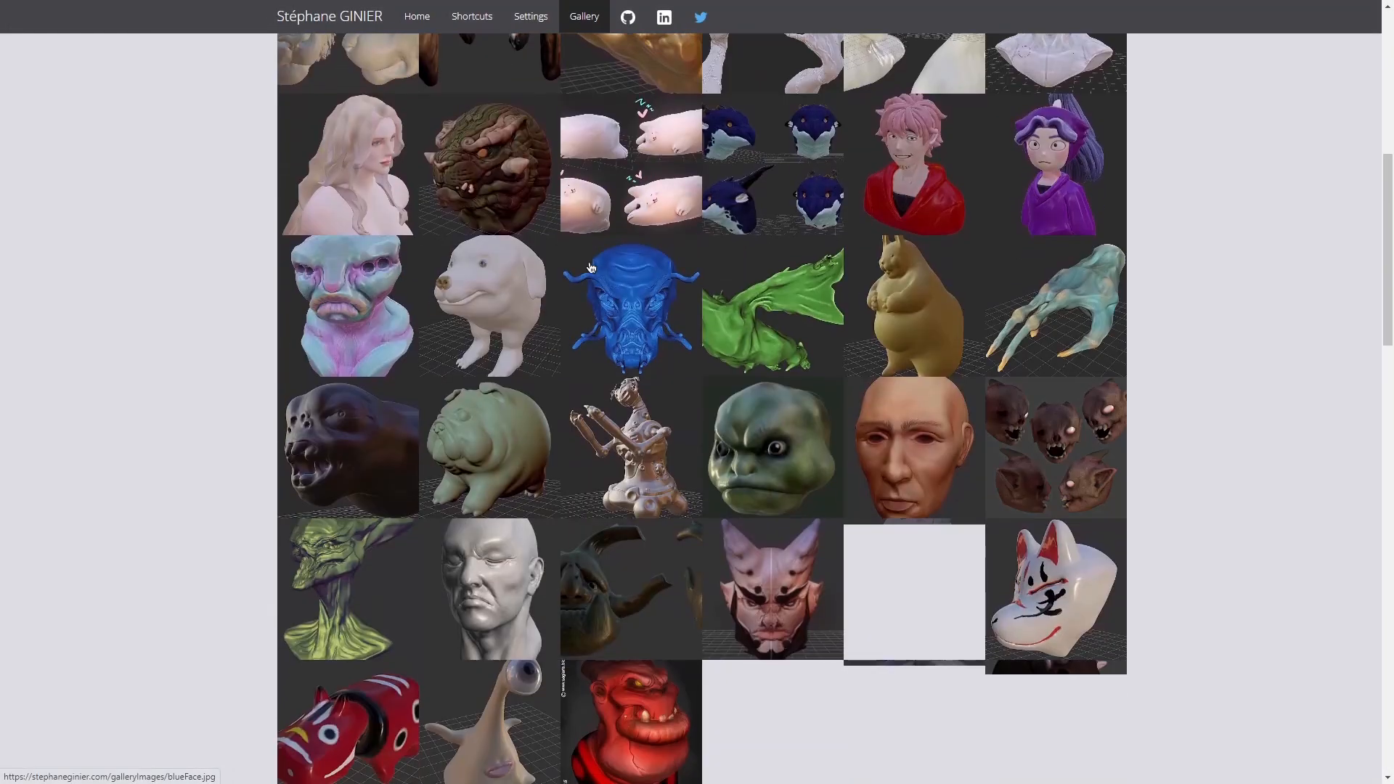
scroll("down", 3)
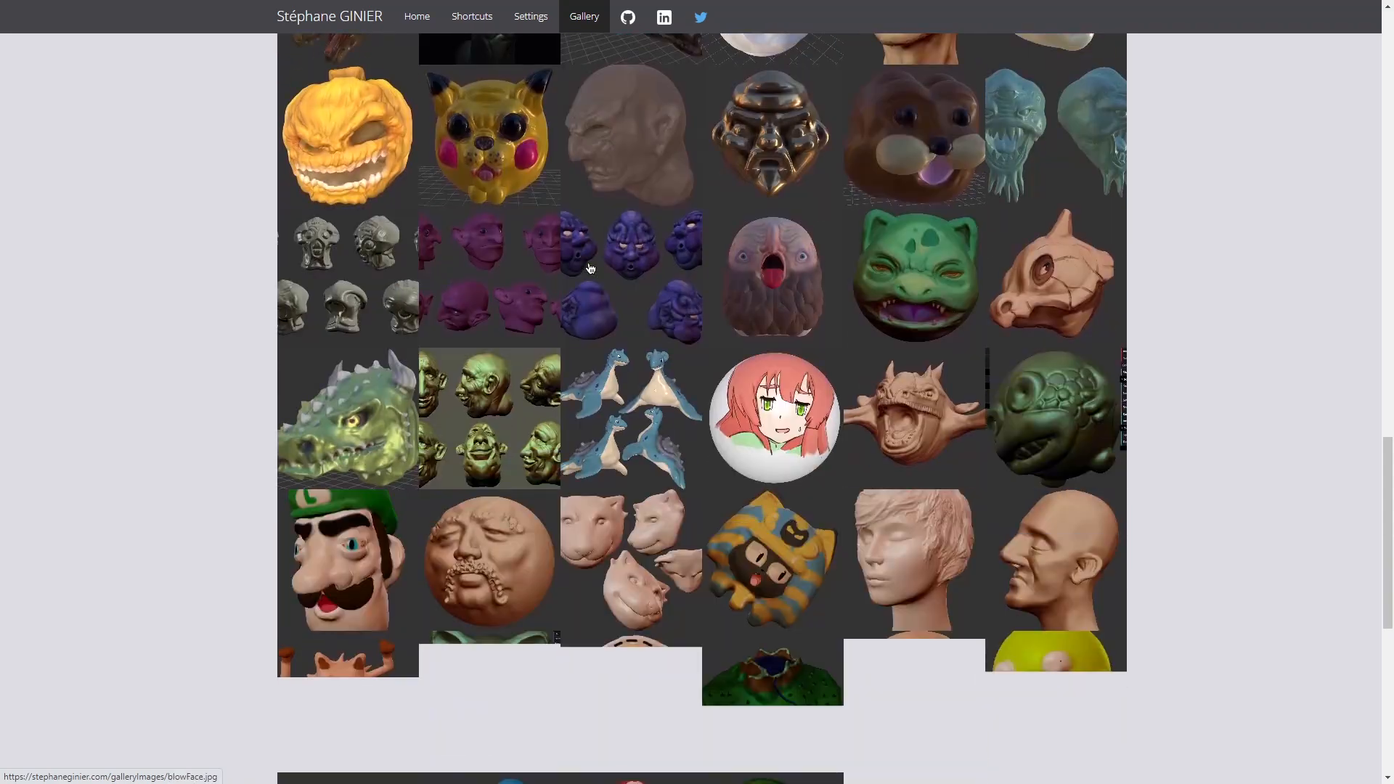
scroll("down", 3)
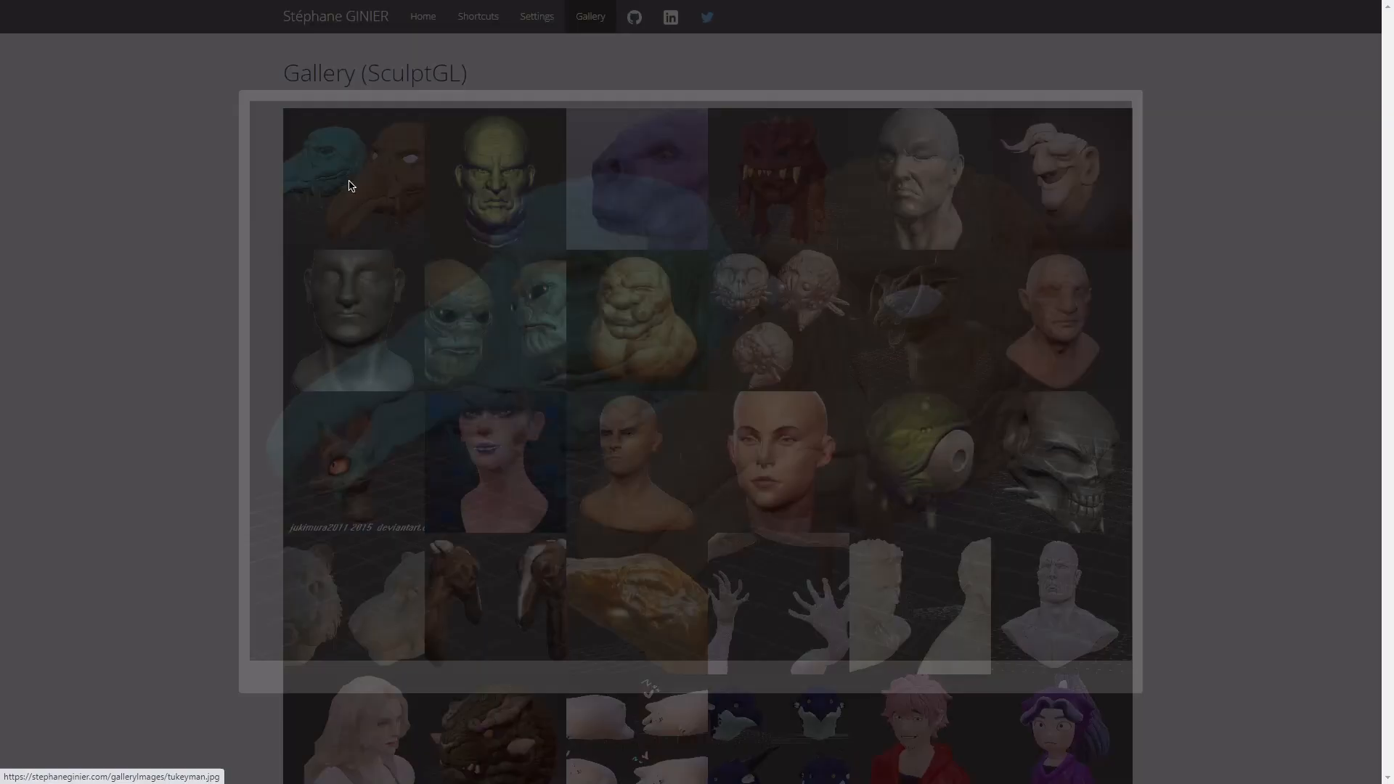
left_click(498, 177)
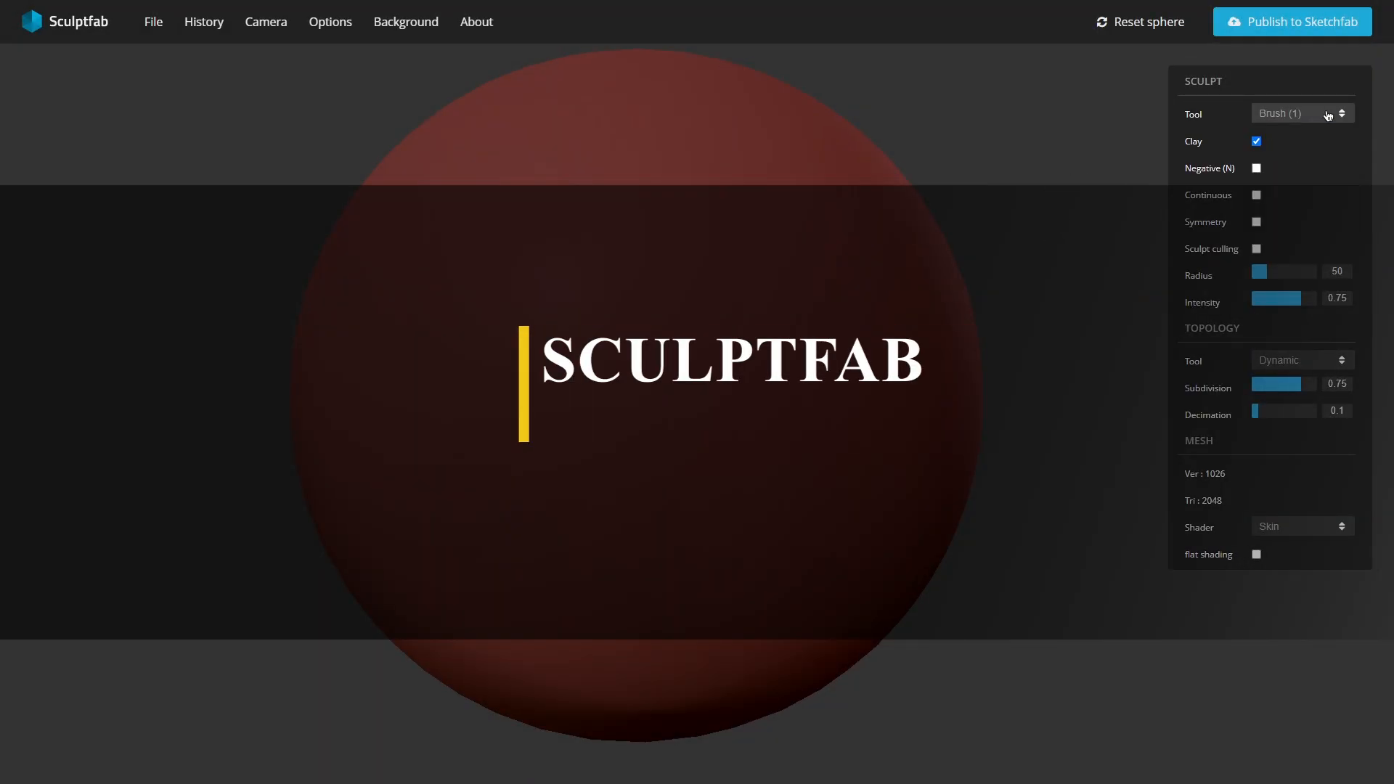
Step: Look through Sculptfab's History, Background and About menus
left_click(204, 22)
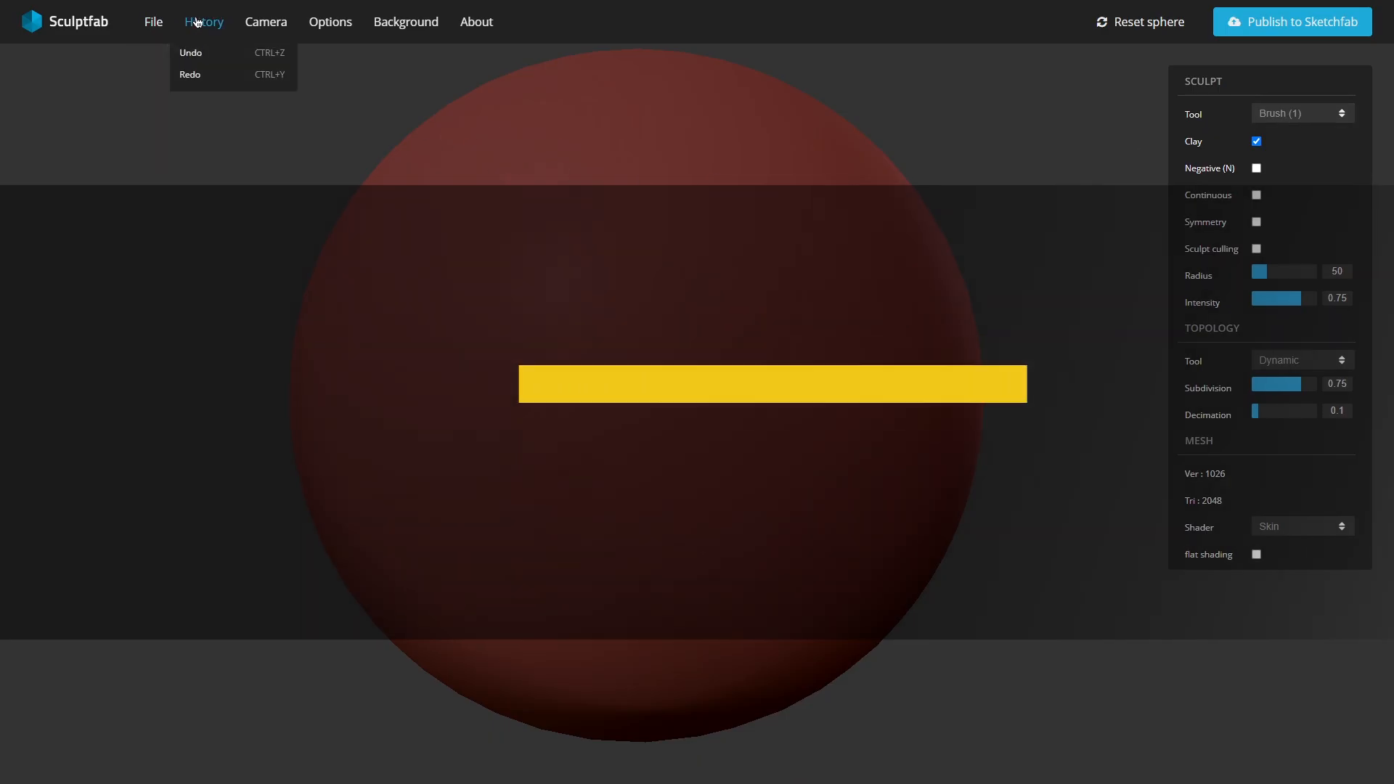
left_click(405, 22)
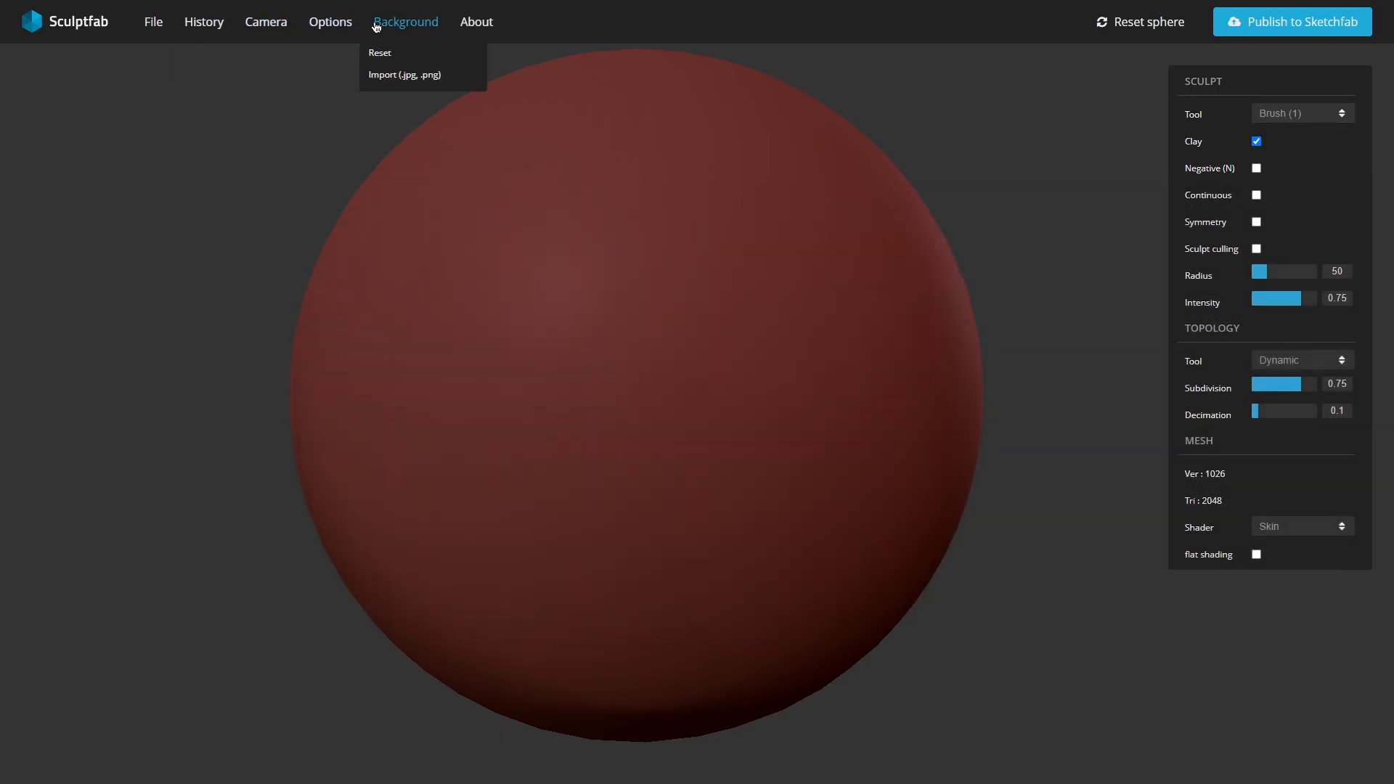
left_click(476, 22)
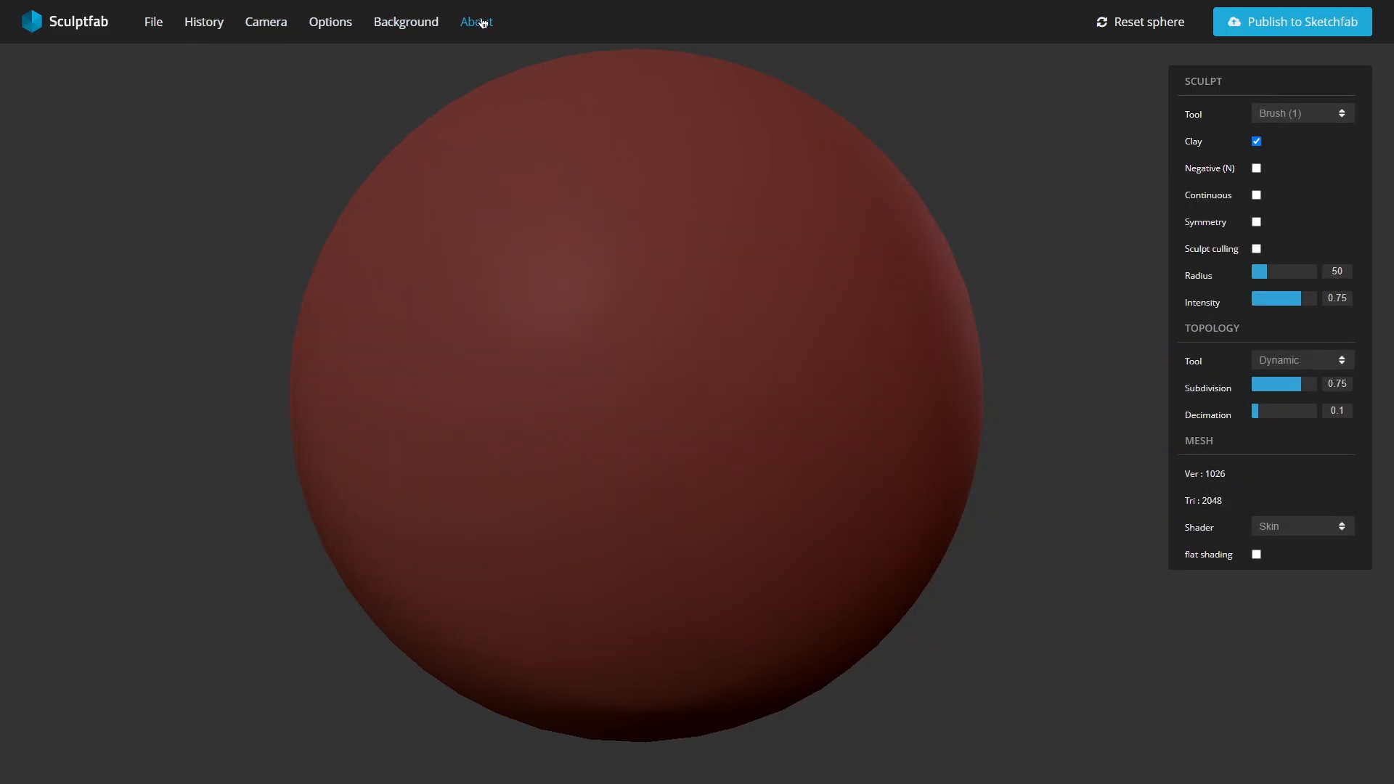
left_click(476, 21)
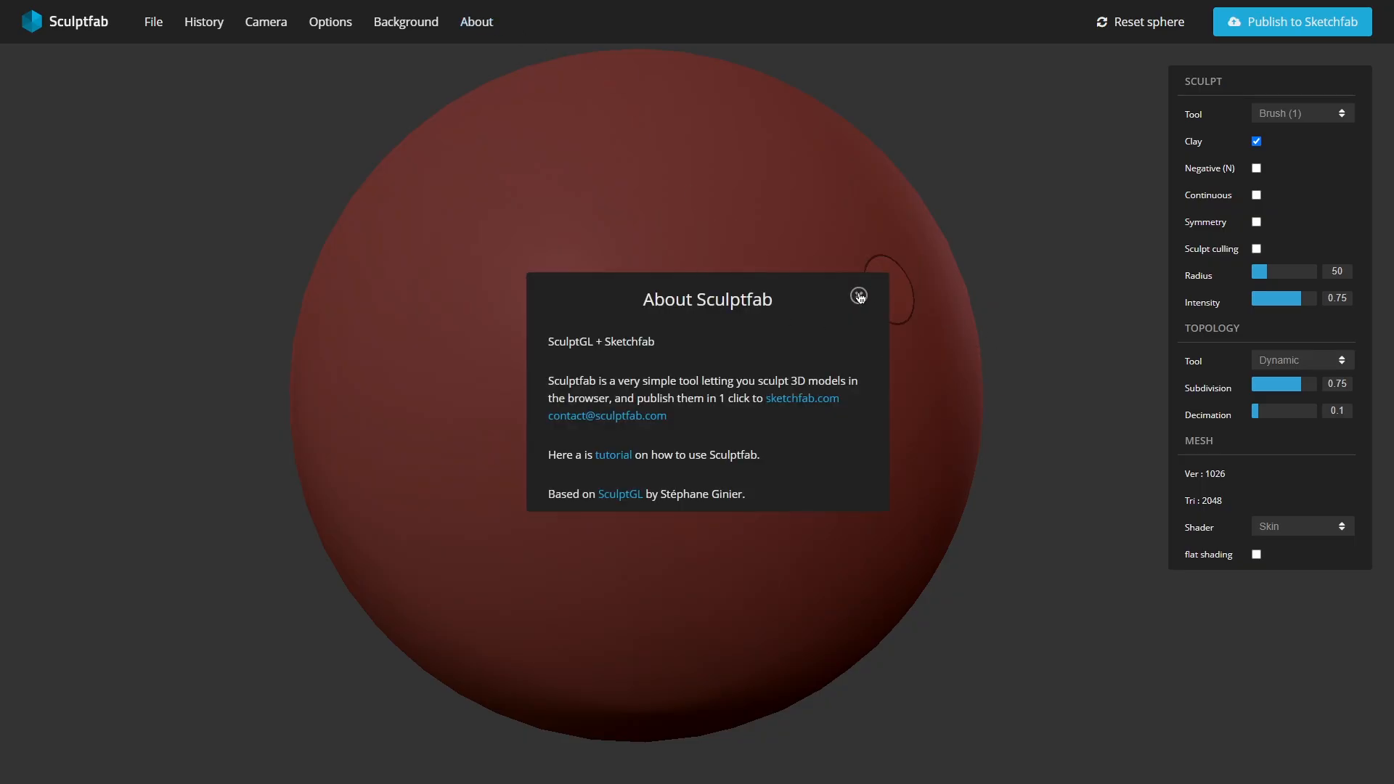
left_click(856, 295)
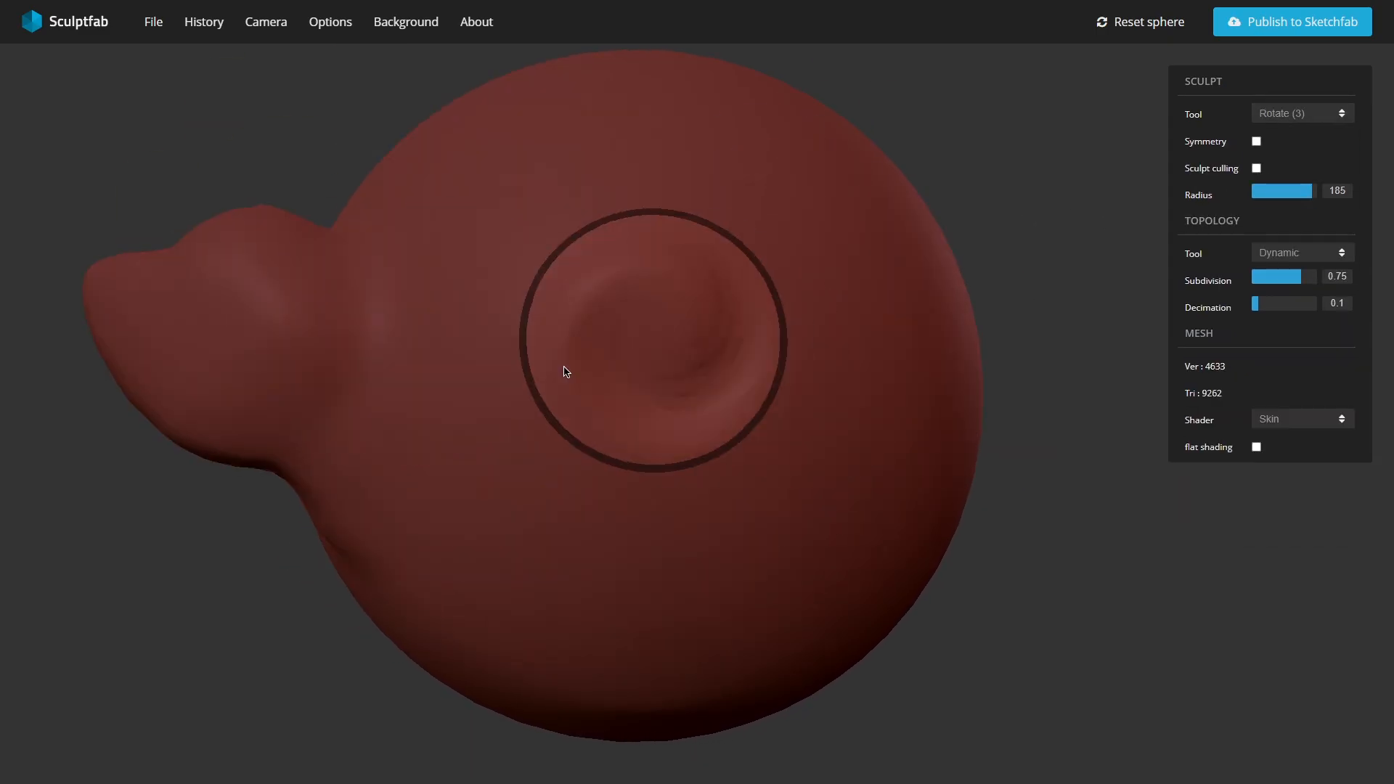
Step: Reshape the red sphere with Rotate and flatten a round patch on the head
left_click(1299, 114)
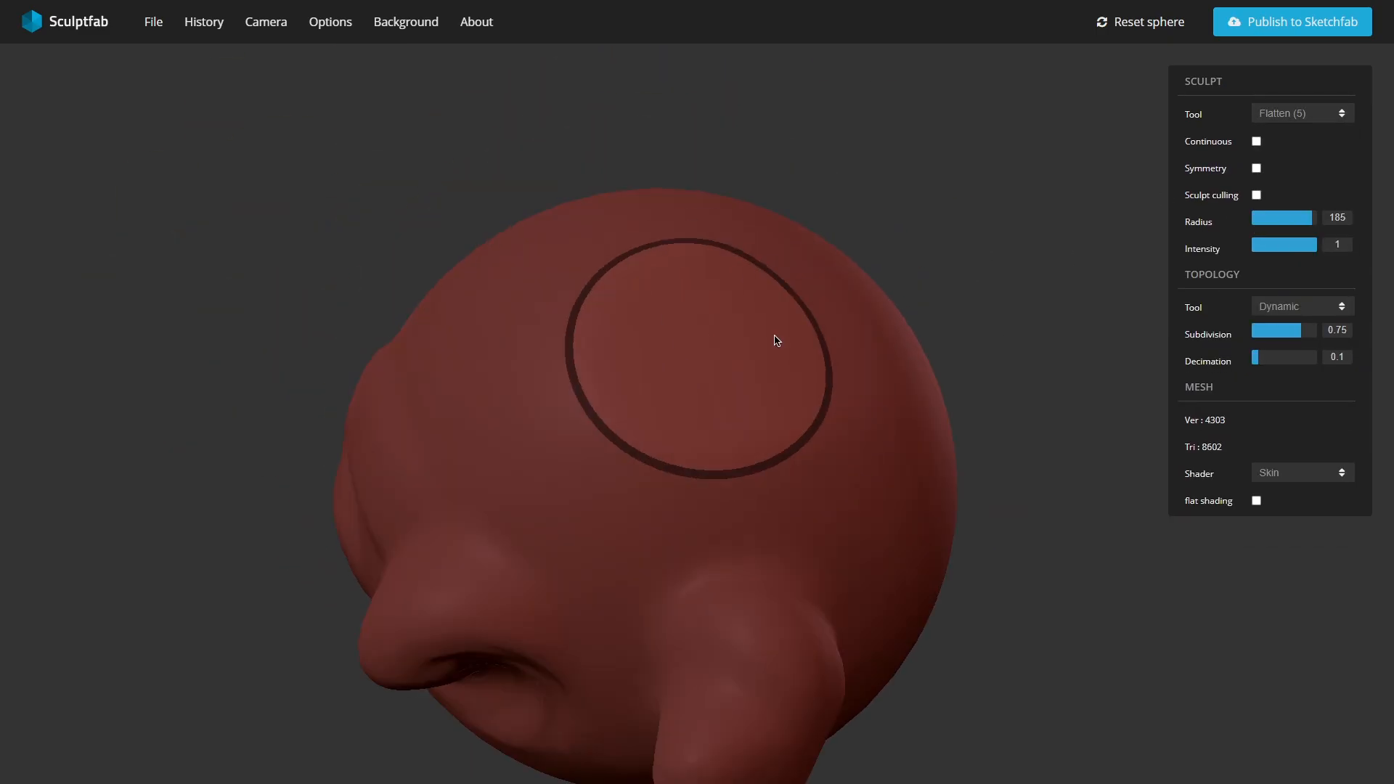
left_click(1299, 113)
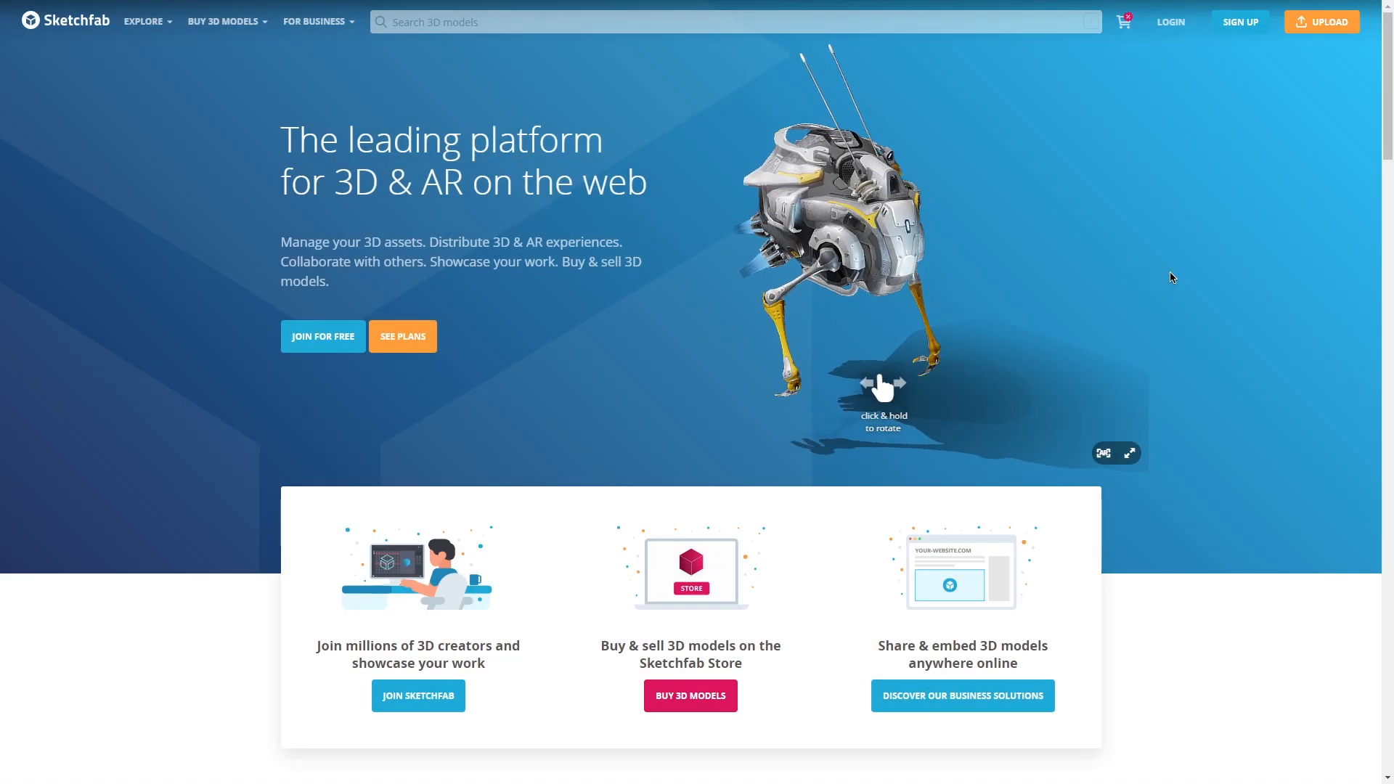
Step: Scroll the Sketchfast winners post, spinning the trophy and FIFA world cup models
scroll("down", 3)
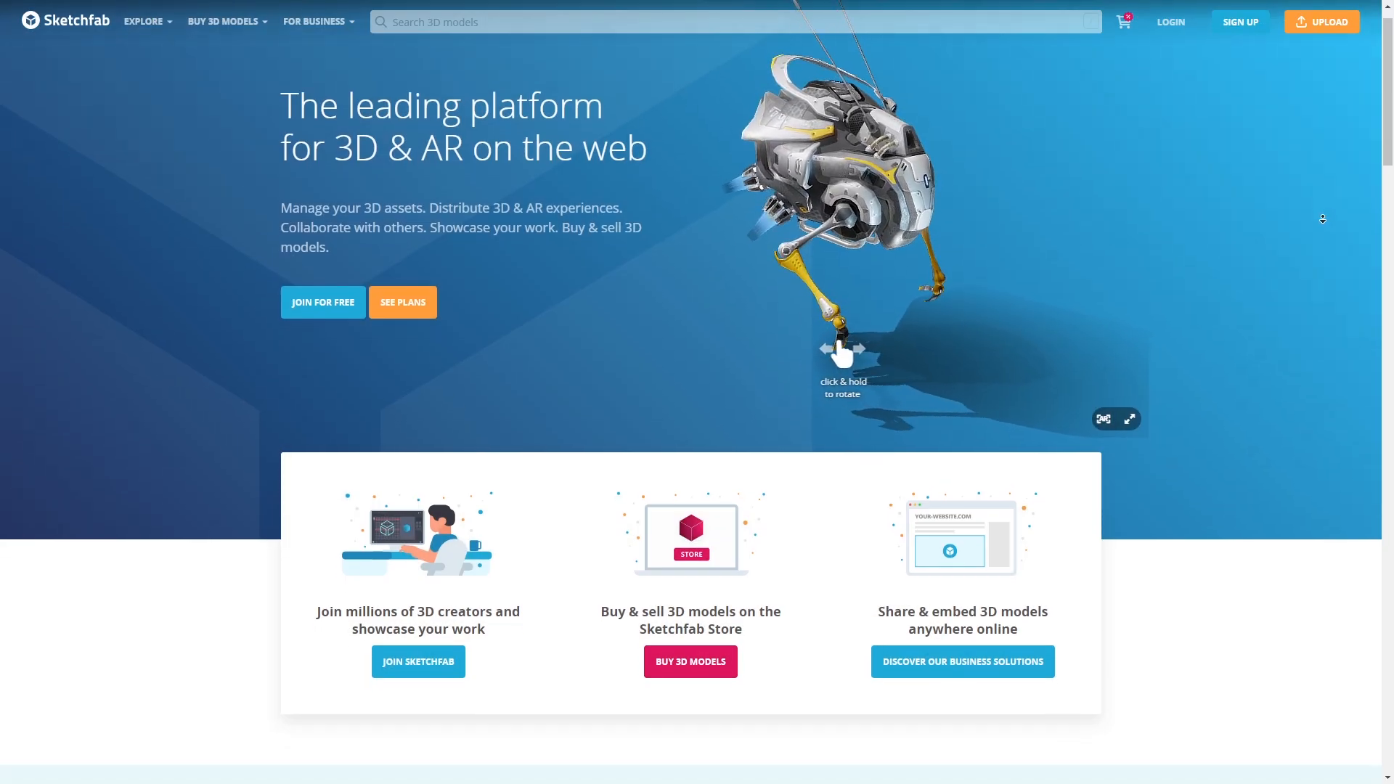
scroll("down", 3)
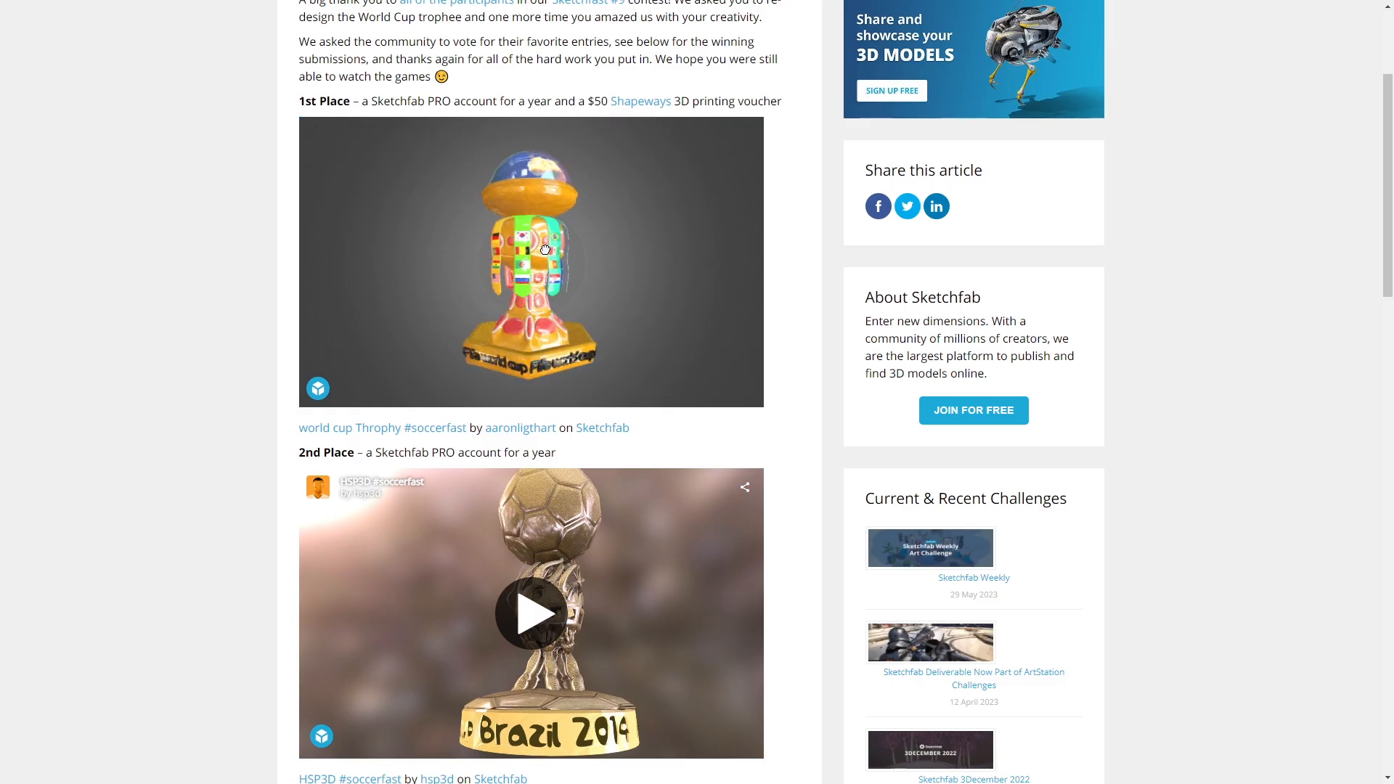
scroll("down", 3)
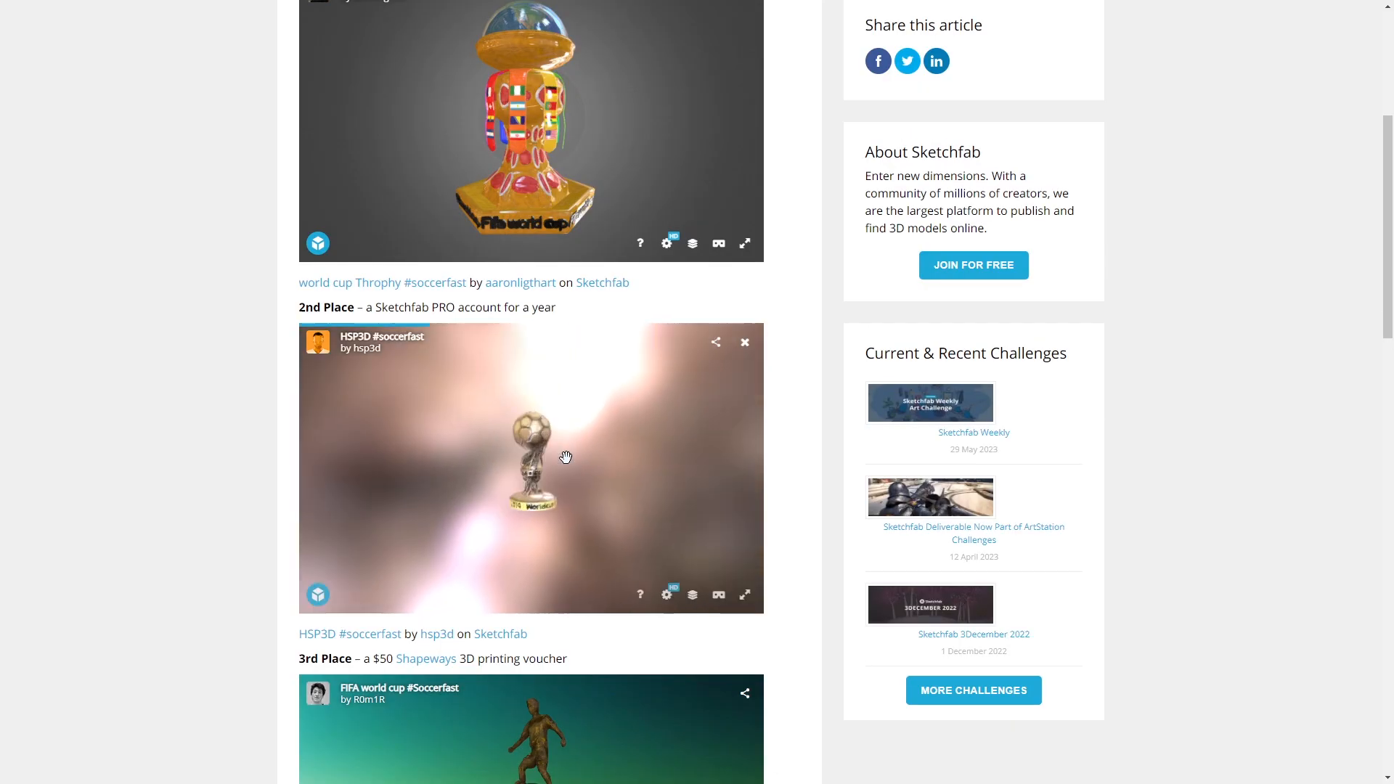
left_click_drag(564, 457, 539, 458)
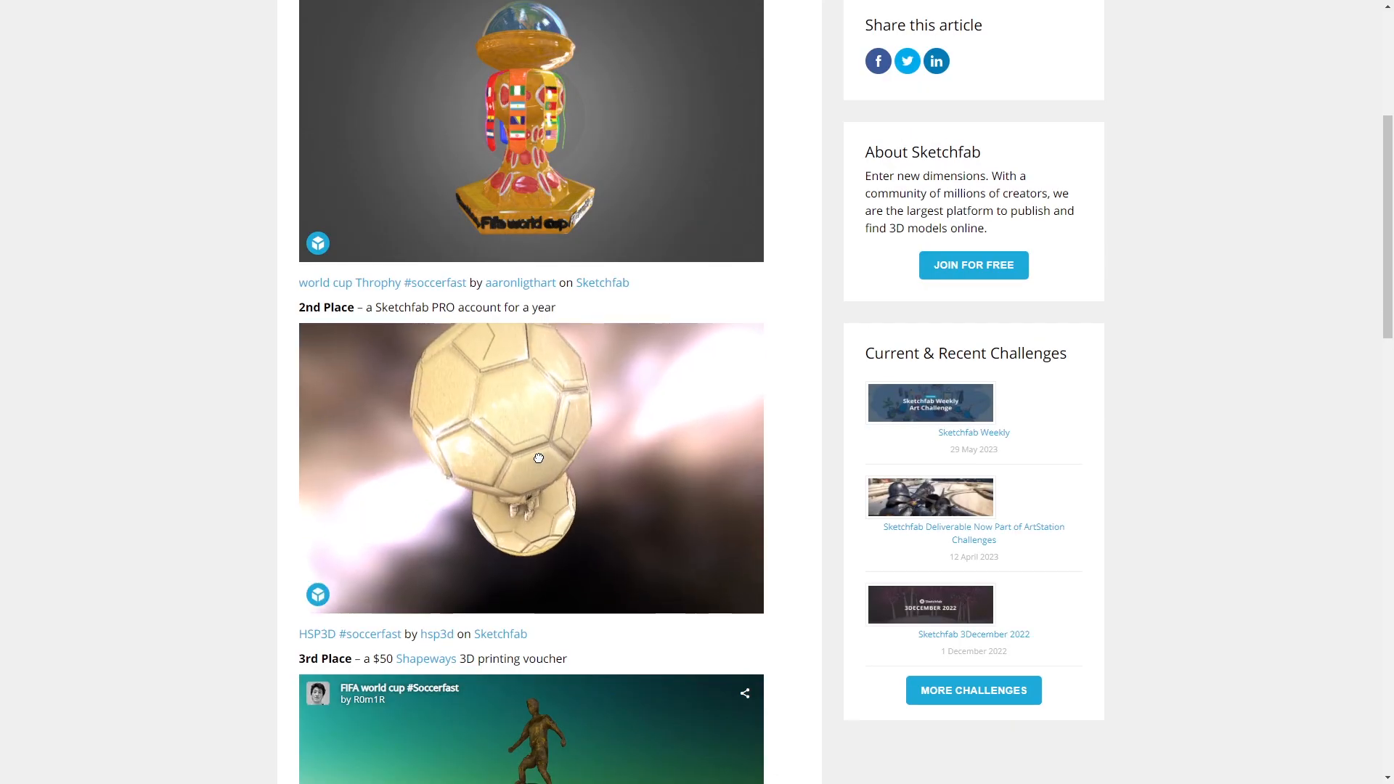
scroll("down", 3)
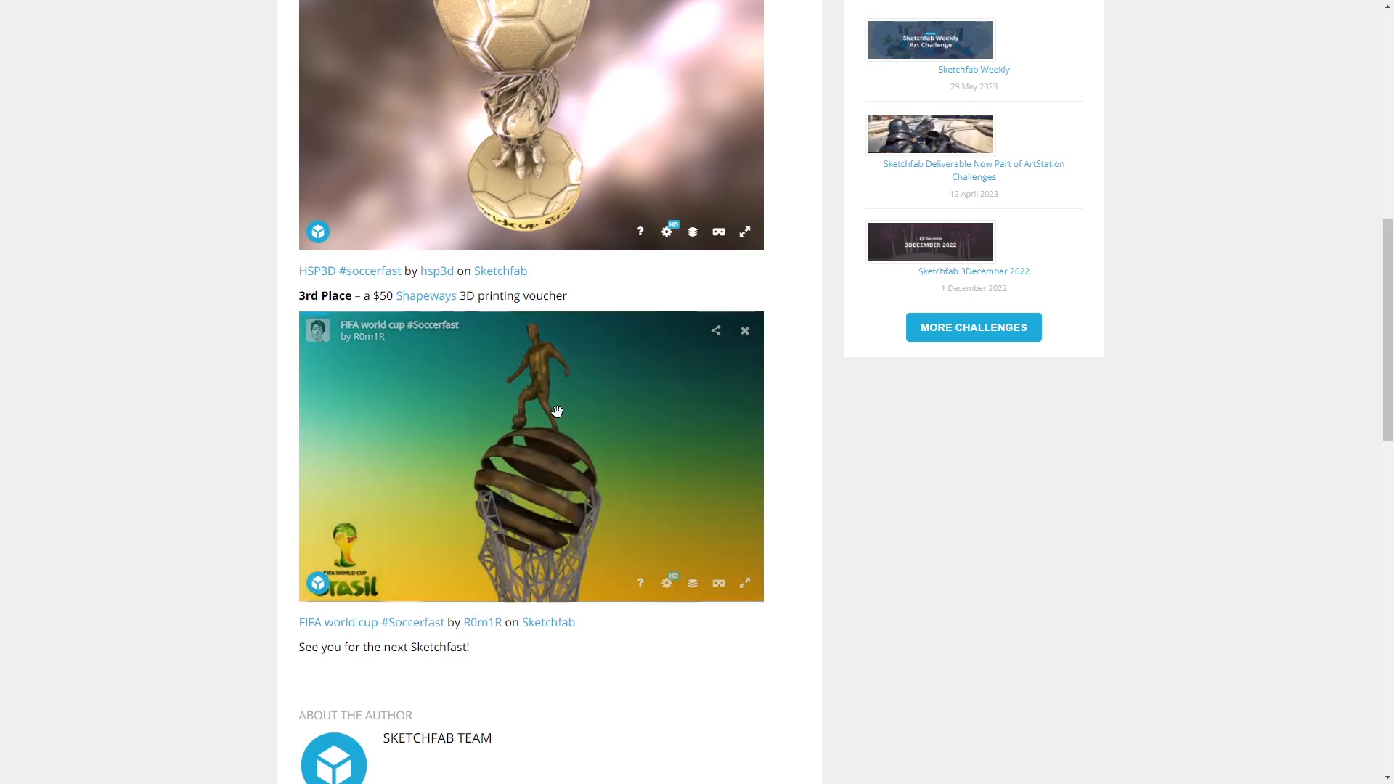
left_click_drag(556, 410, 560, 469)
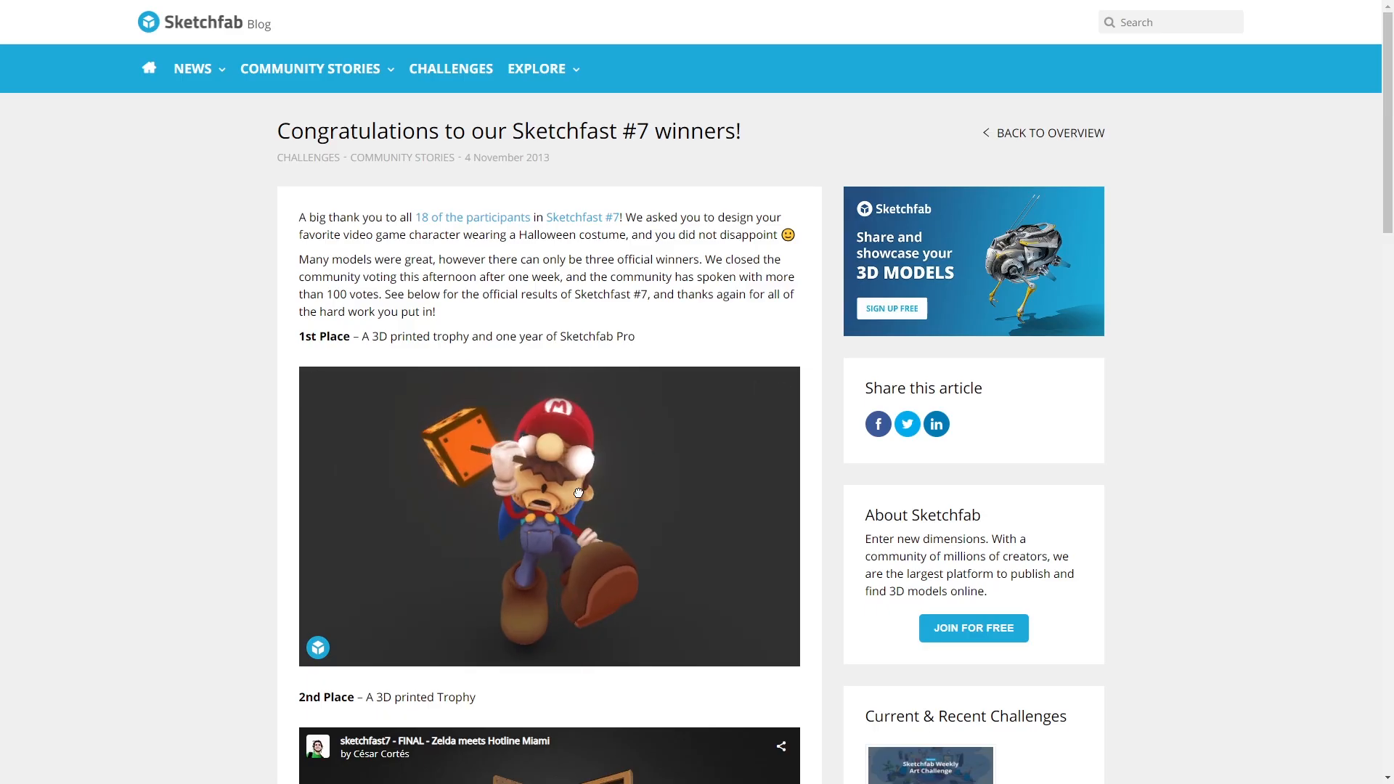
Step: Continue down the posts, rotating the witch robot and Final Zombie models toward the Sculptfab article
scroll("down", 3)
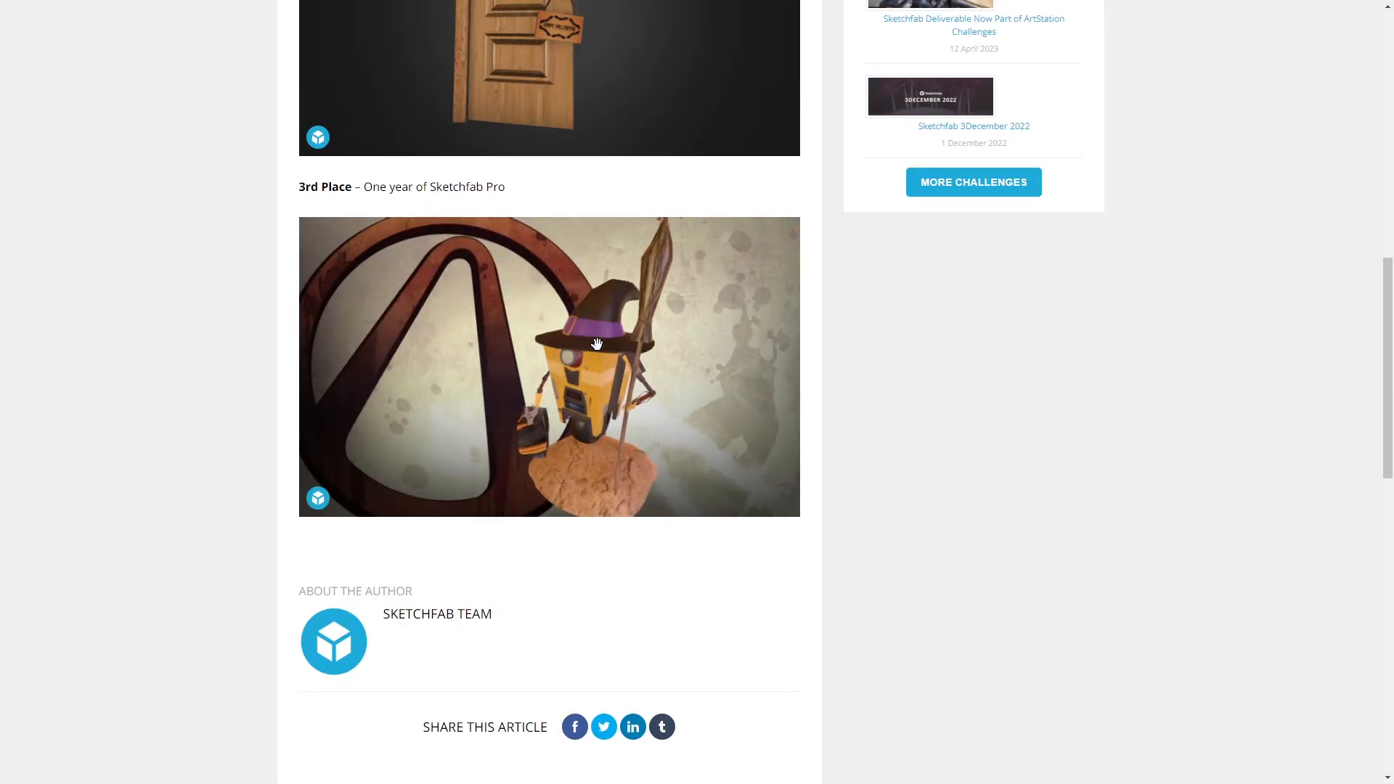
left_click_drag(597, 344, 724, 344)
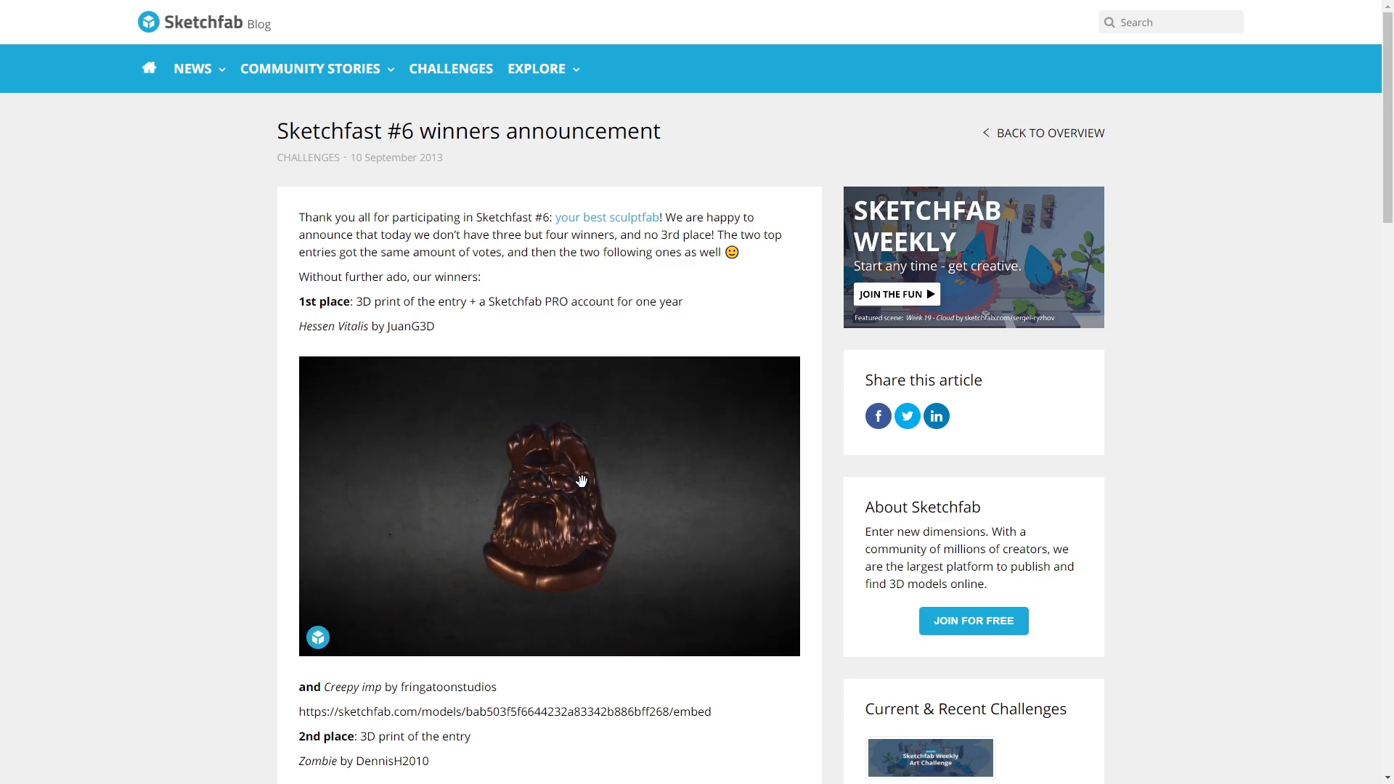
scroll("down", 3)
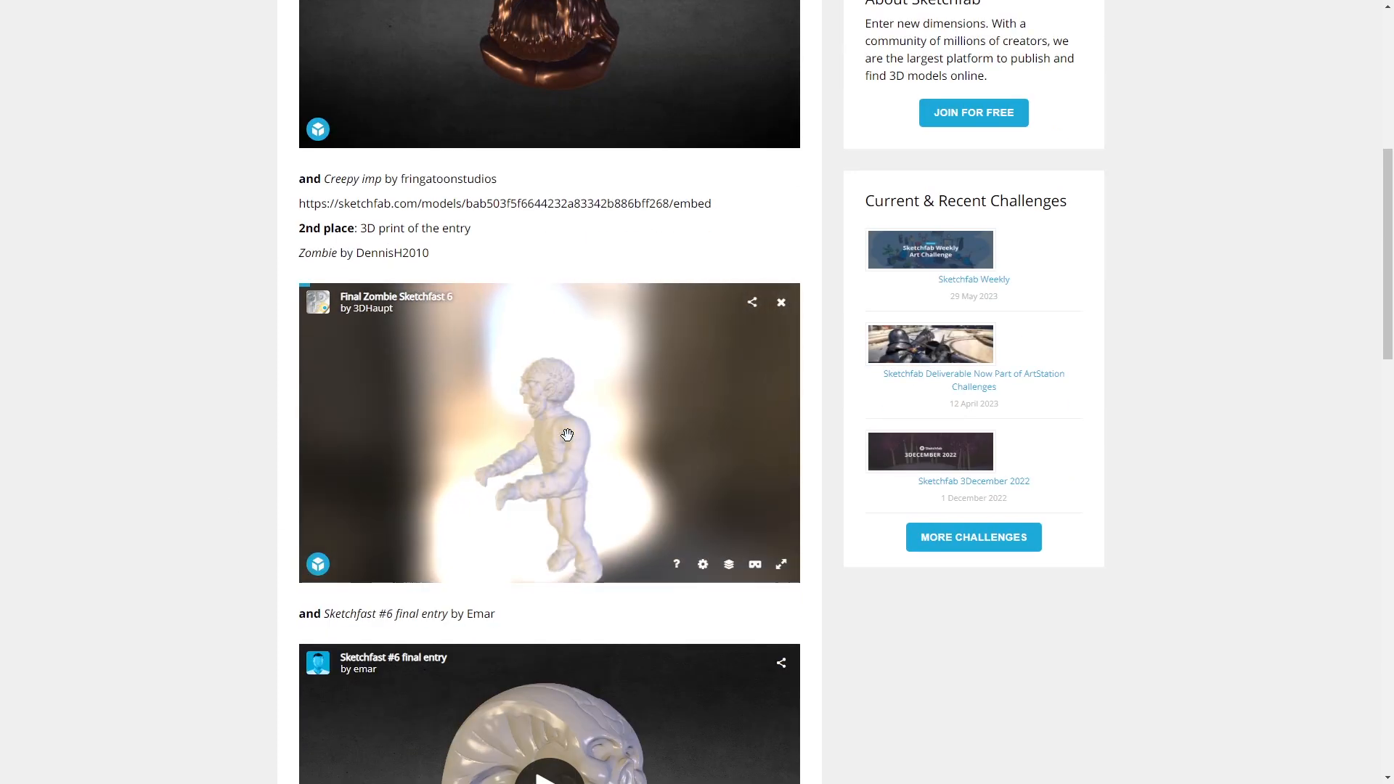
left_click_drag(566, 435, 421, 524)
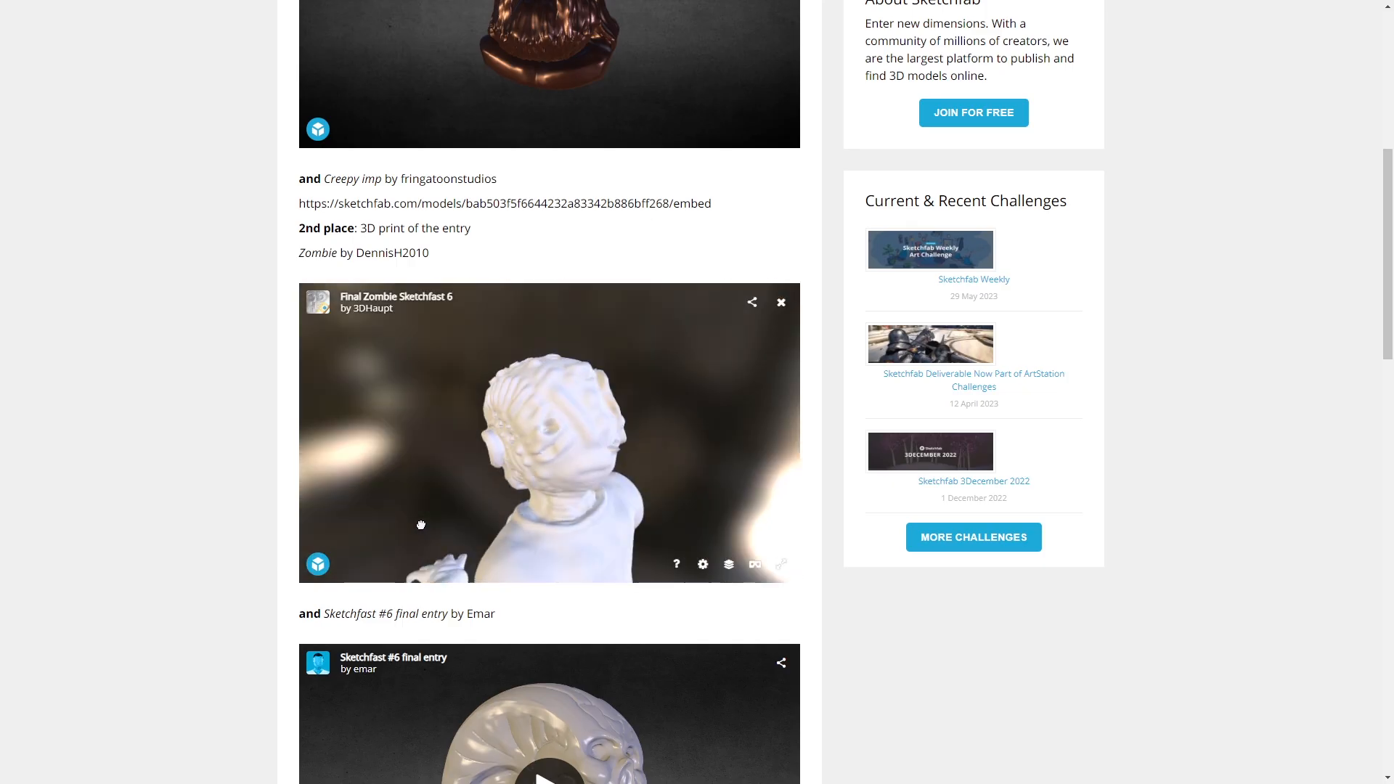
scroll("down", 3)
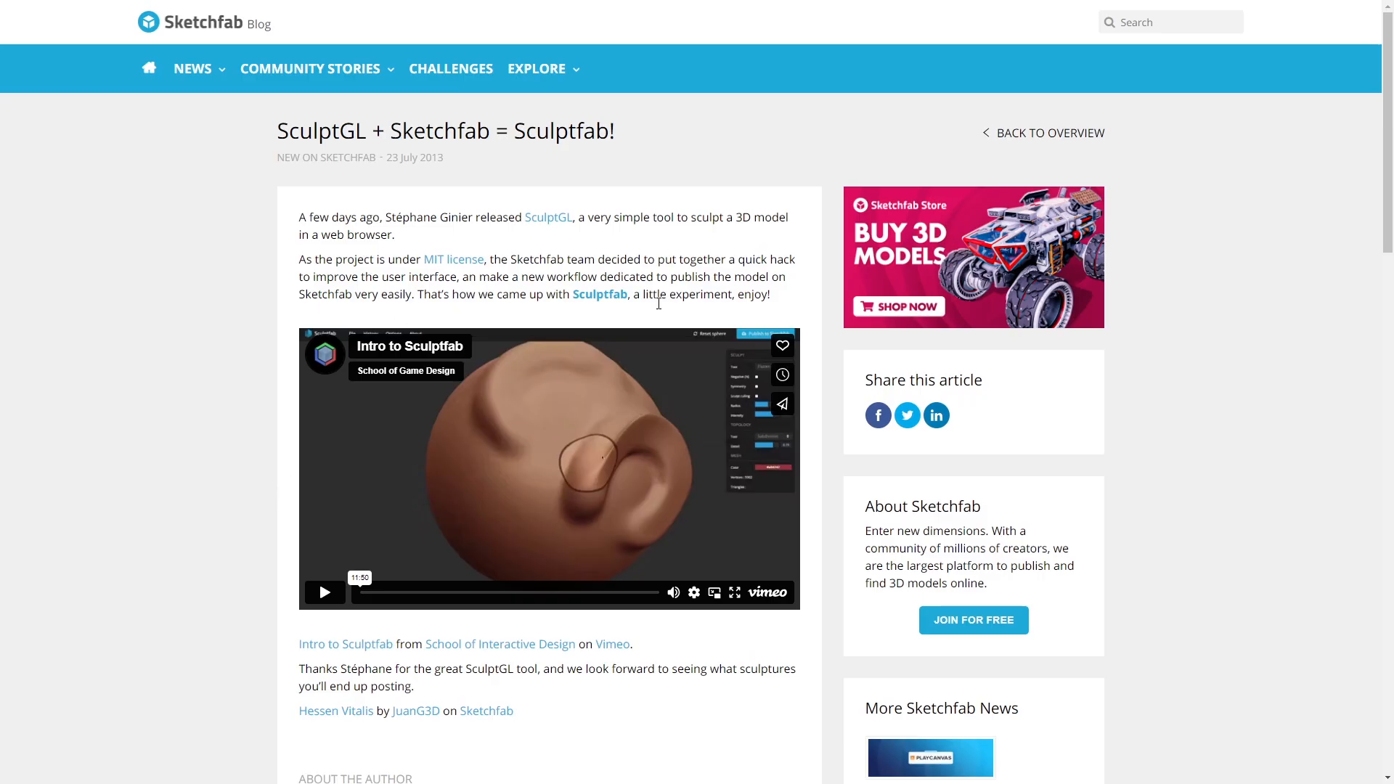
Step: Leave the Sculptfab blog post for a Spline scene containing a single sphere
left_click(324, 593)
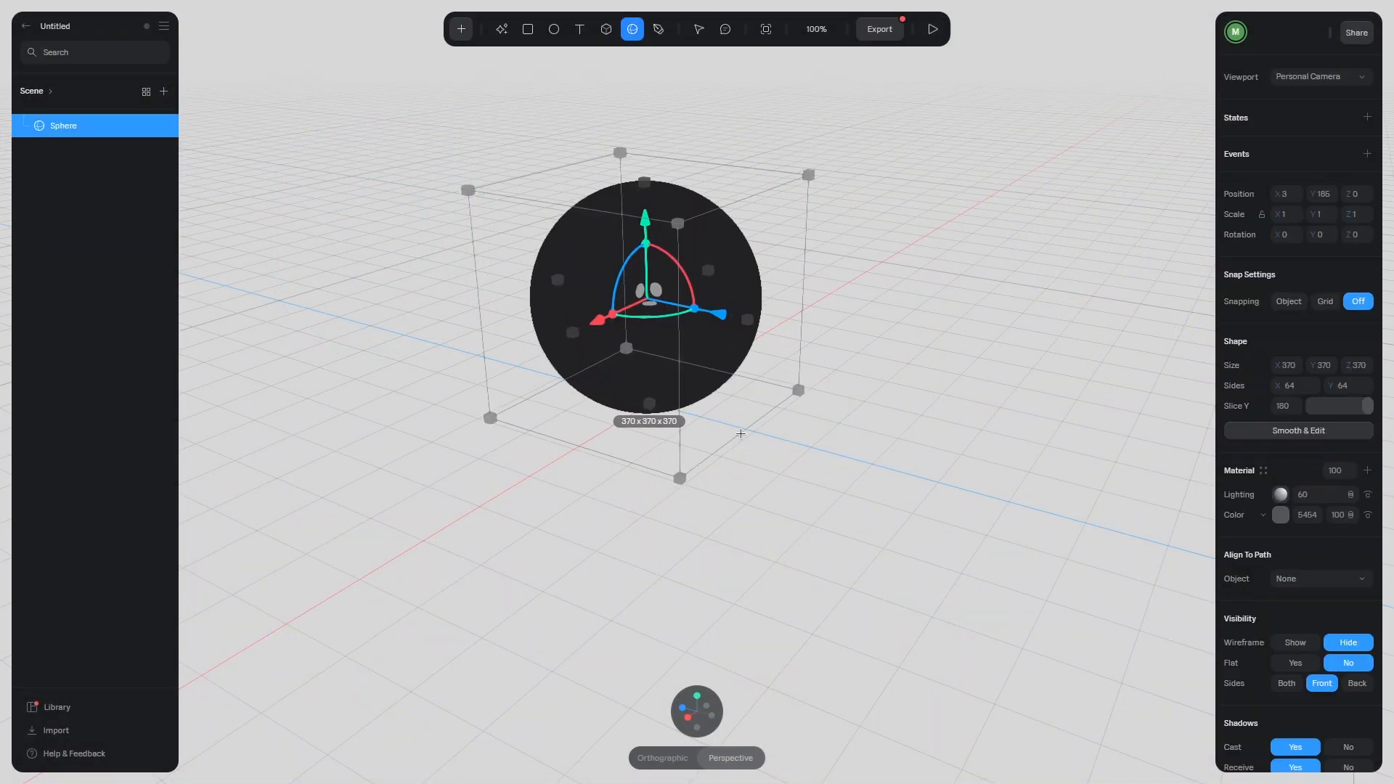
Step: Edit the sphere's mesh, raise its Subdivision Modifier level to 3 and pick a sculpt brush
left_click(698, 29)
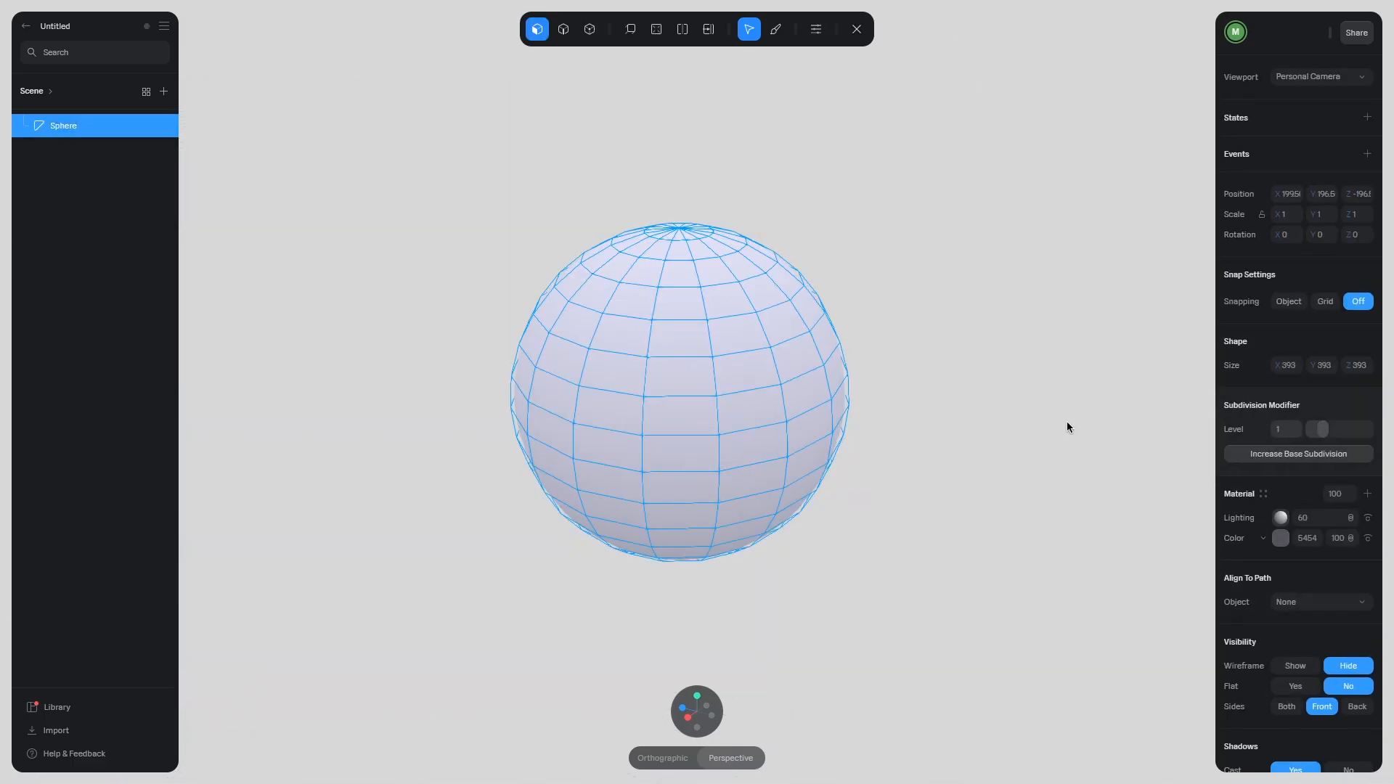
left_click_drag(1317, 429, 1333, 430)
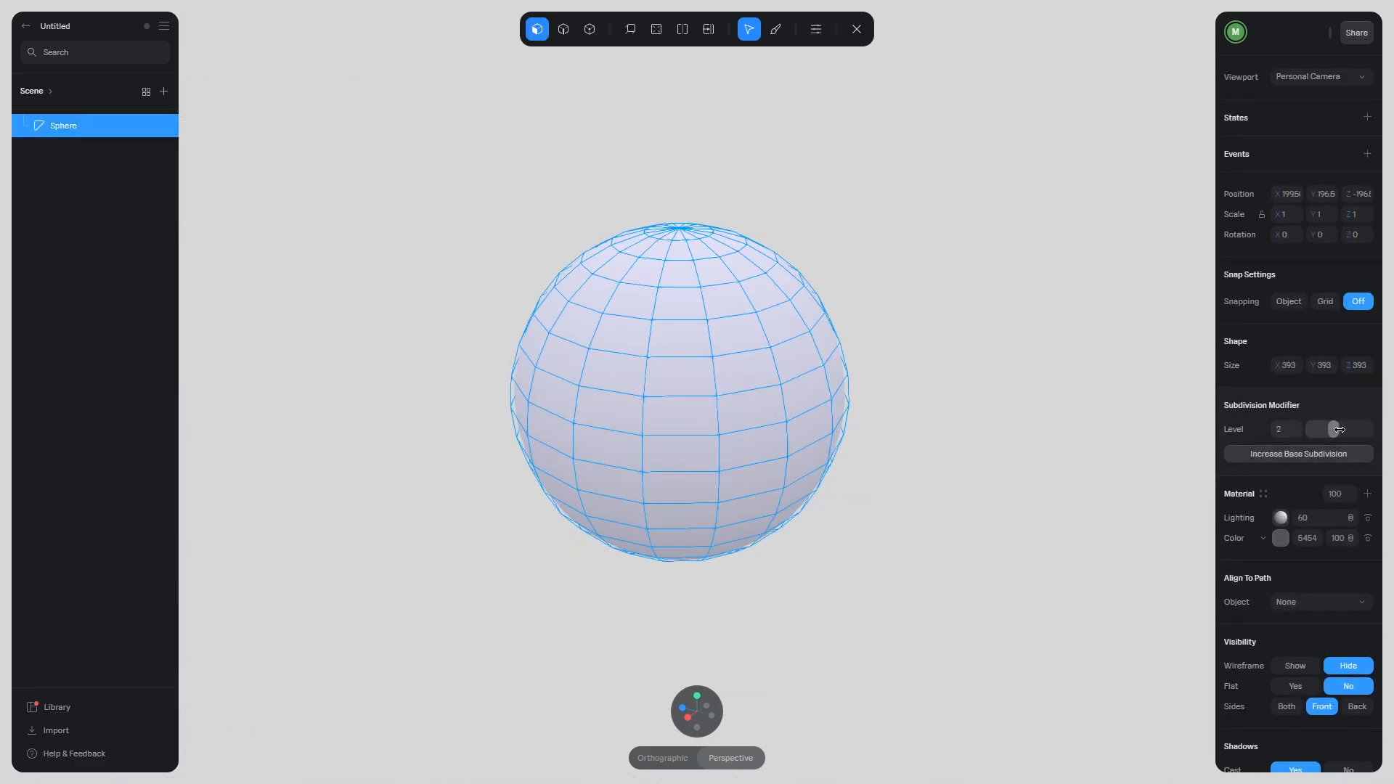
left_click_drag(1323, 428, 1342, 428)
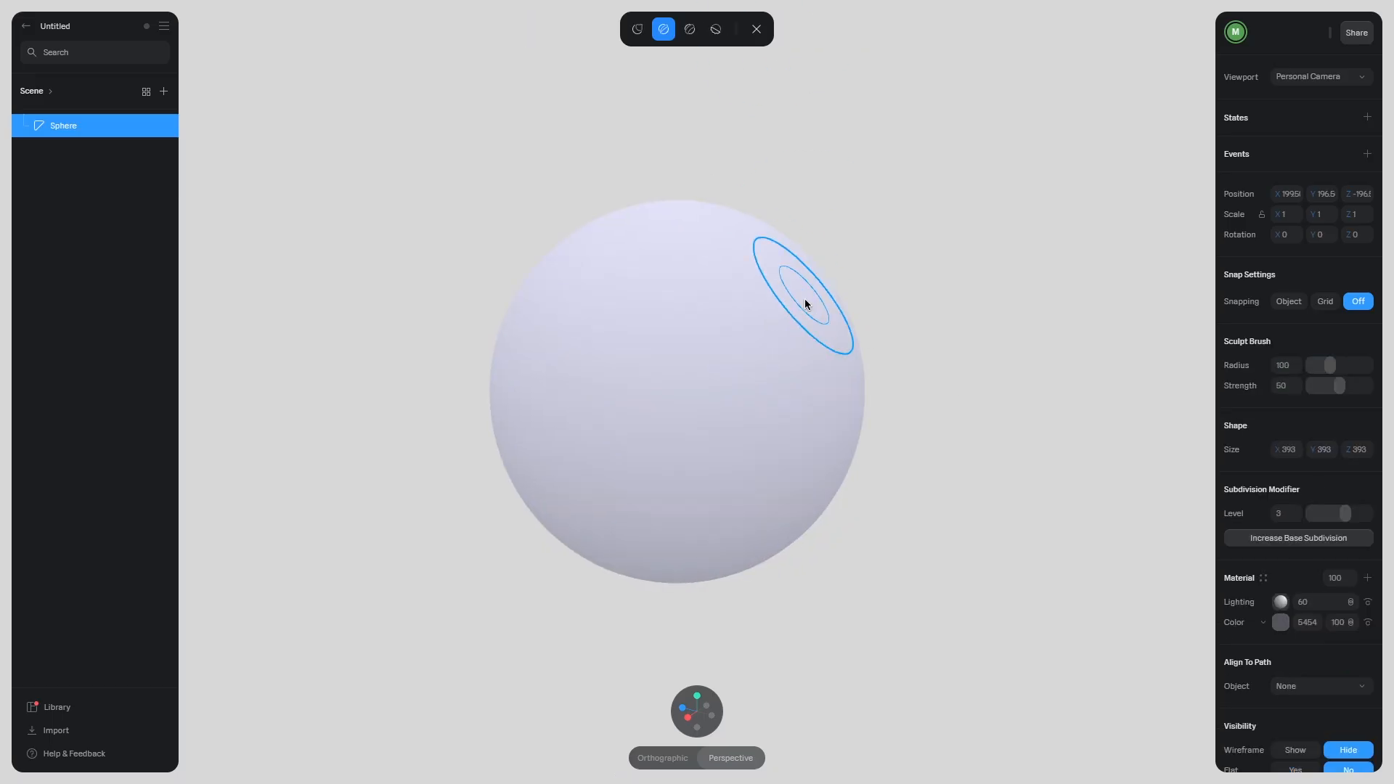
left_click(688, 29)
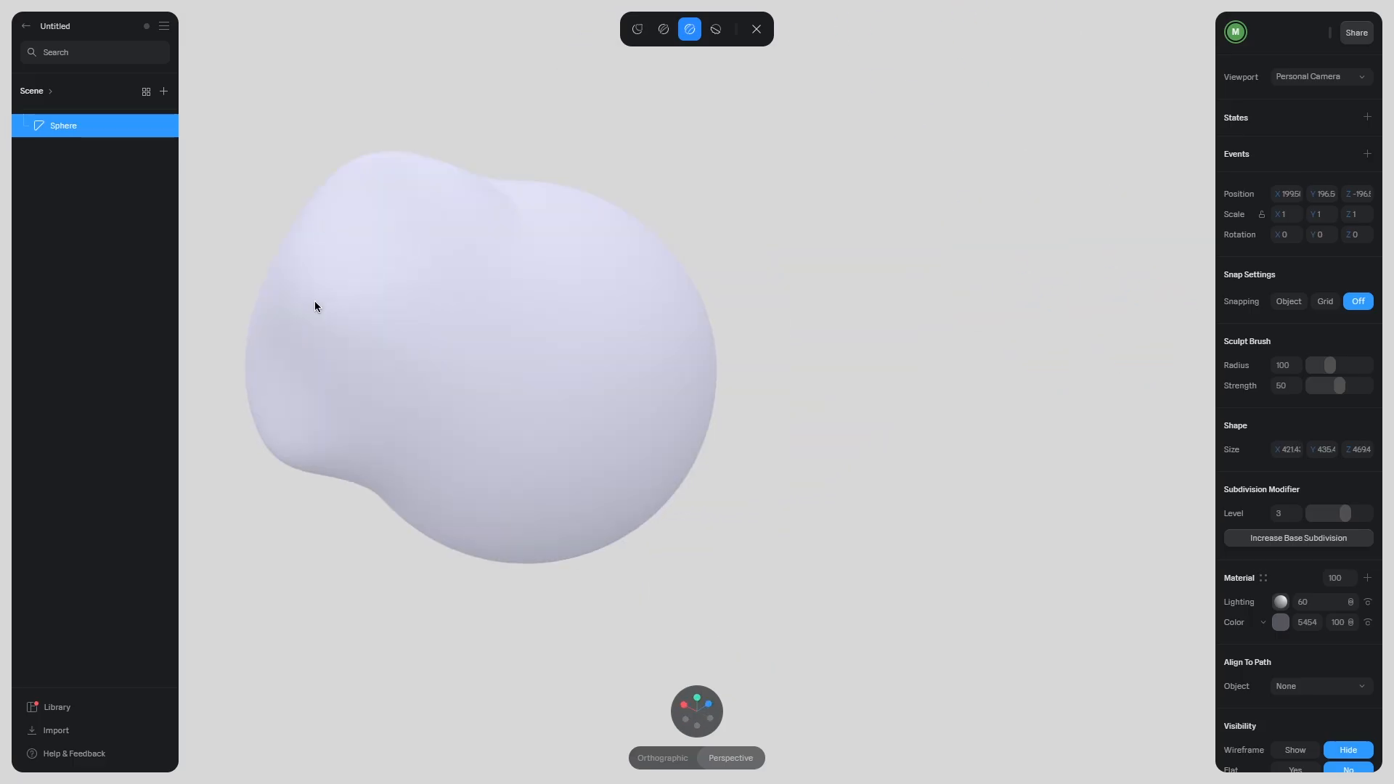
Step: Swap sculpt brushes to pull two spikes out of the sphere and push in its front
left_click(662, 29)
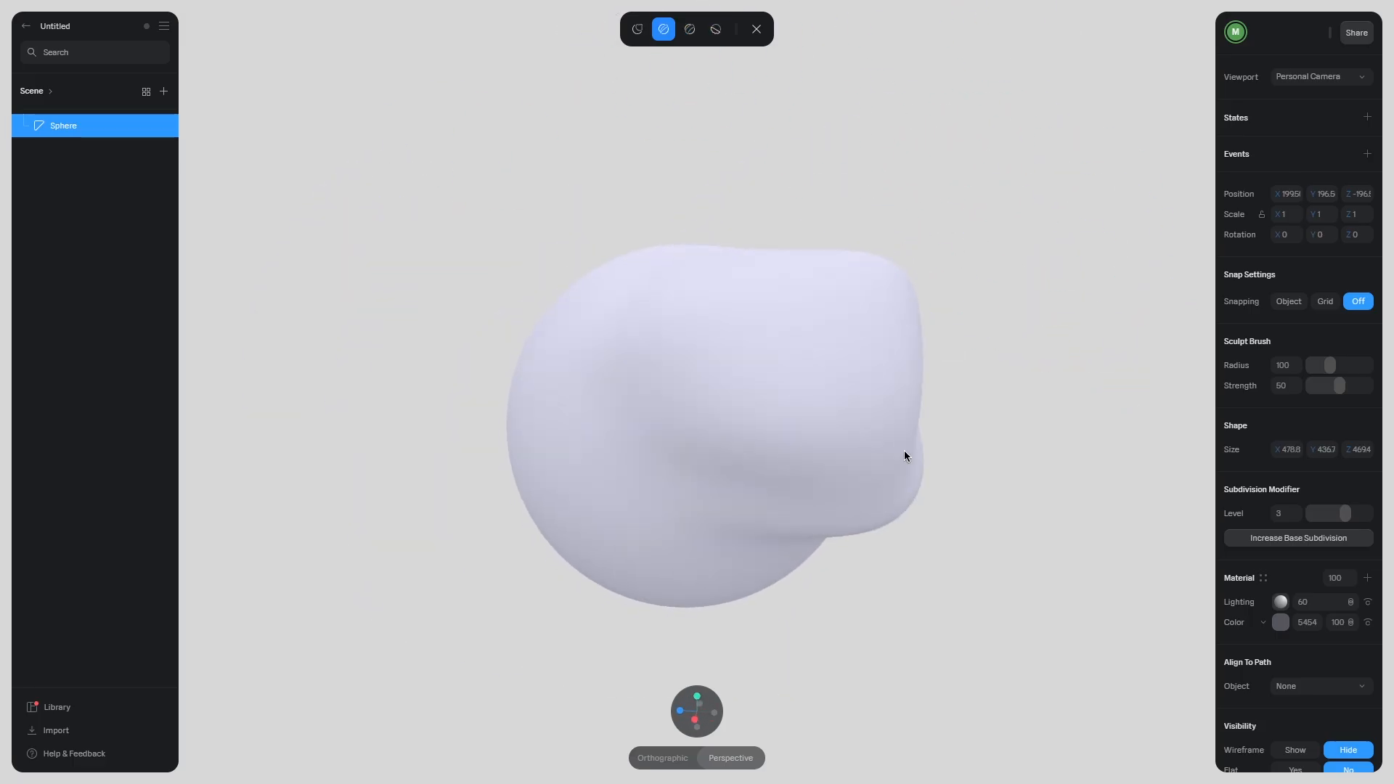
left_click(636, 29)
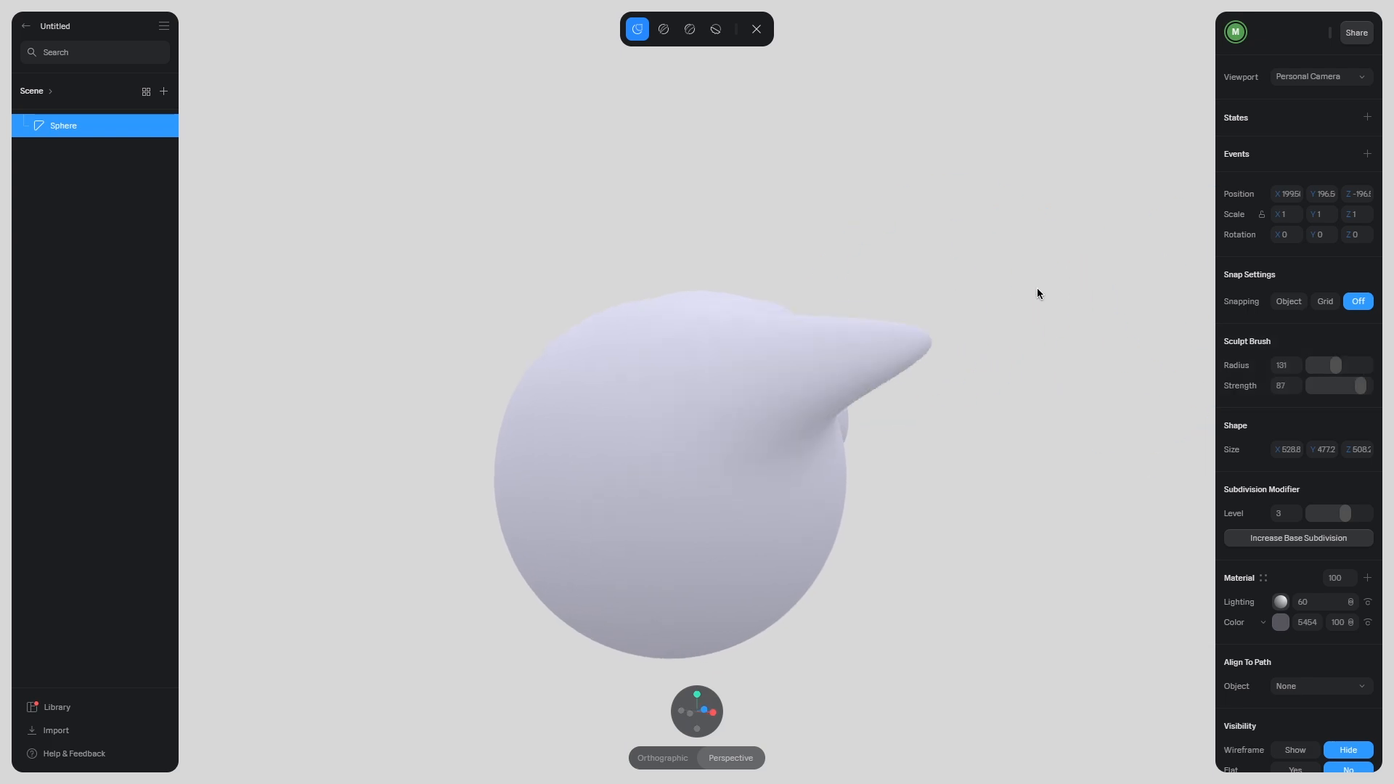
left_click(661, 29)
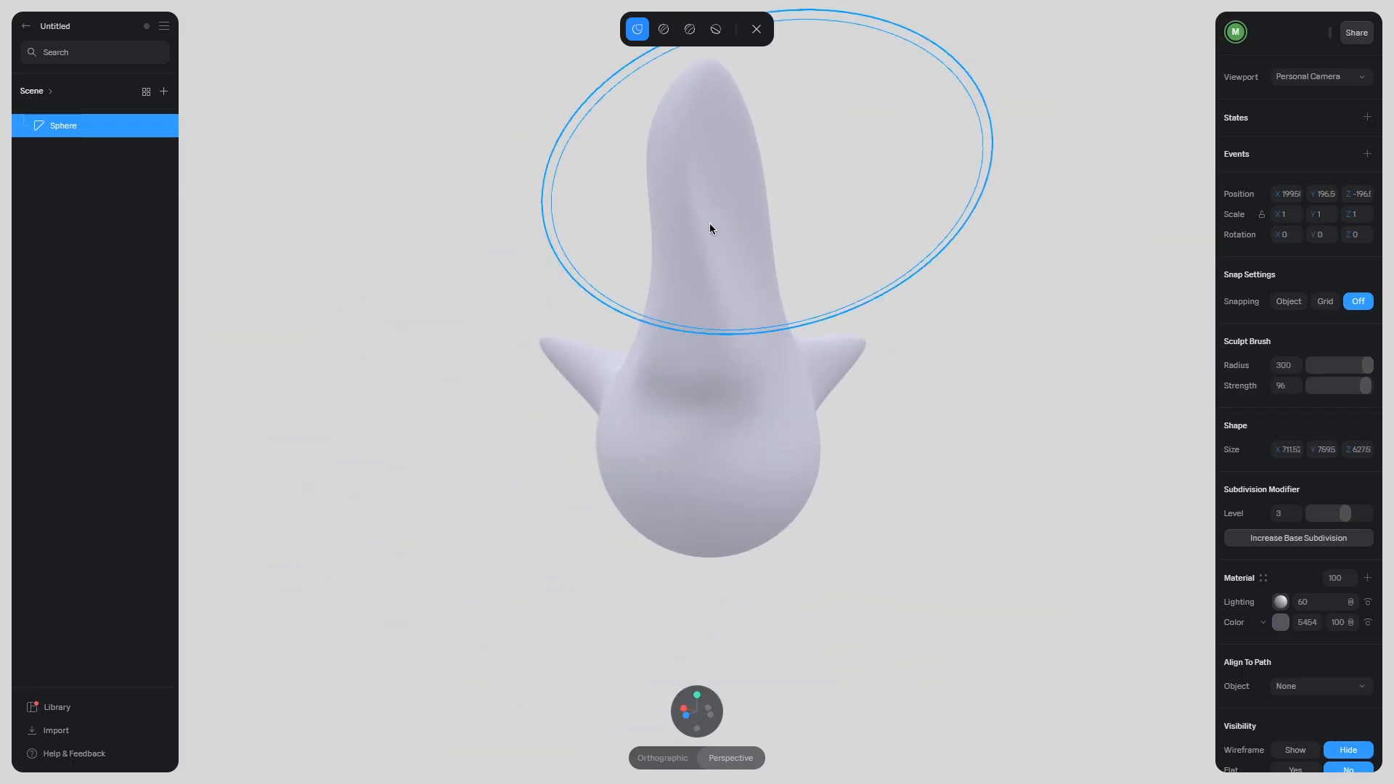
left_click(715, 29)
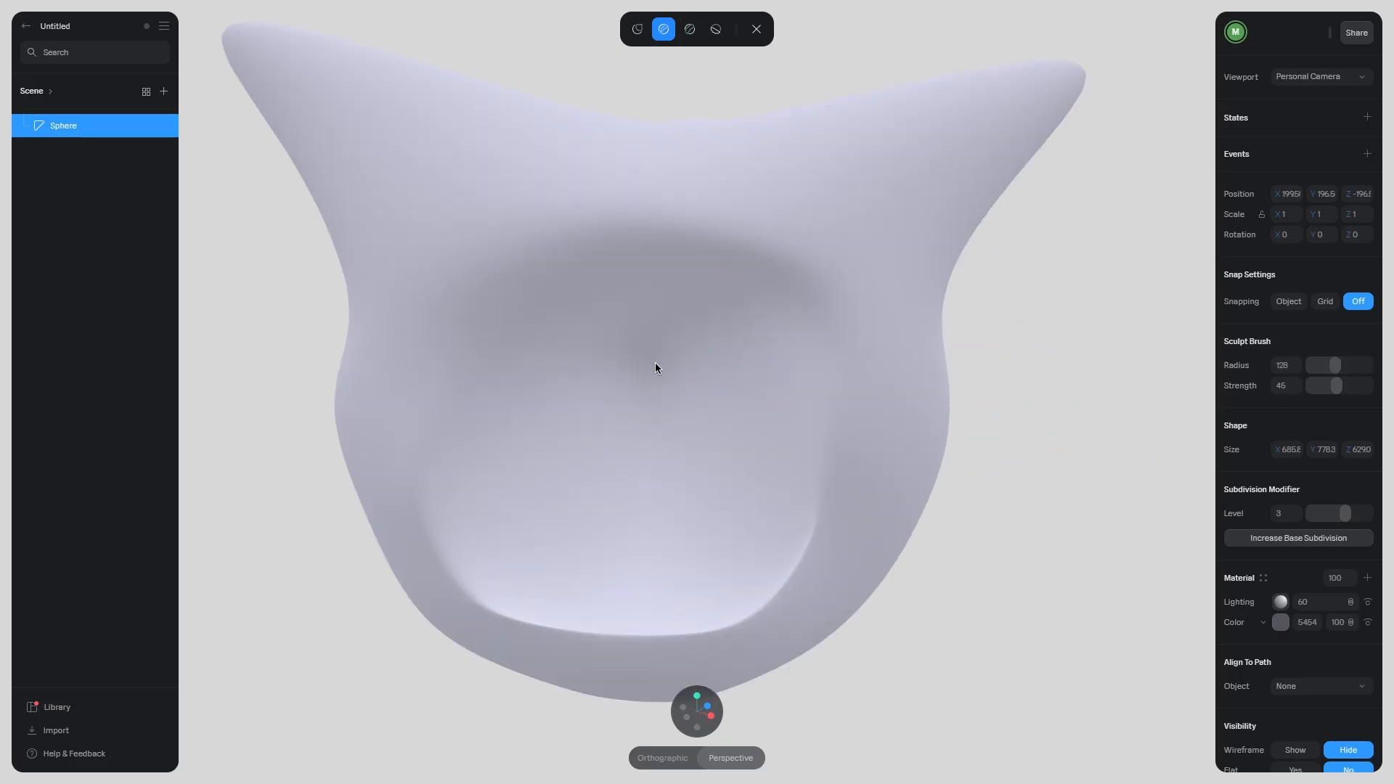
left_click(714, 30)
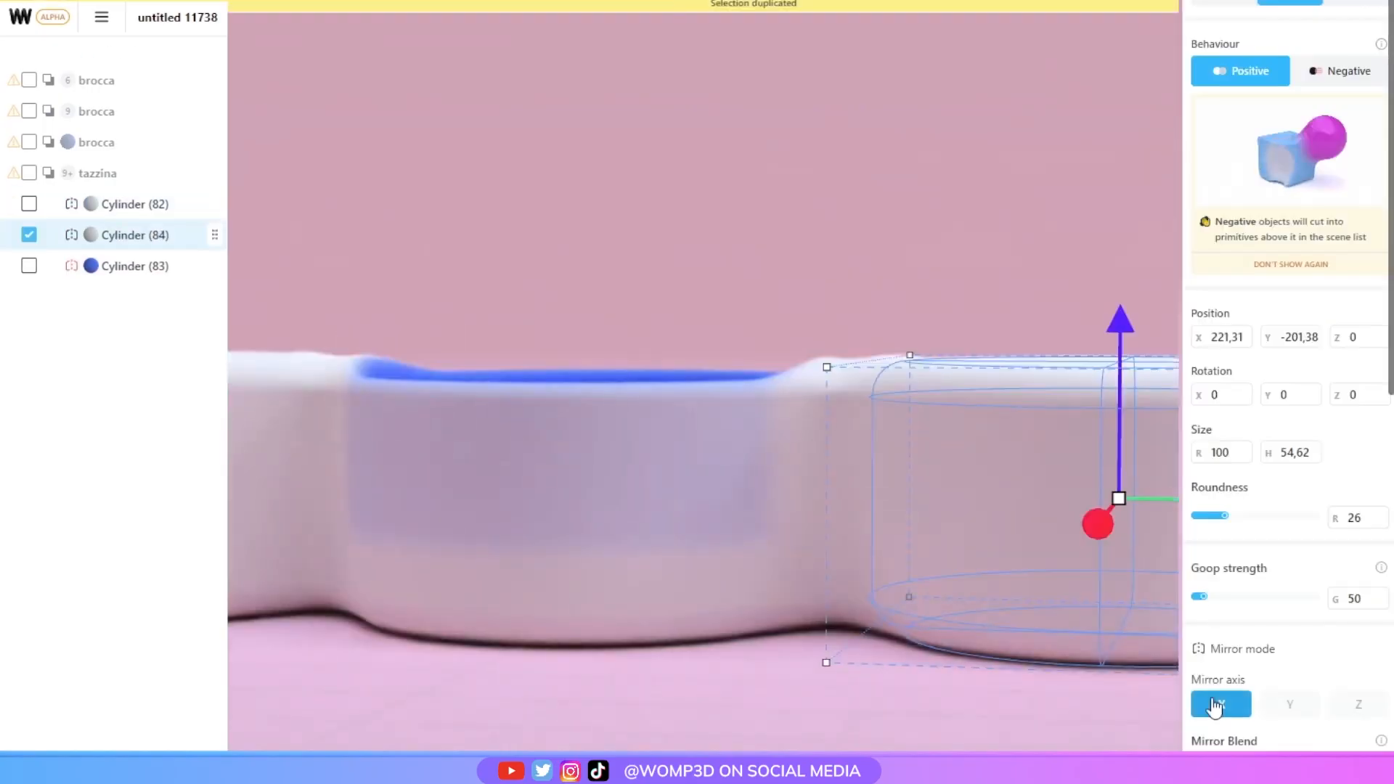
left_click(1339, 71)
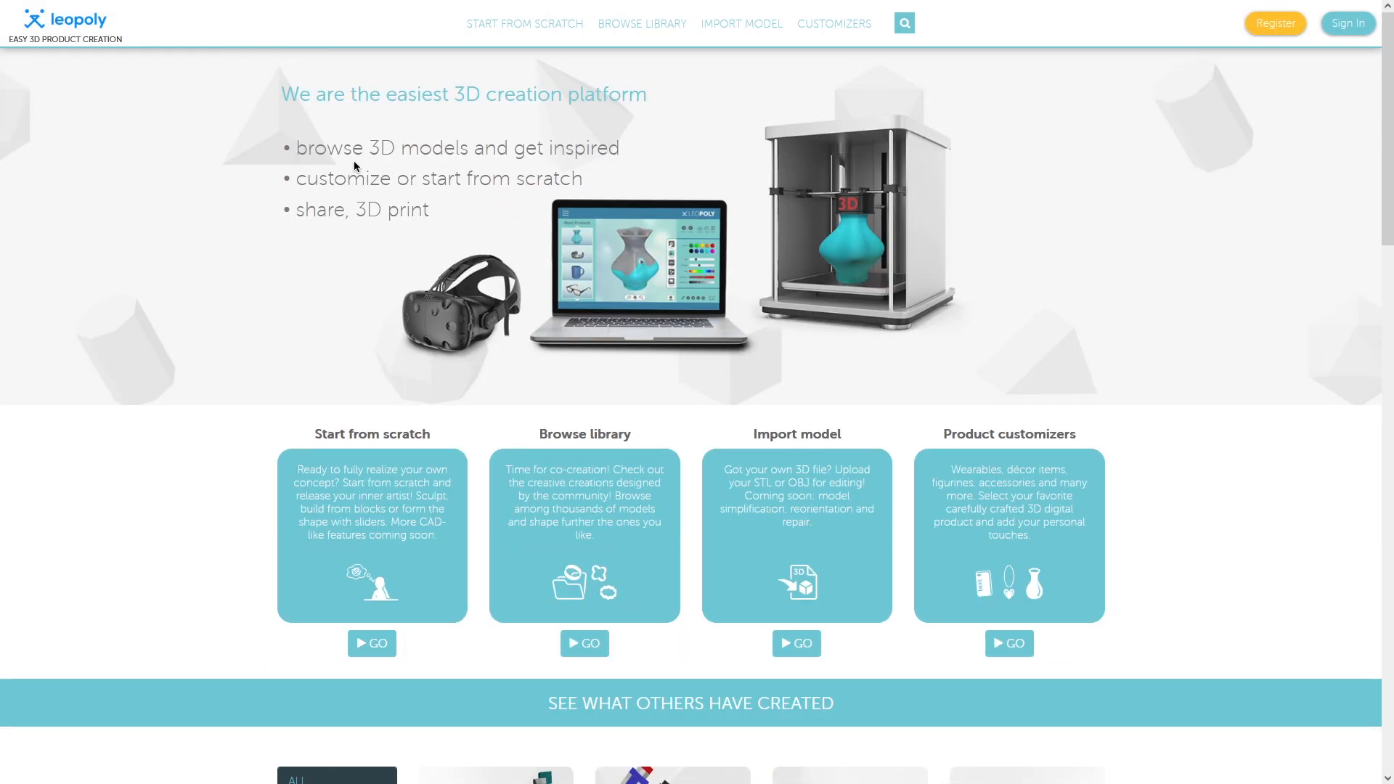
Step: Browse the library's History & Art category and preview the Arc de Triomphe model
left_click(640, 23)
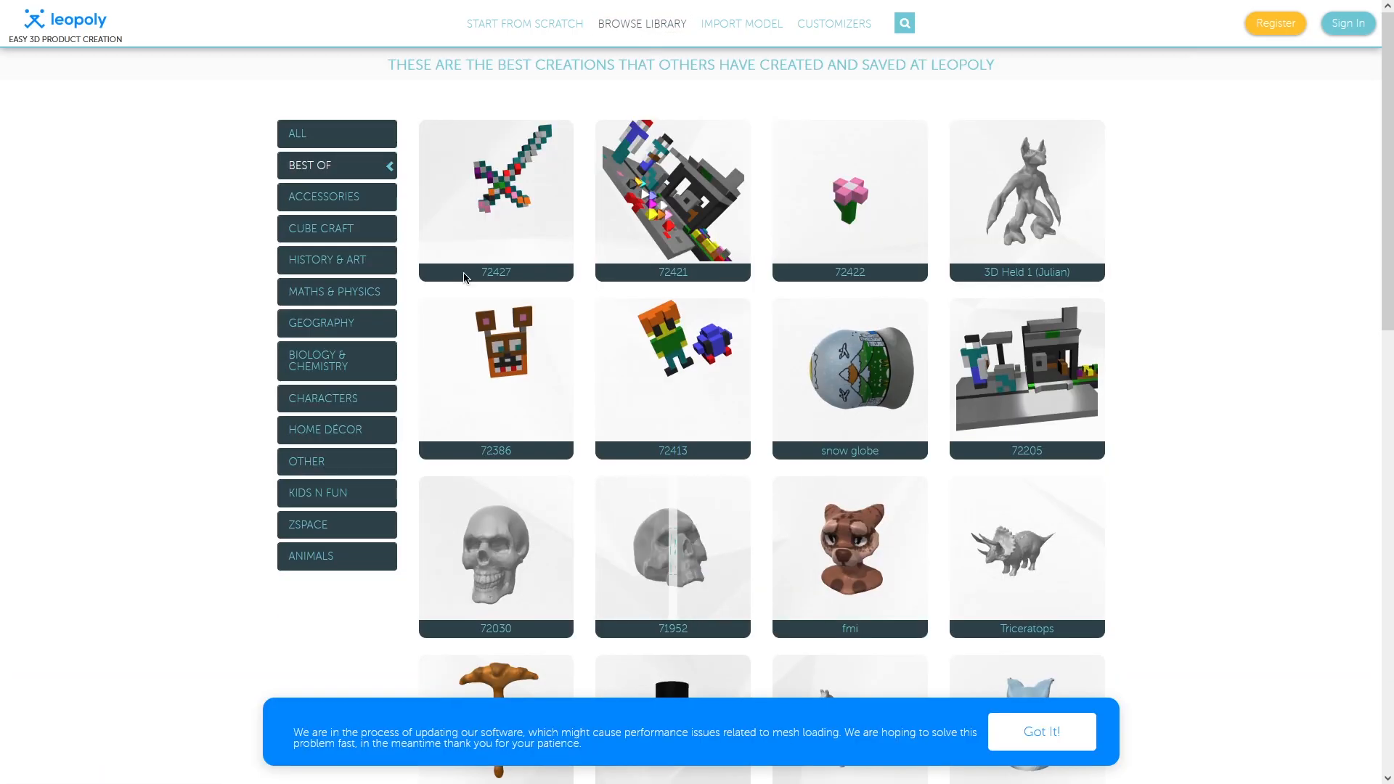
scroll("down", 3)
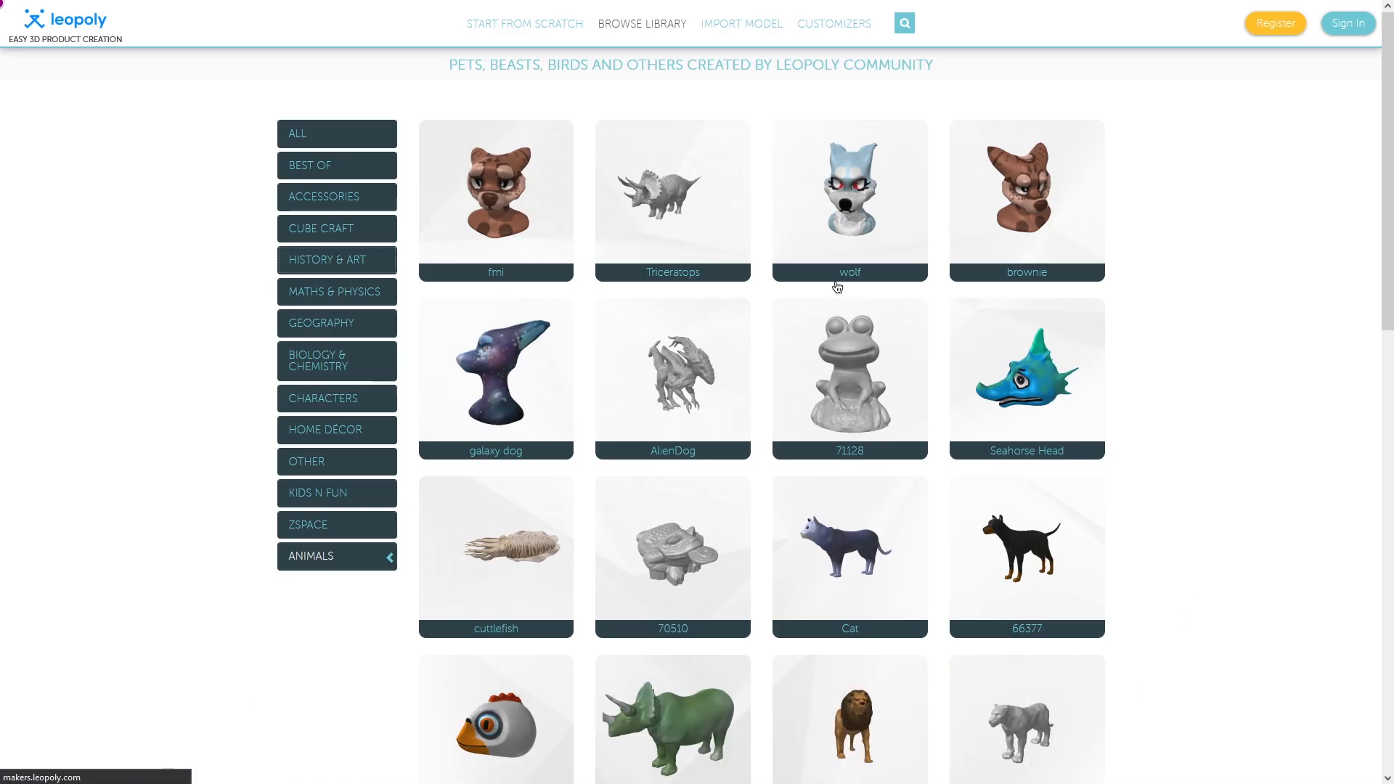
left_click(335, 260)
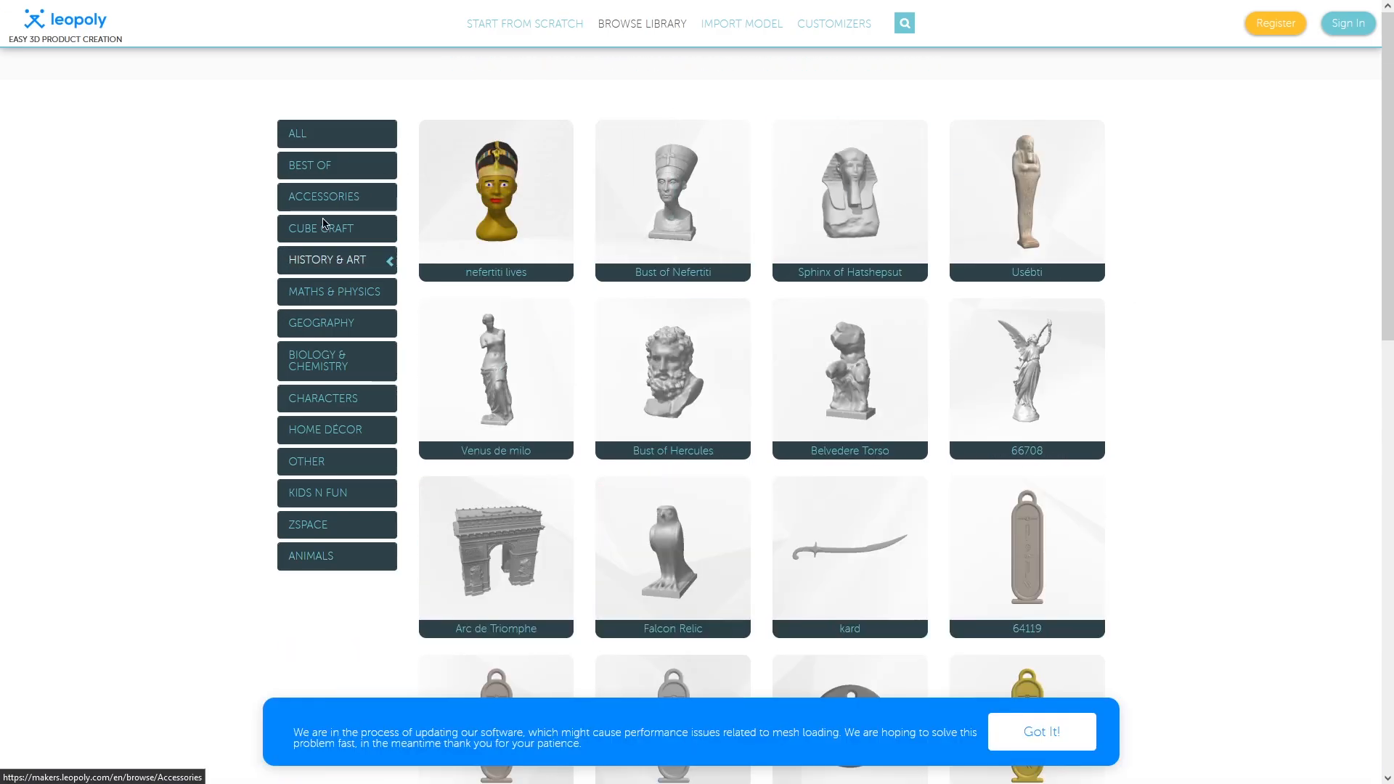
mouse_move(495, 551)
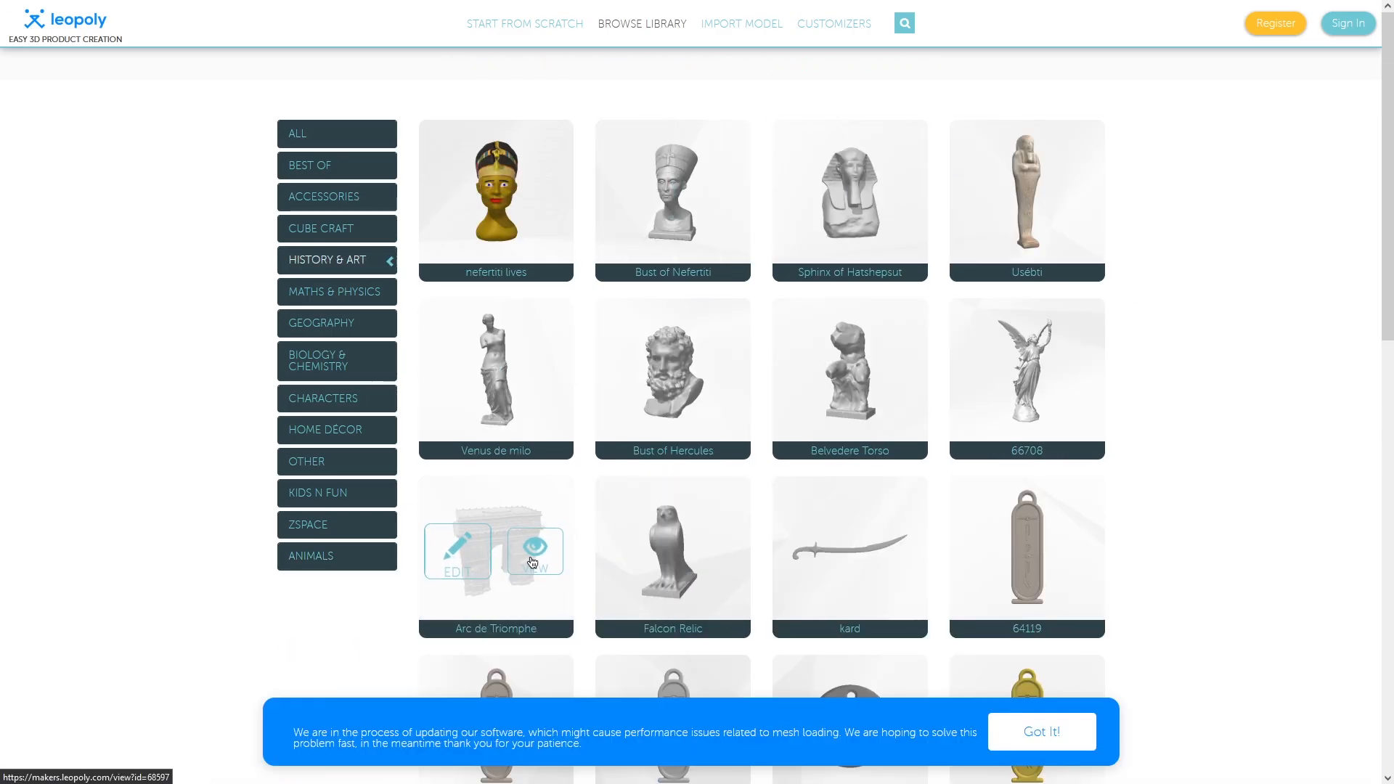
left_click(533, 549)
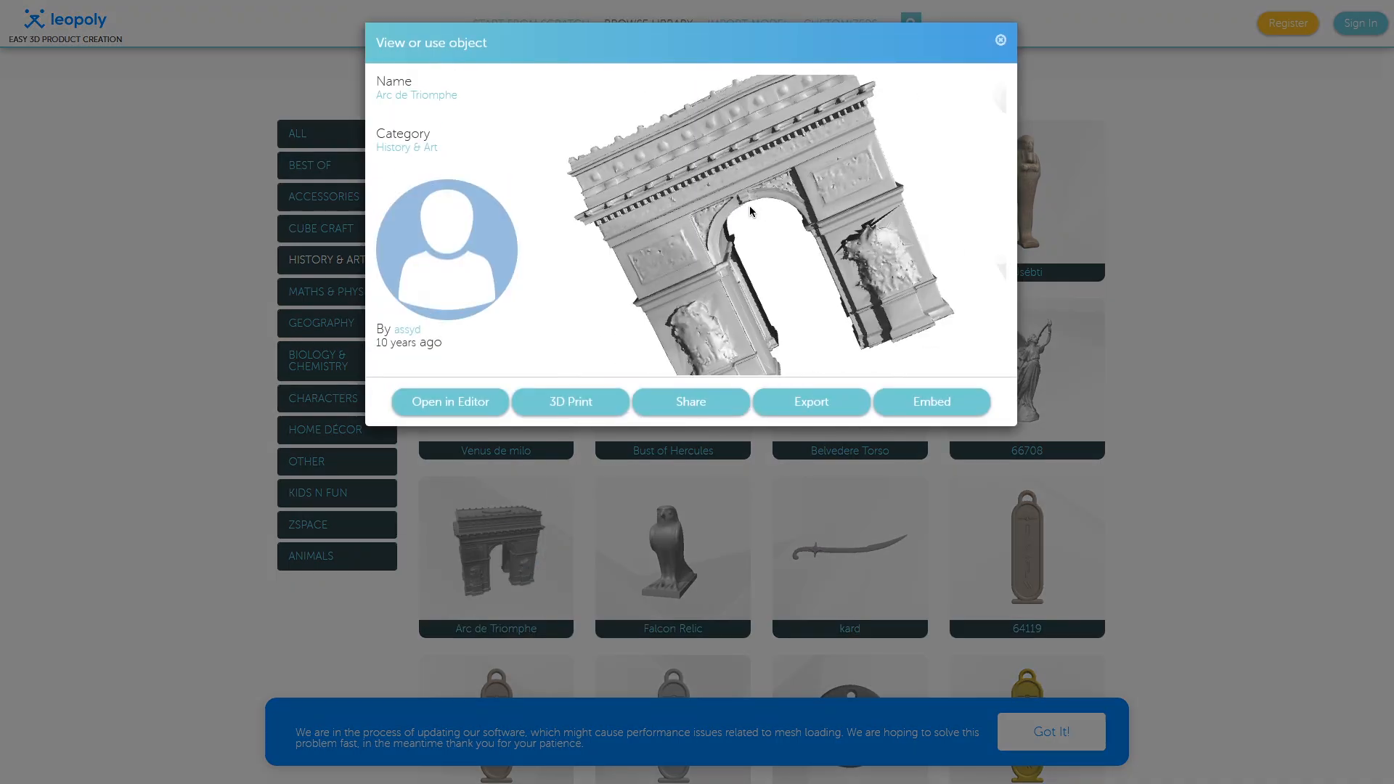
Step: Load the Arc de Triomphe into the editor, then show the Start From Scratch base shapes
left_click(449, 402)
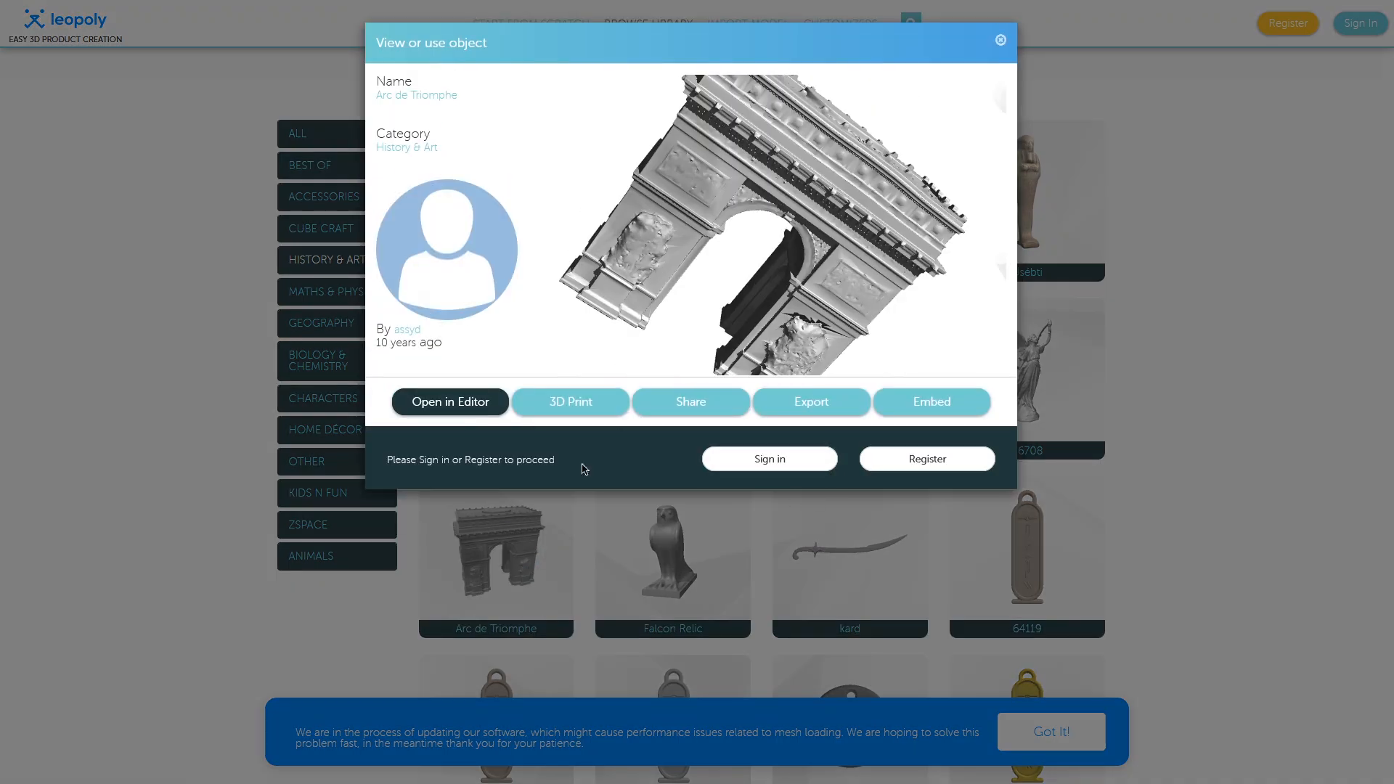
left_click(448, 401)
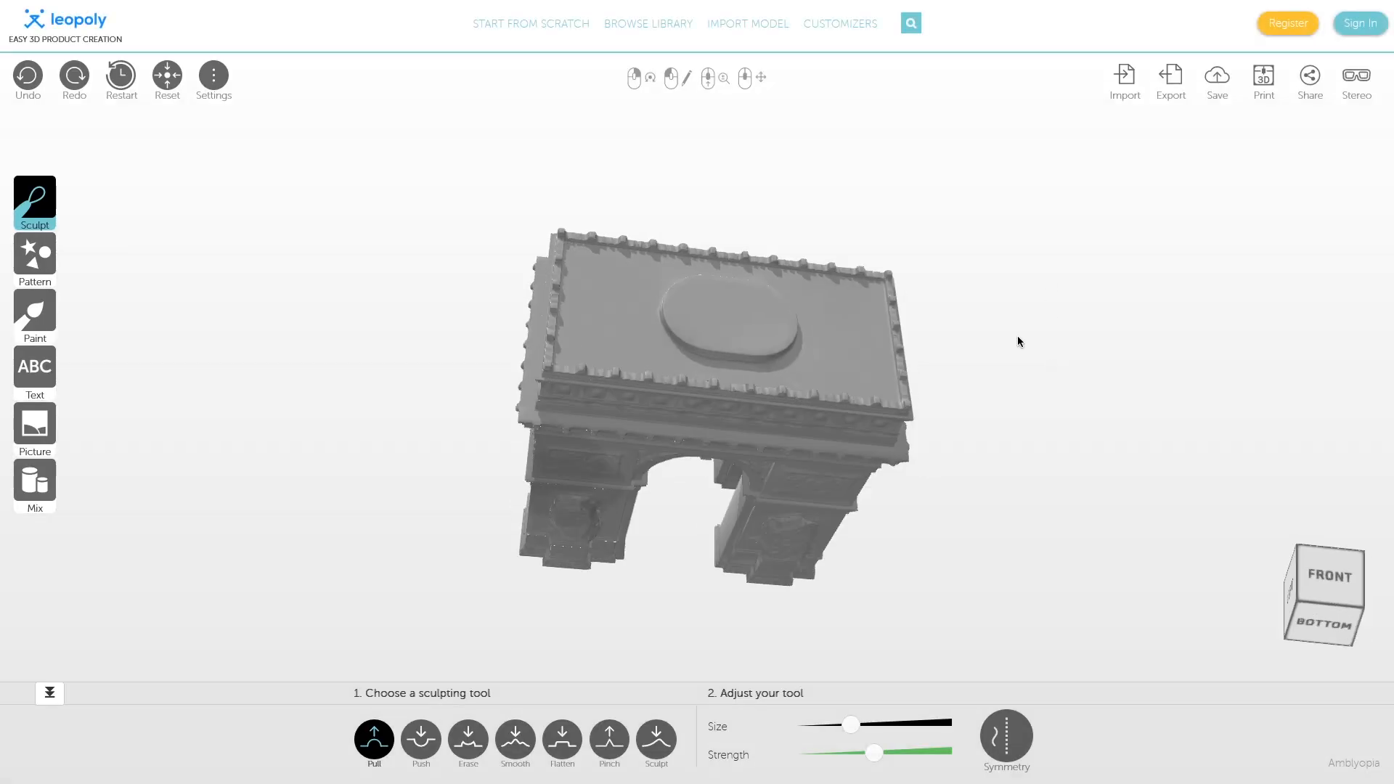
left_click(419, 741)
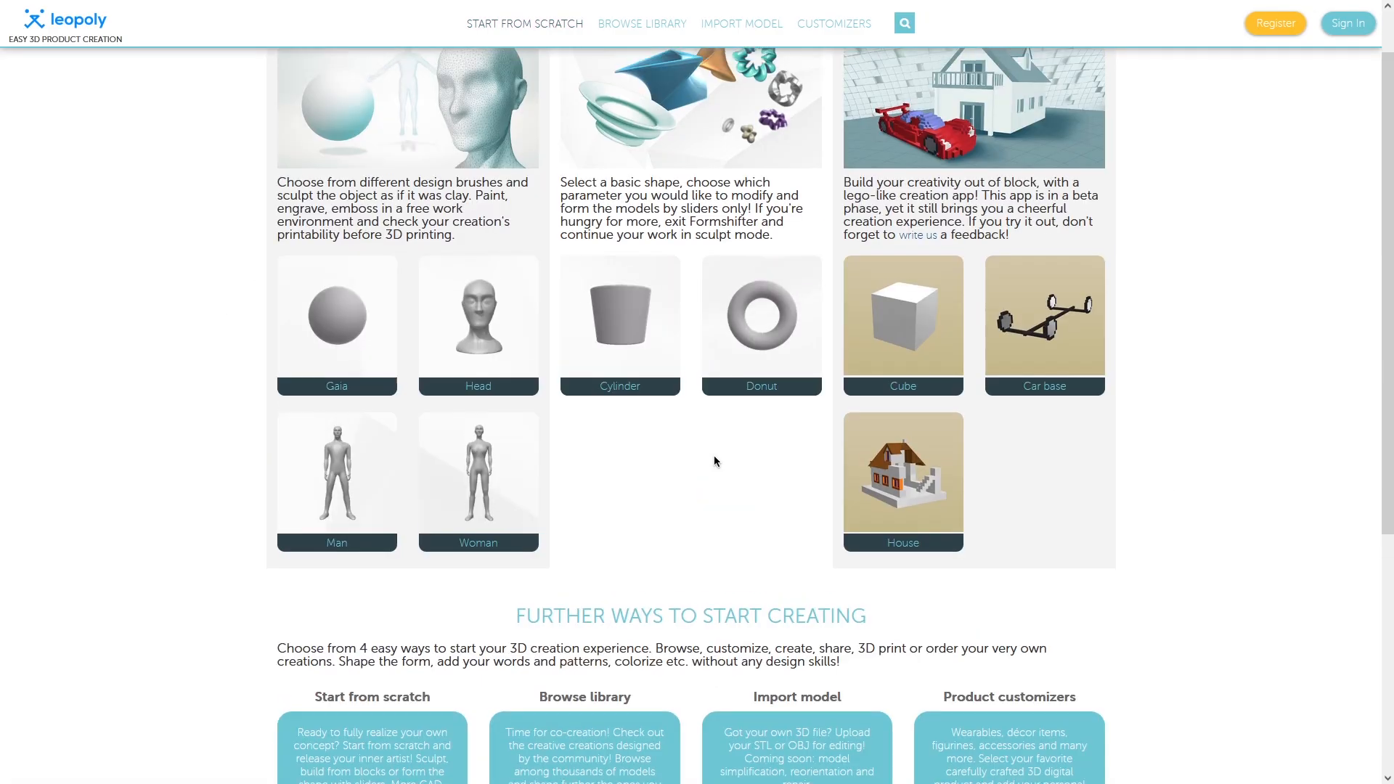
Step: Look through the community library and the Import Model page
left_click(640, 23)
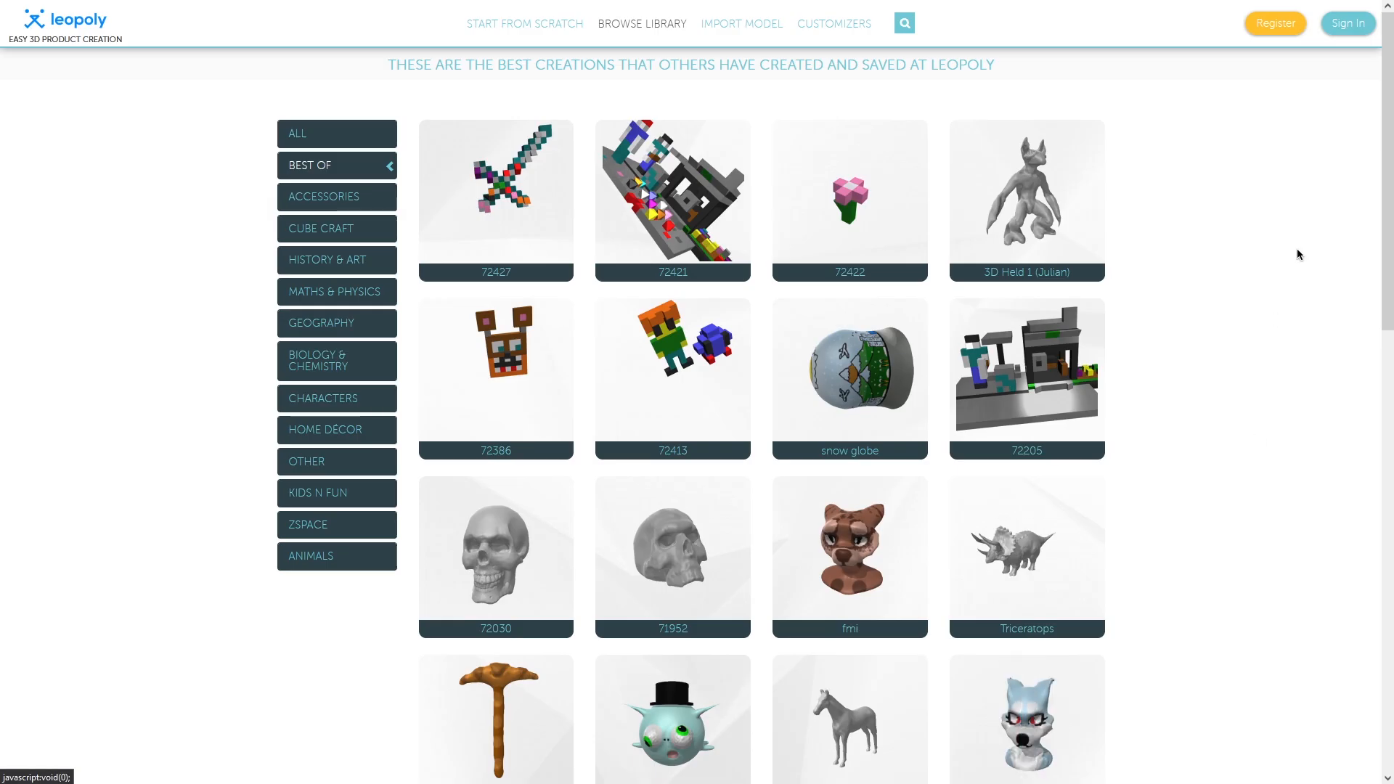
scroll("down", 3)
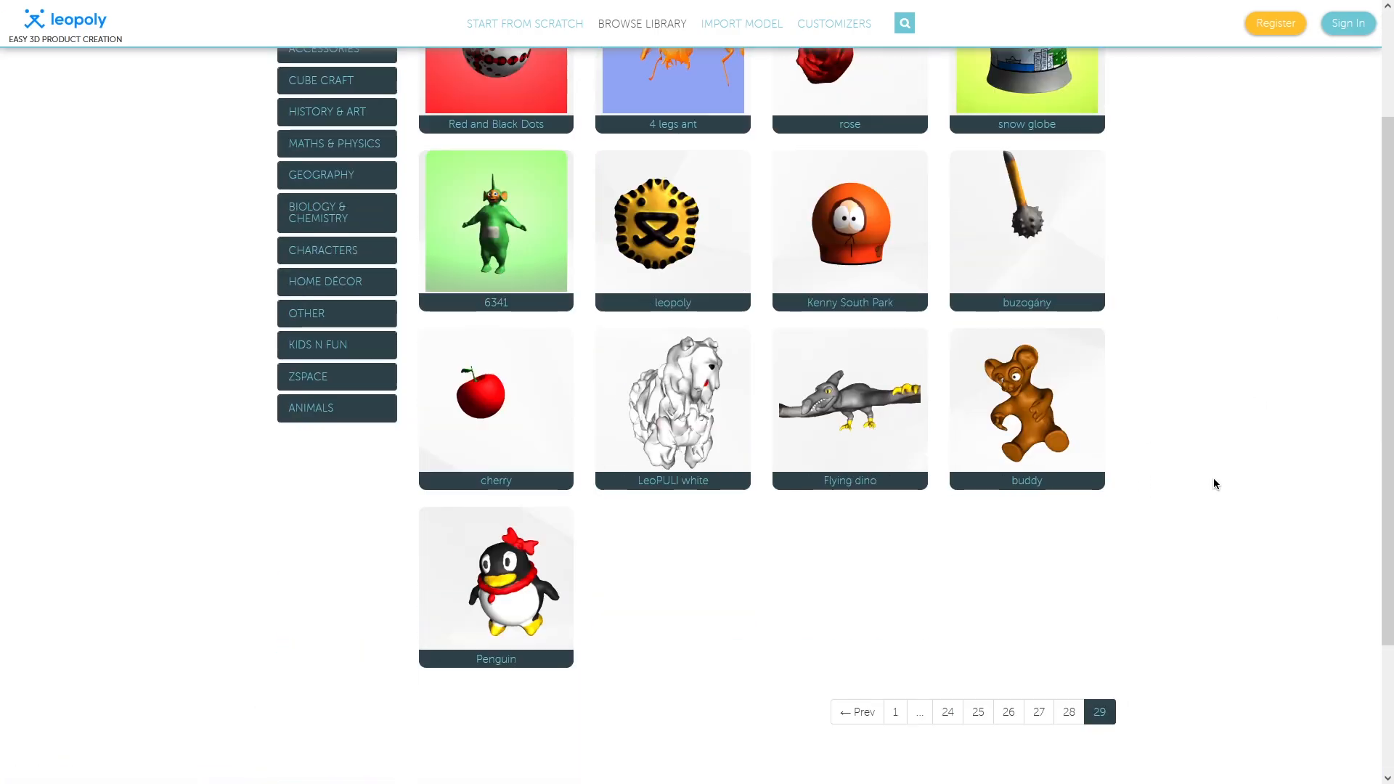
left_click(740, 23)
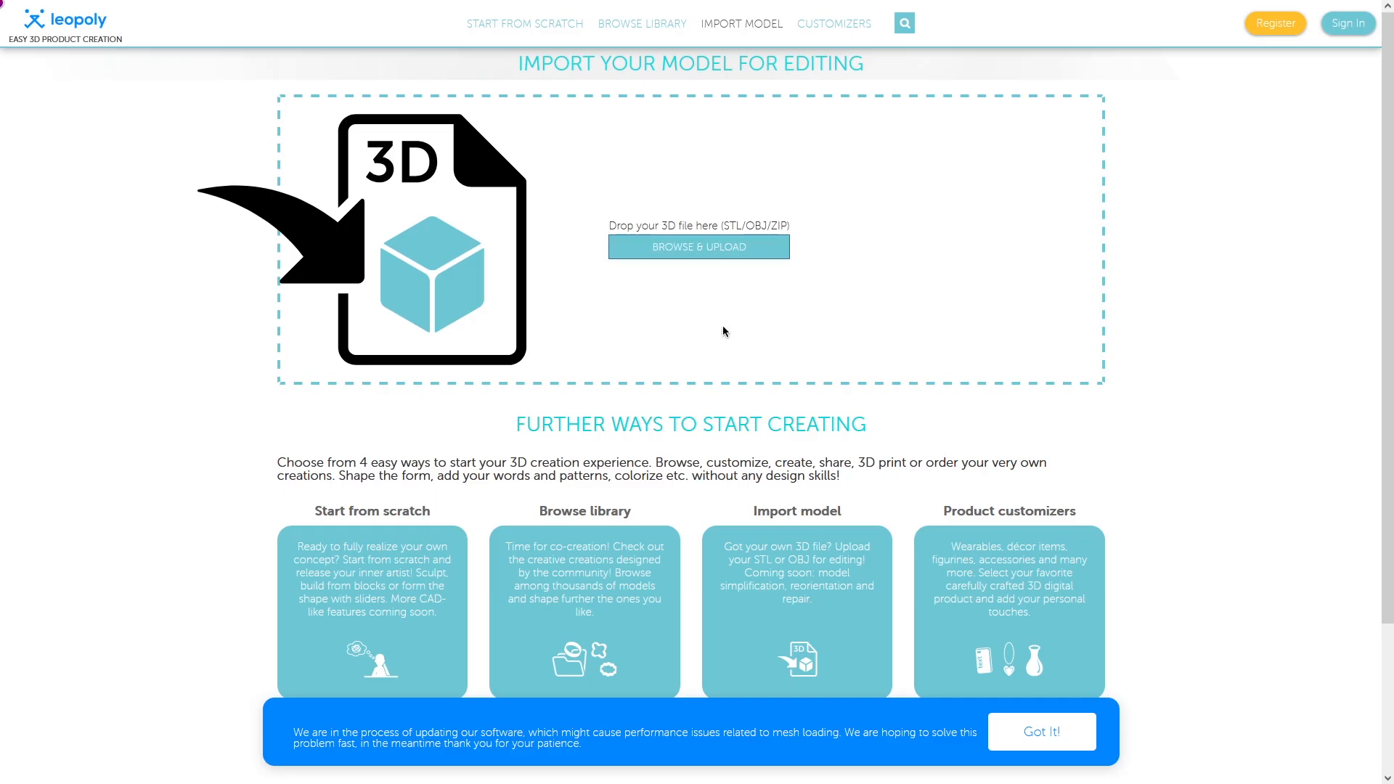
scroll("down", 3)
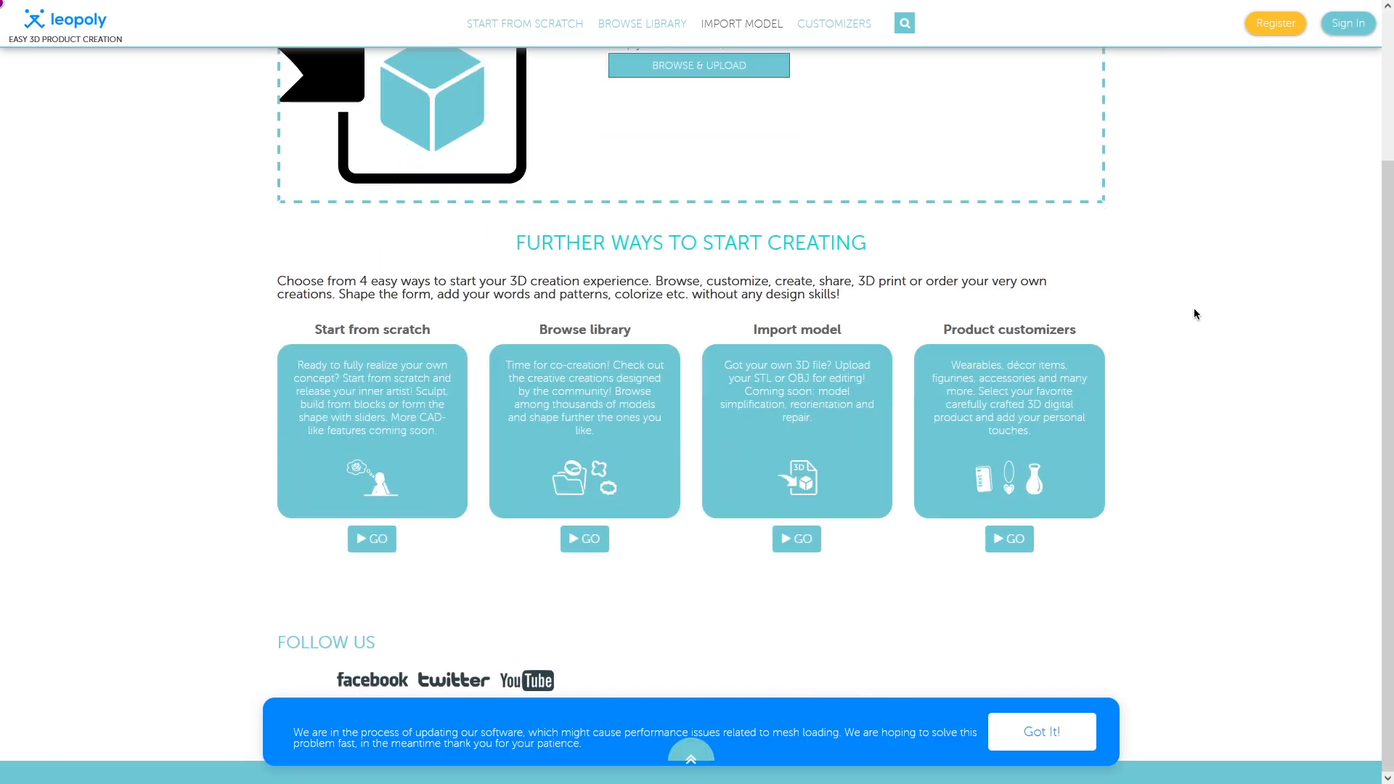
scroll("up", 3)
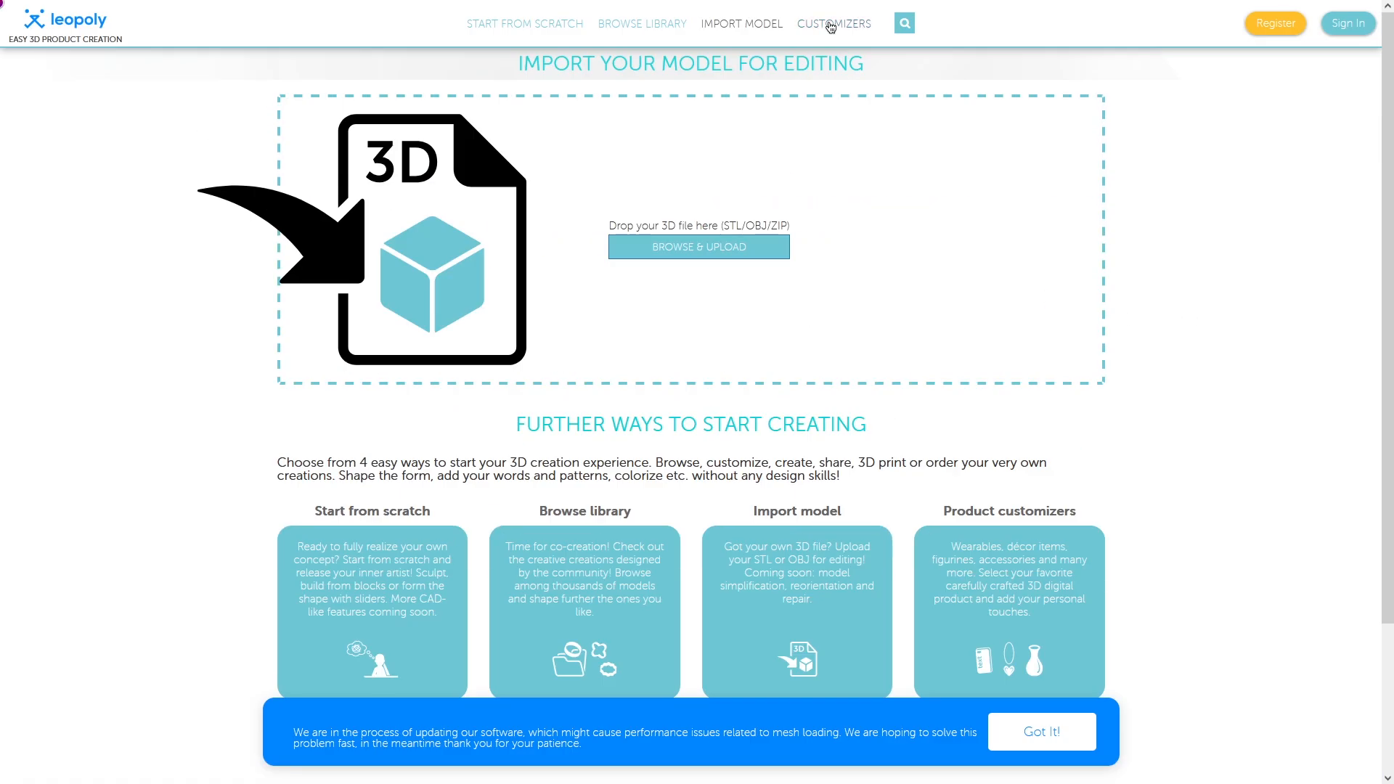
Step: Show the ring customizers under Fashion & Accessories
left_click(833, 24)
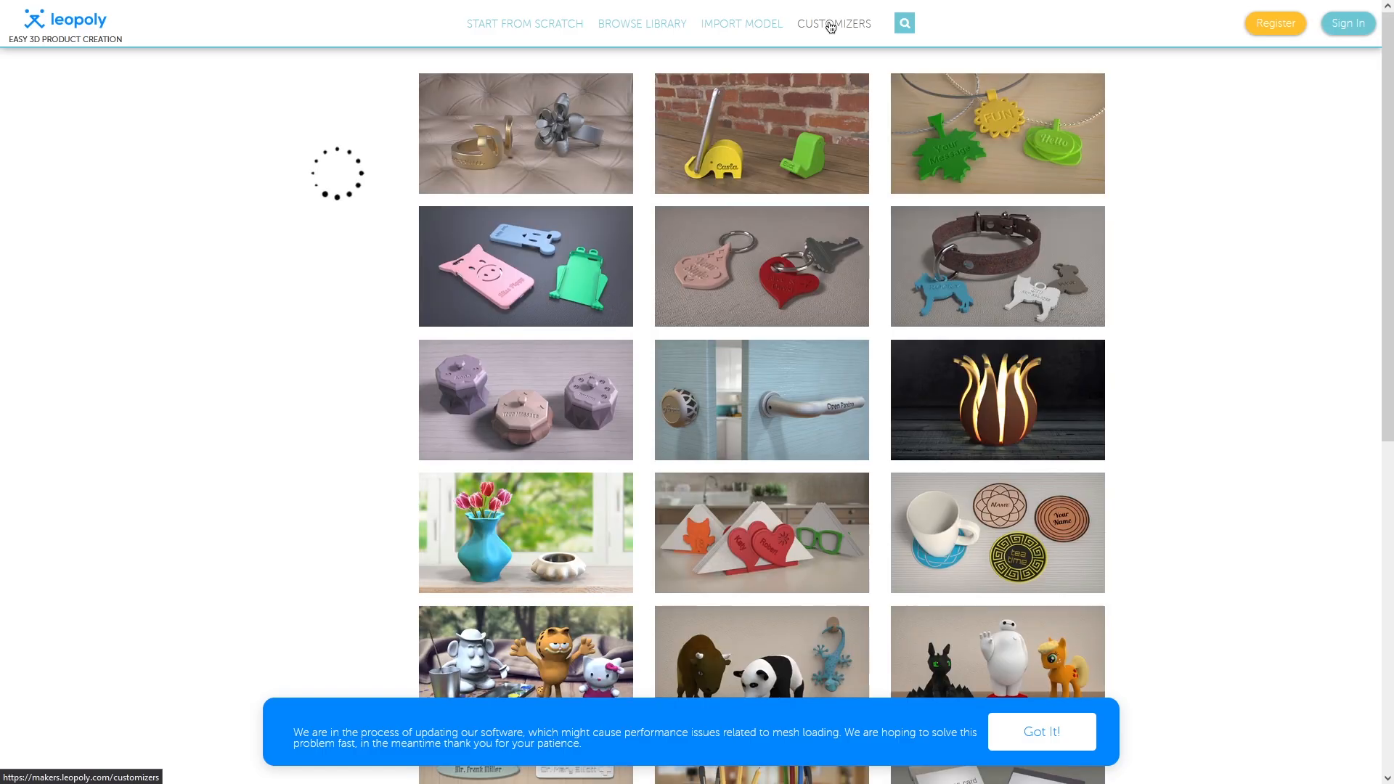
left_click(833, 23)
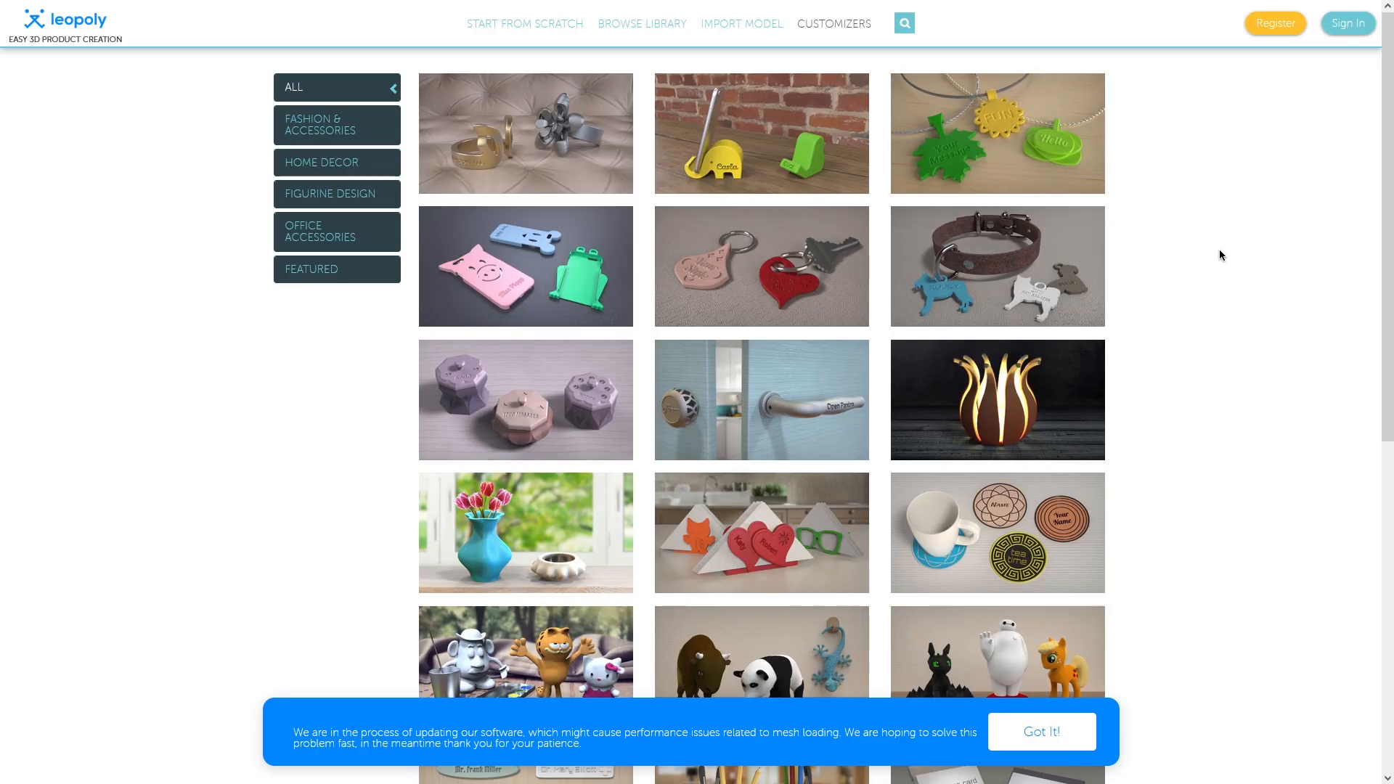
left_click(335, 125)
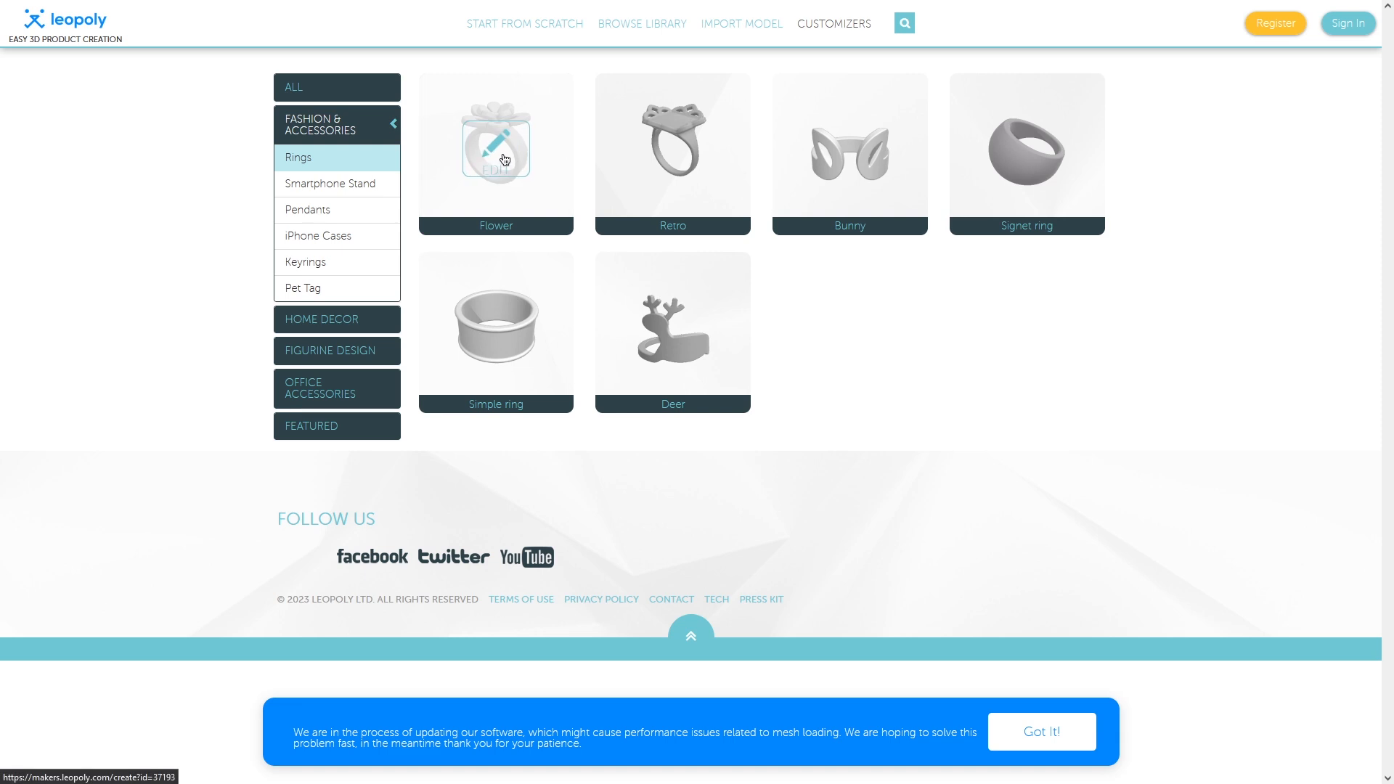
Step: Edit the Flower ring, dismiss the notice, then narrow the candle holder's width
left_click(496, 143)
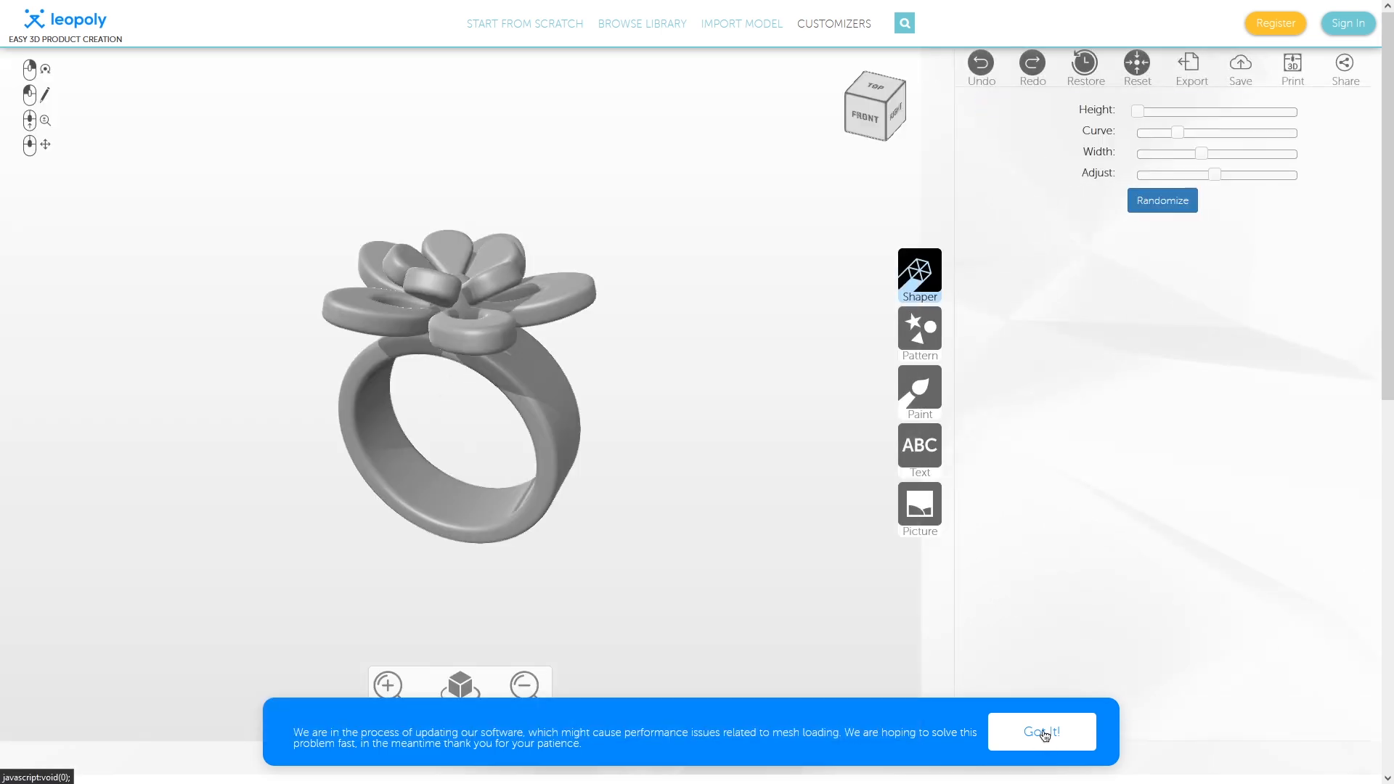
left_click(1039, 731)
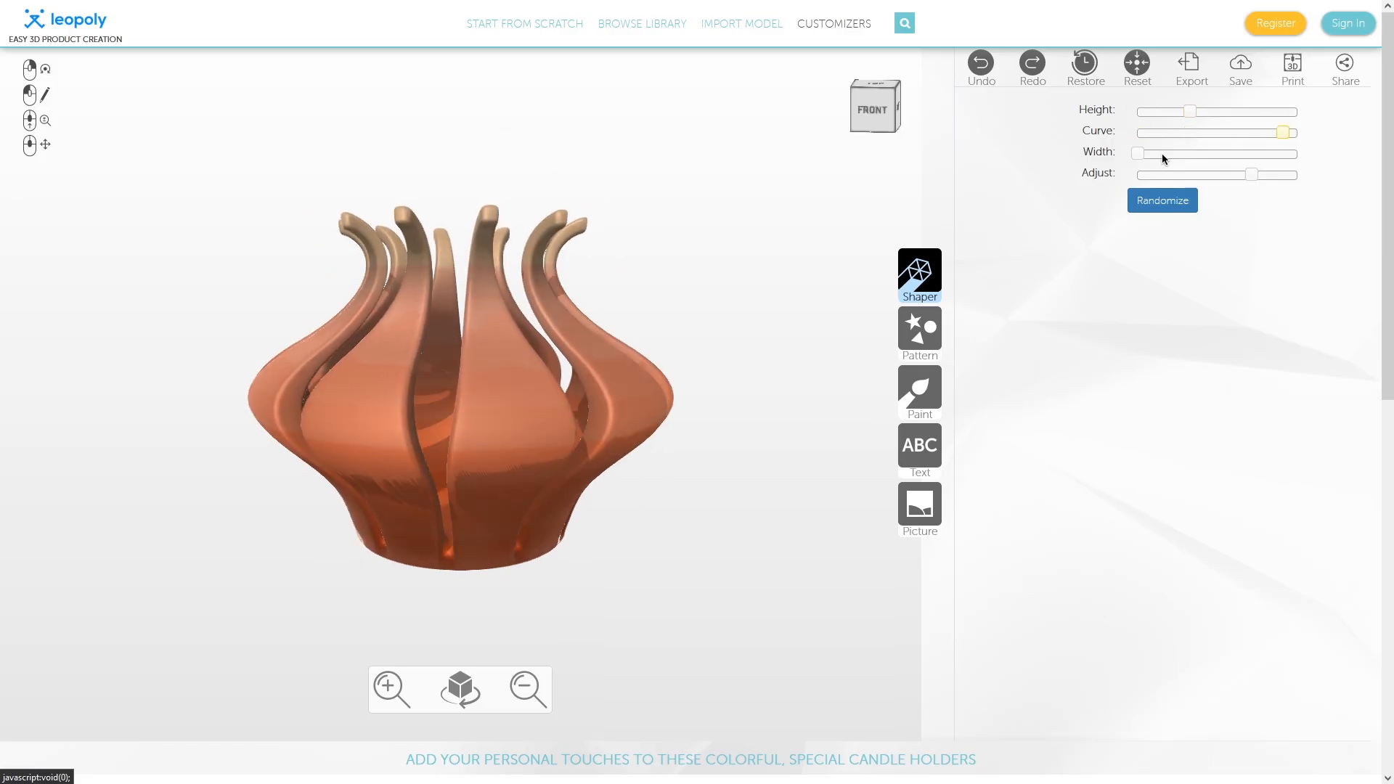
left_click_drag(1190, 112, 1143, 112)
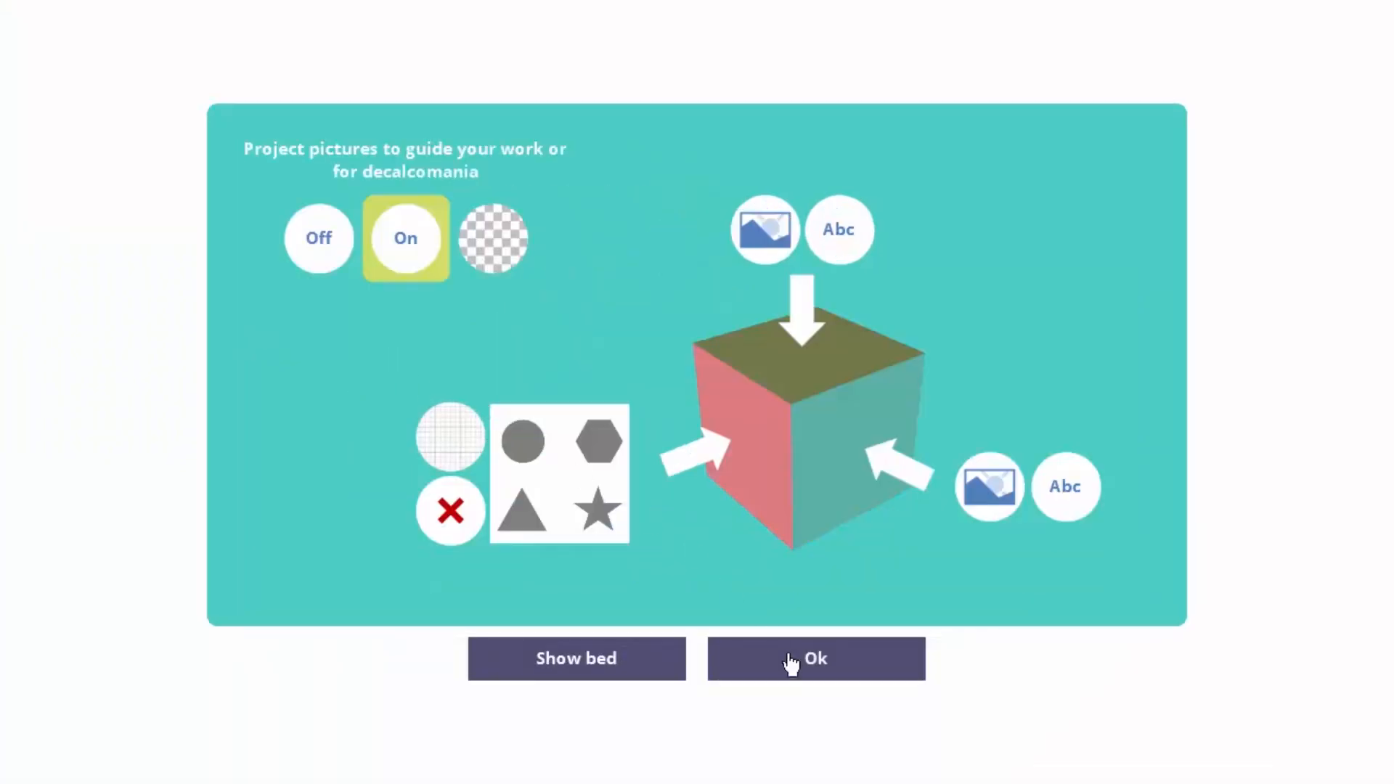
Step: Turn picture projection On and accept the key photo's placement on the block
left_click(815, 659)
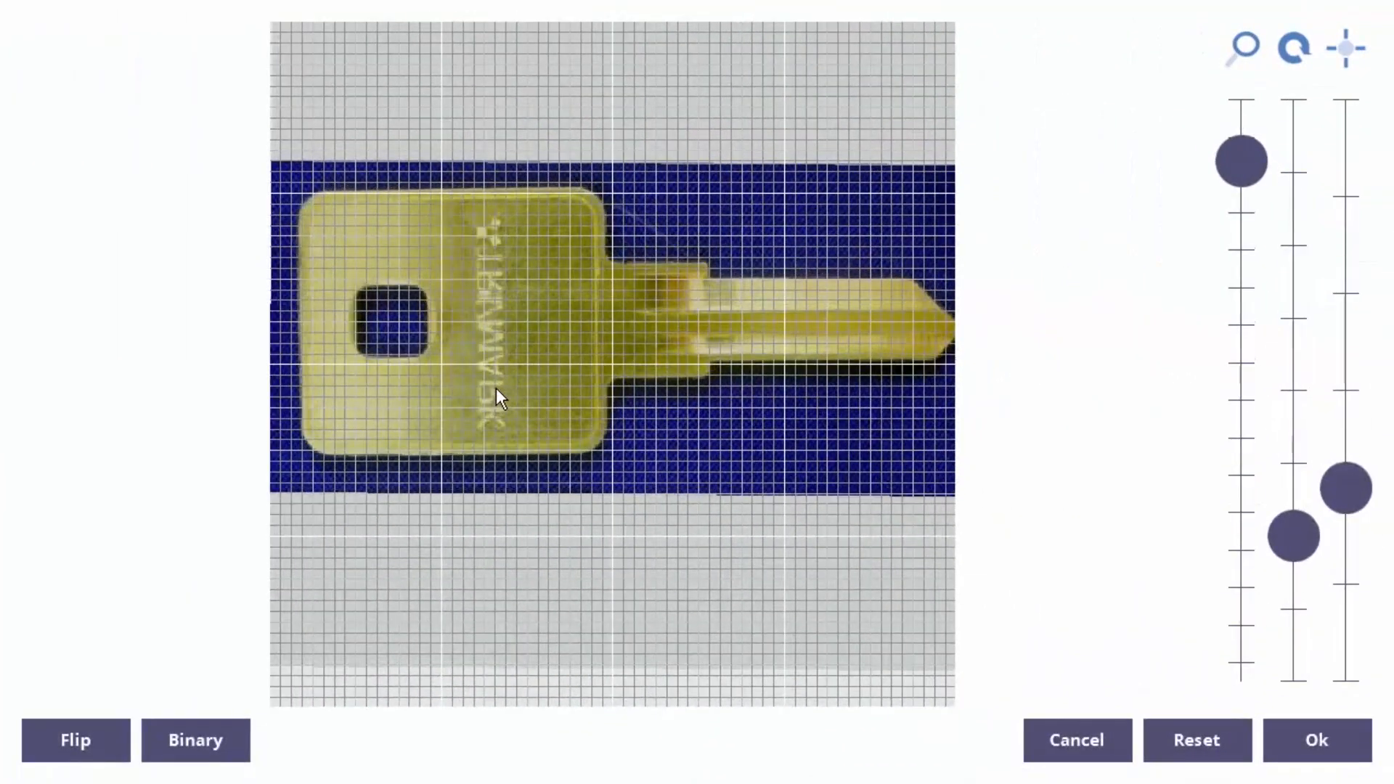
left_click(1315, 739)
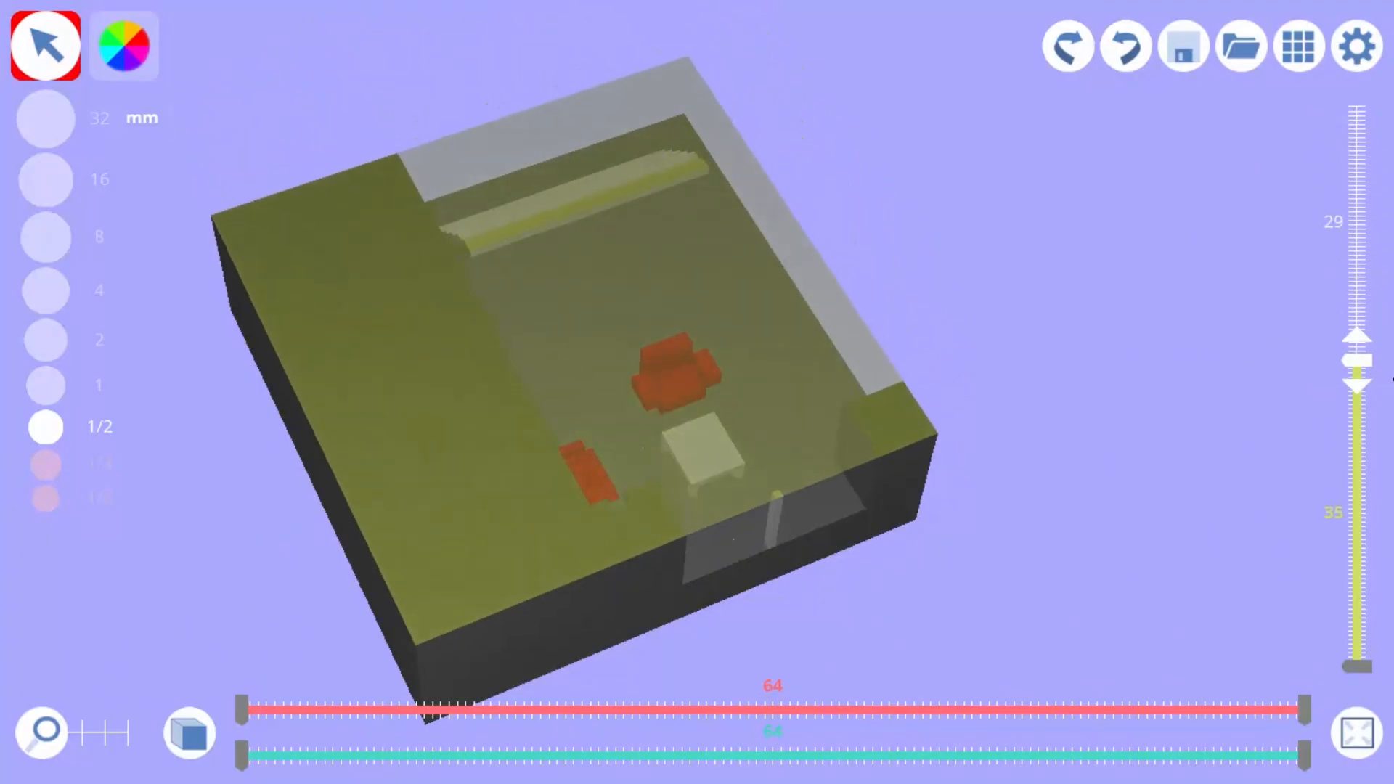
Step: Insert a rocket shape in the block and engrave 'Bob' in Impact lettering
left_click(45, 45)
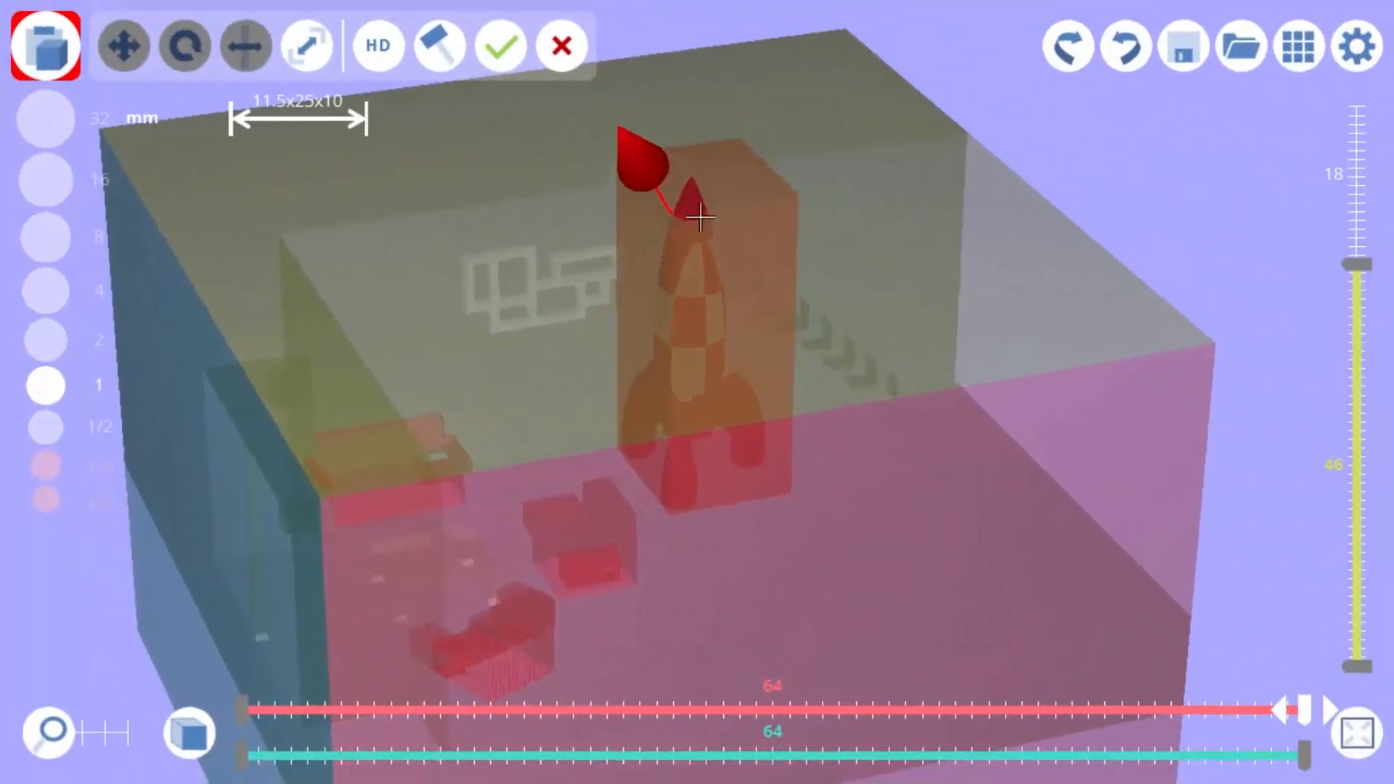
left_click(498, 45)
type("Bob")
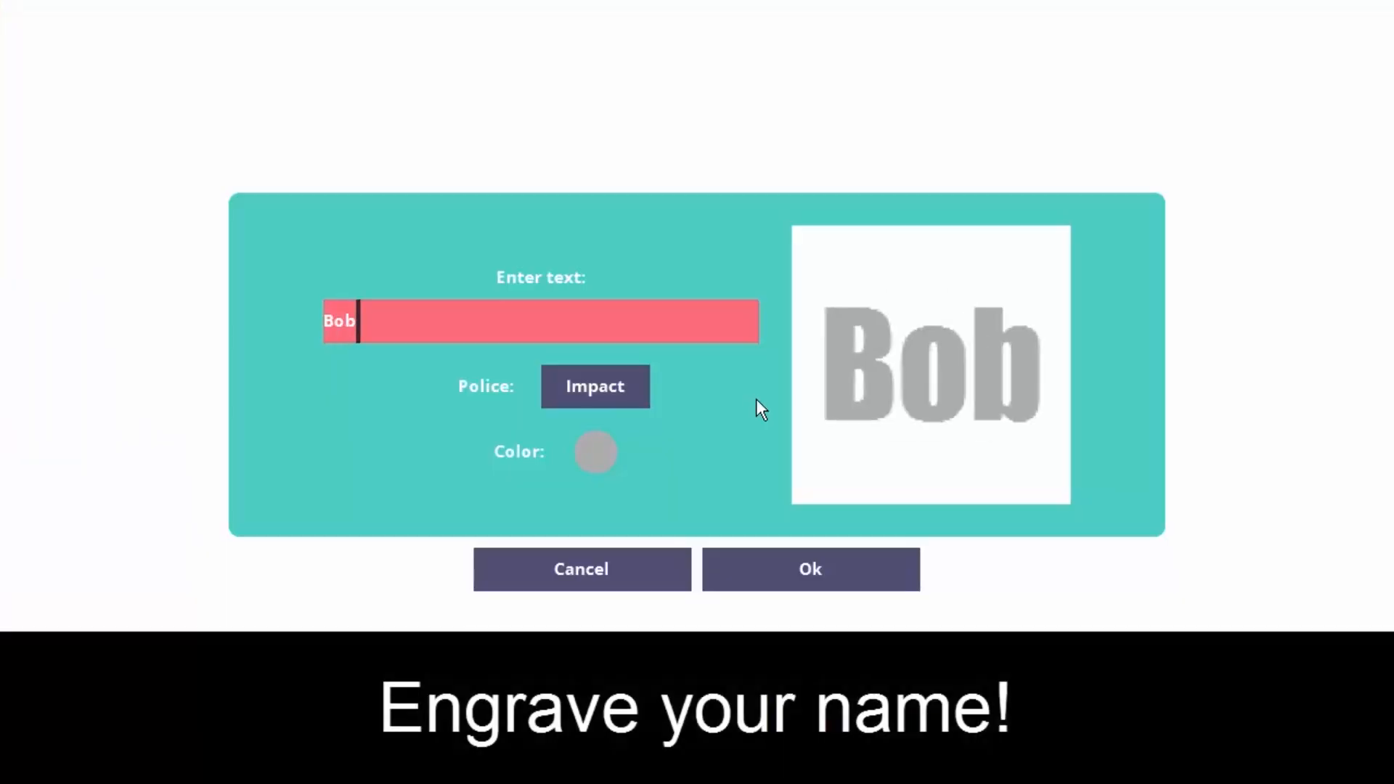
left_click(810, 569)
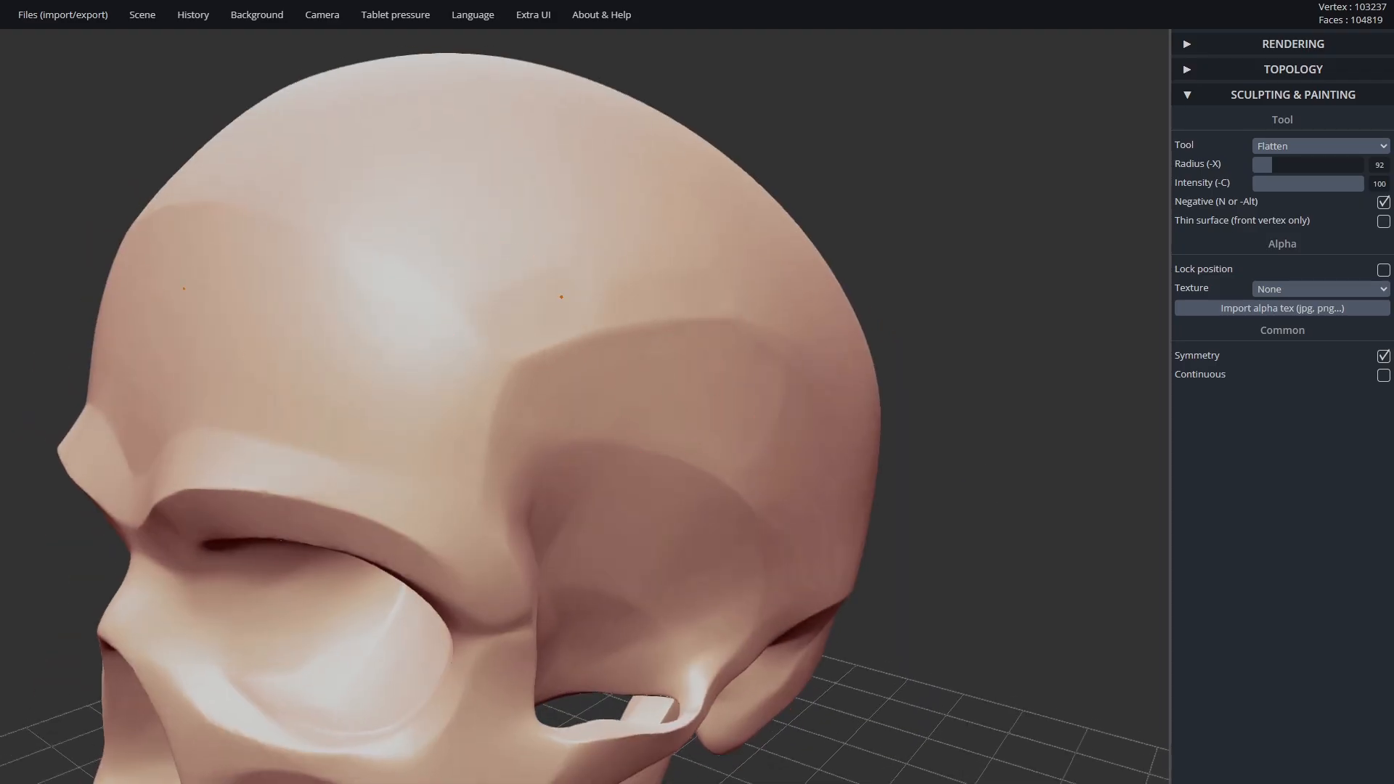
Step: Change the skull's brush from Flatten to Pinch, then to Crease
left_click(1319, 145)
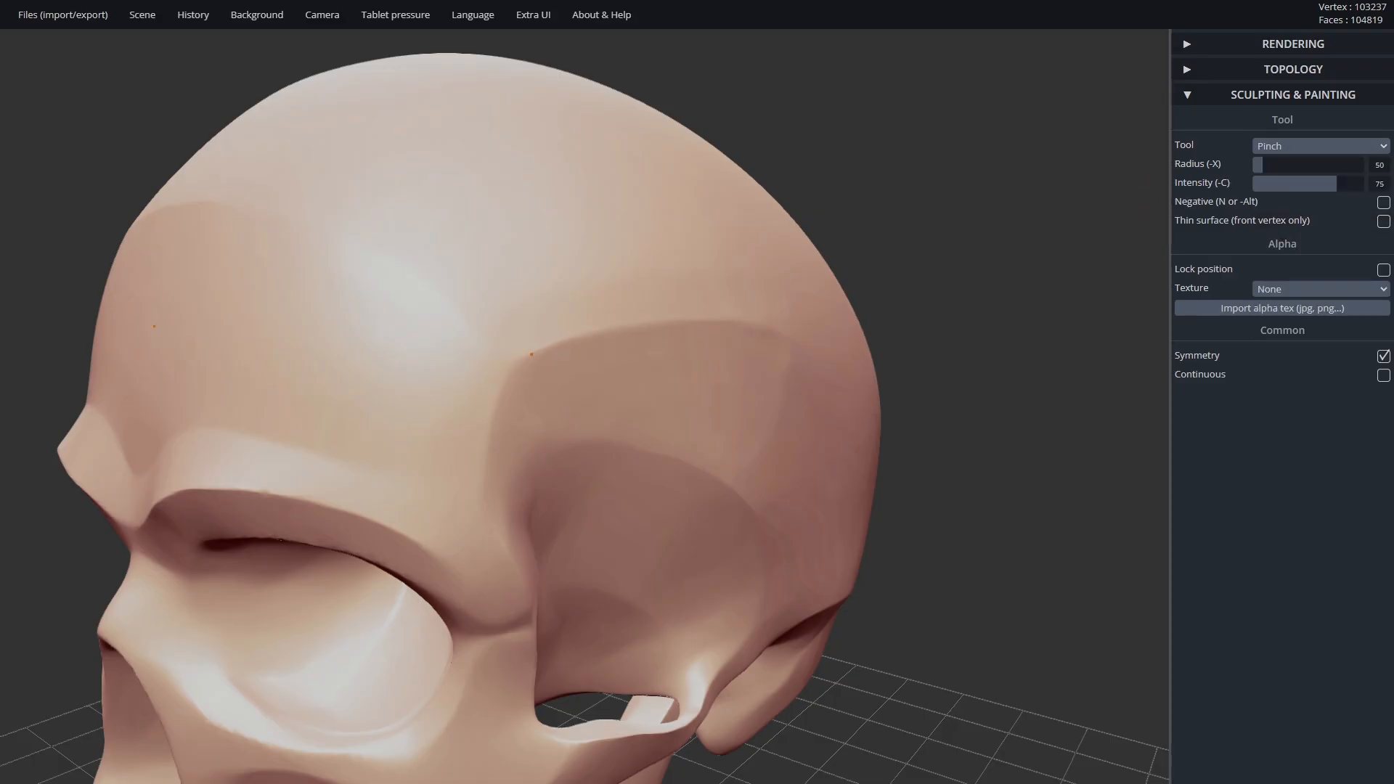
left_click(1319, 145)
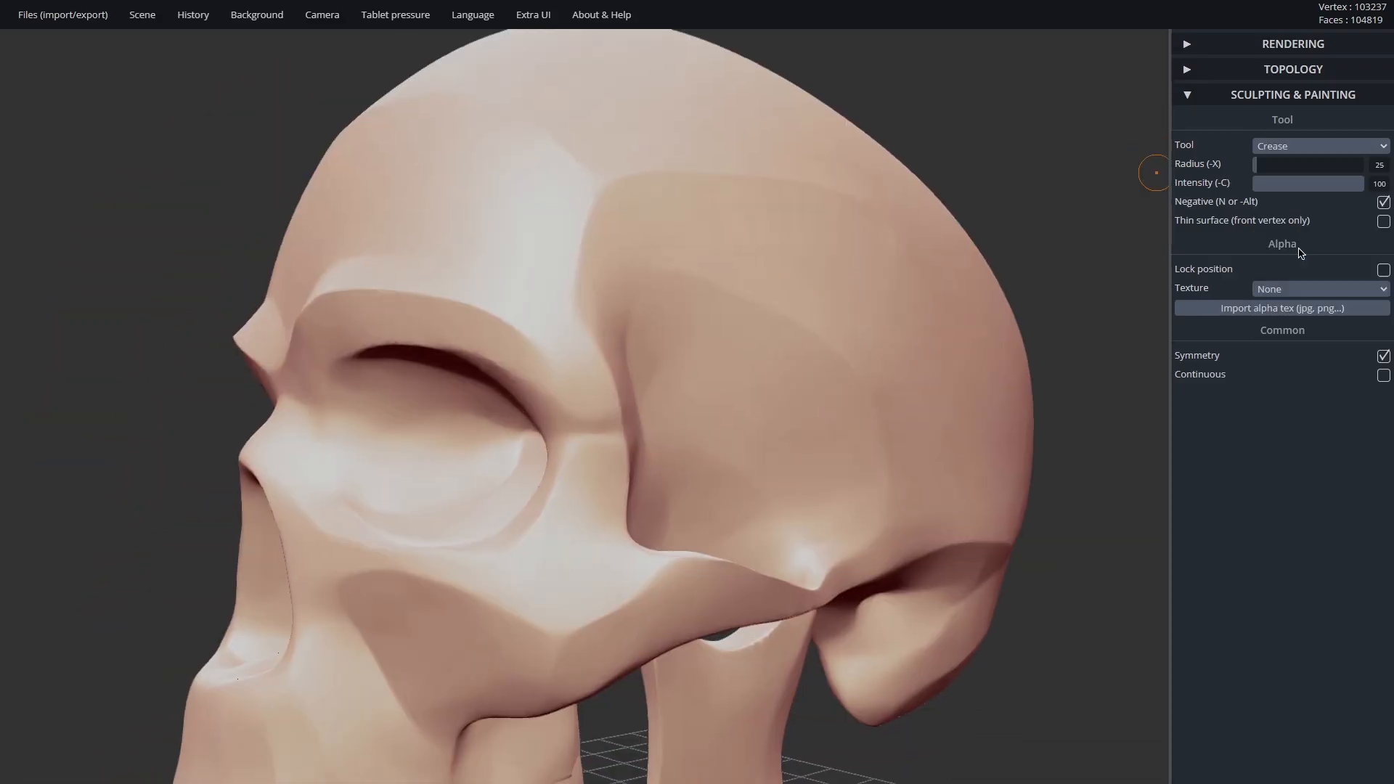